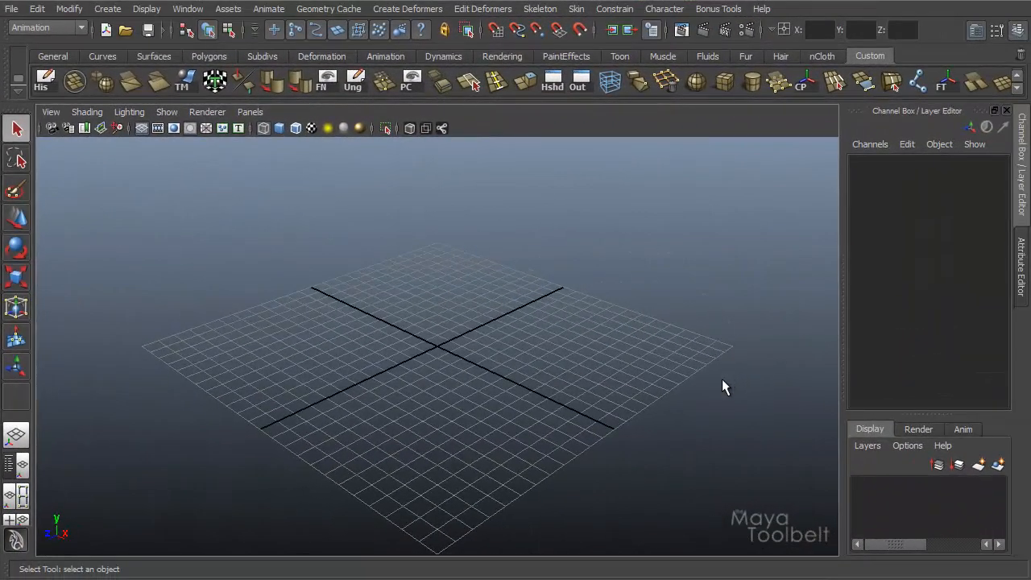
pyautogui.moveTo(471, 326)
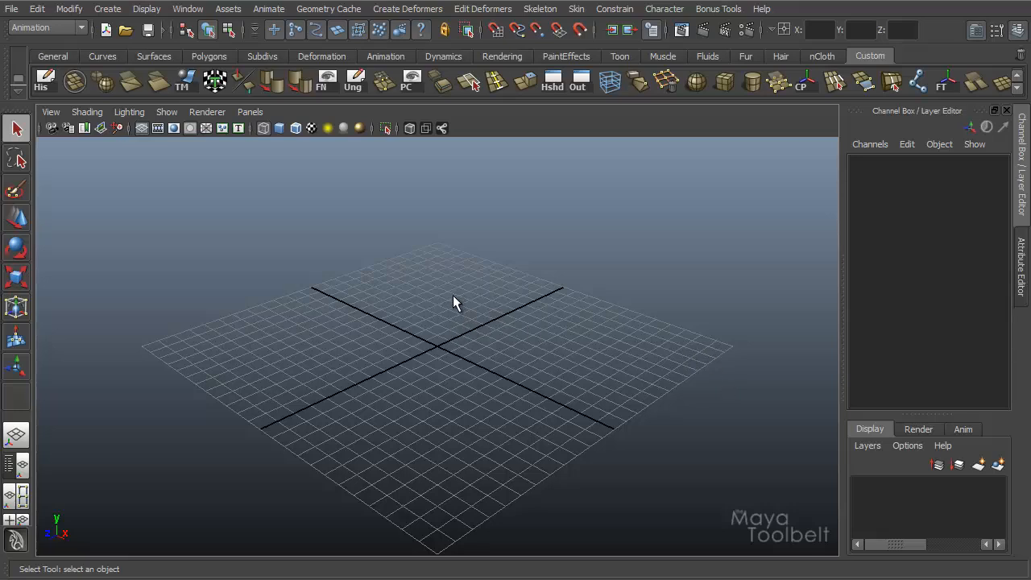
pyautogui.moveTo(495, 330)
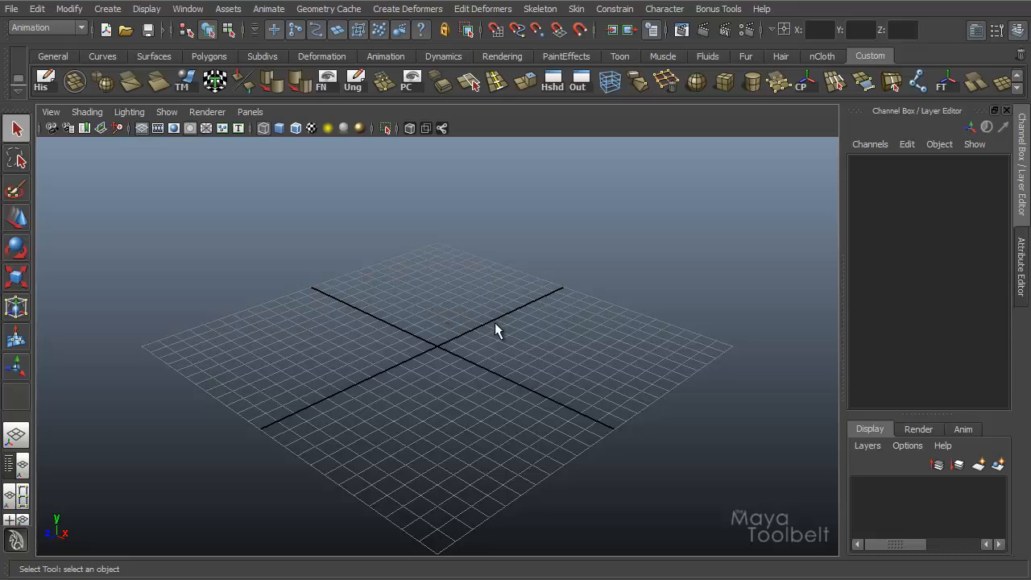
# Step: Switch Maya's menu set from the dropdown to Animation
pyautogui.click(46, 27)
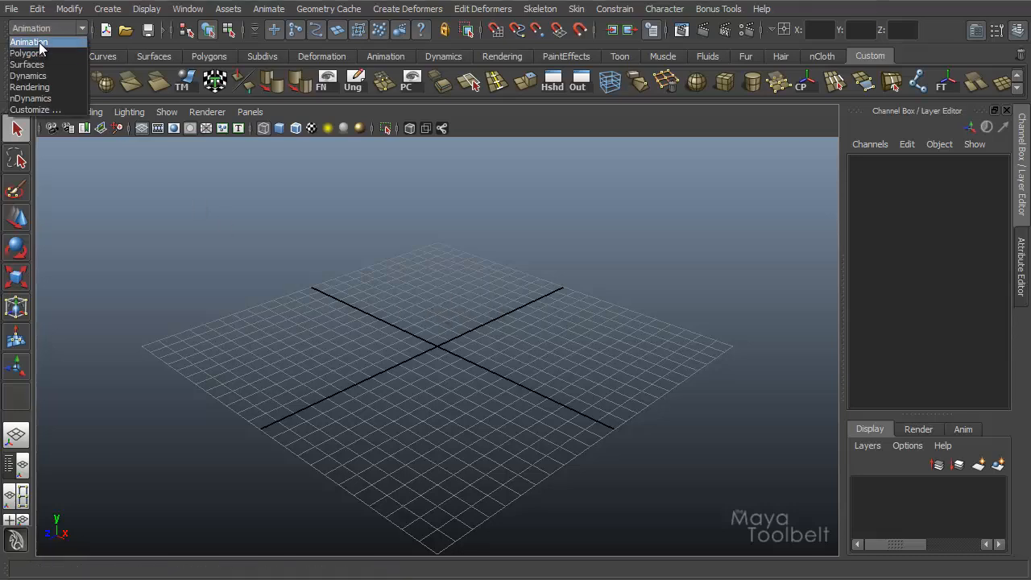
pyautogui.click(268, 9)
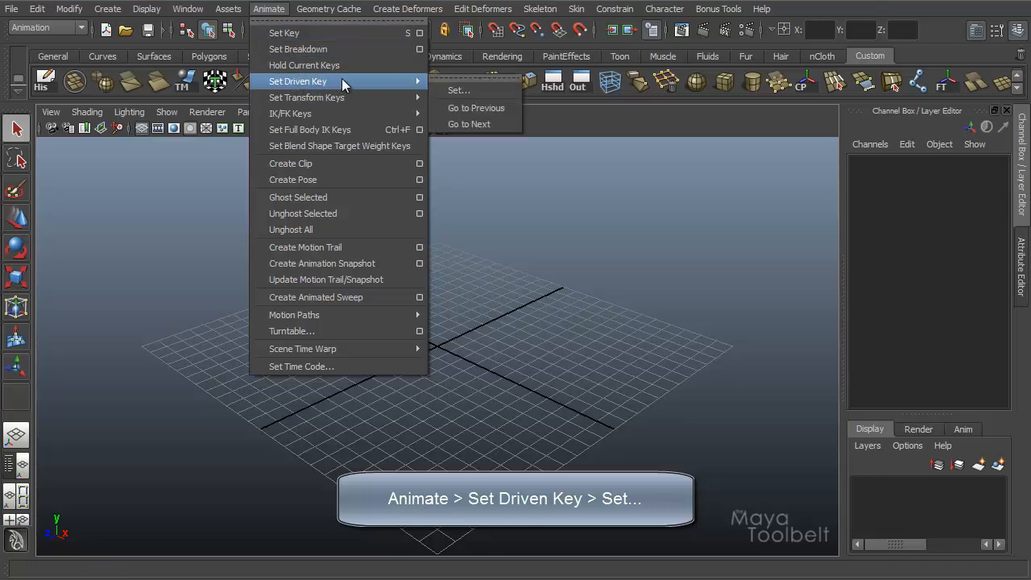
pyautogui.moveTo(459, 91)
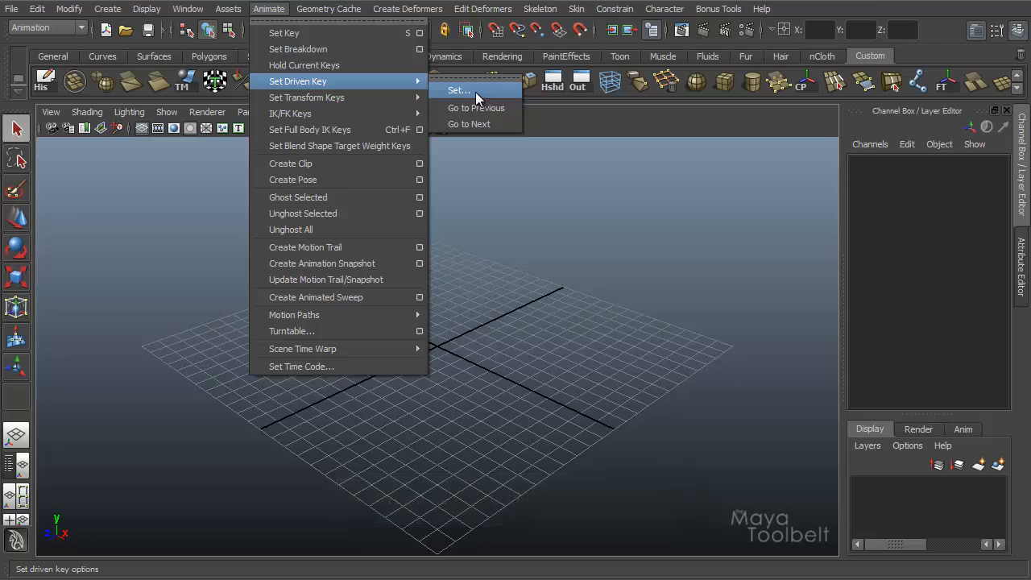
# Step: Open the Set Driven Key window with empty Driver and Driven lists, and shift it slightly
pyautogui.click(458, 89)
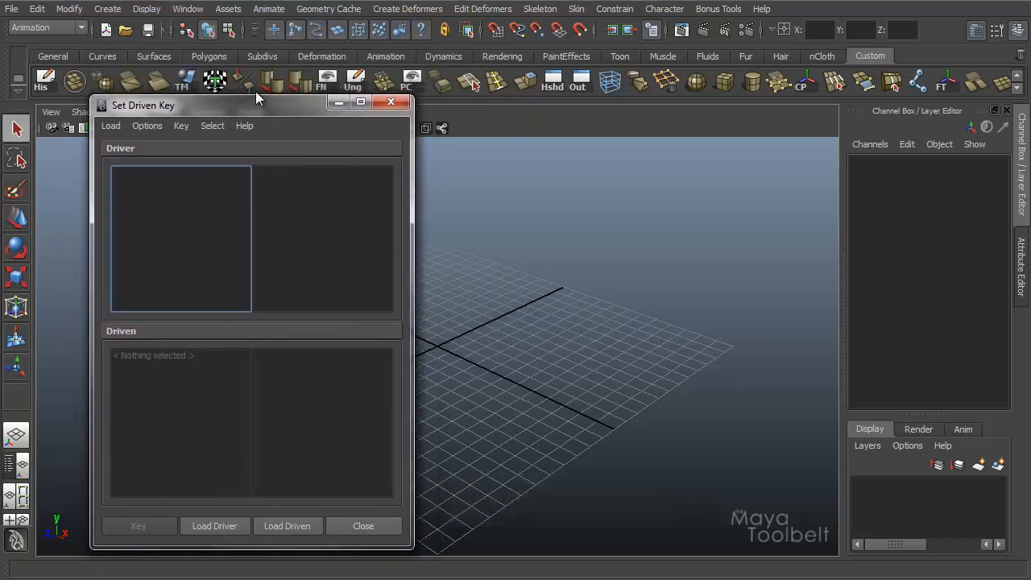
pyautogui.moveTo(258, 105); pyautogui.dragTo(234, 93)
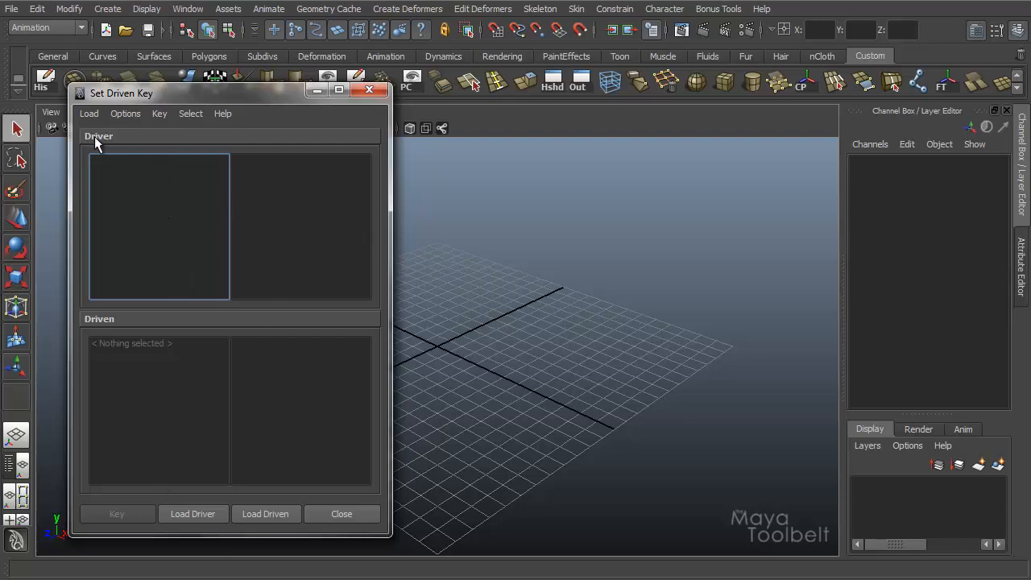
pyautogui.moveTo(97, 328)
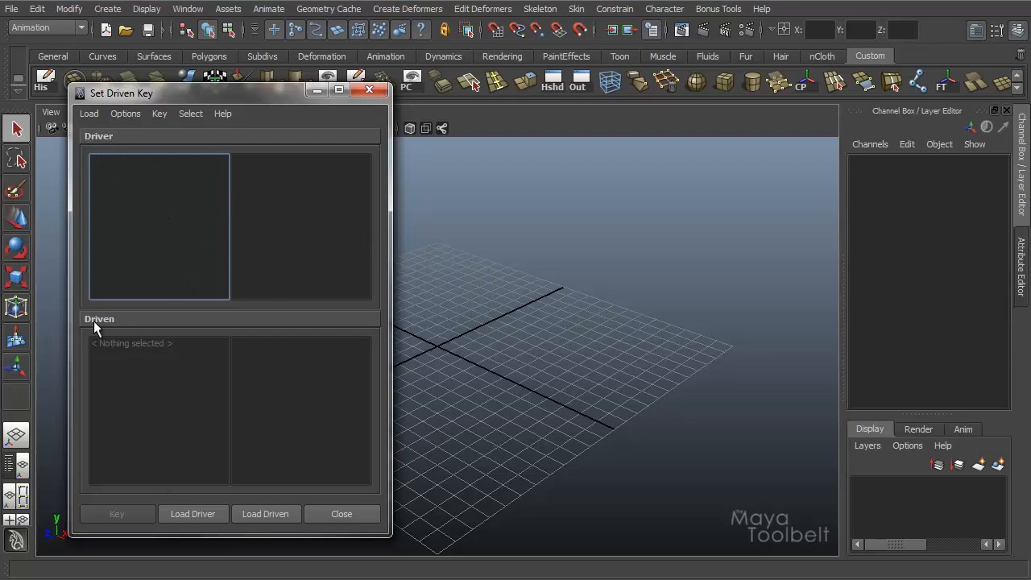
pyautogui.moveTo(314, 238)
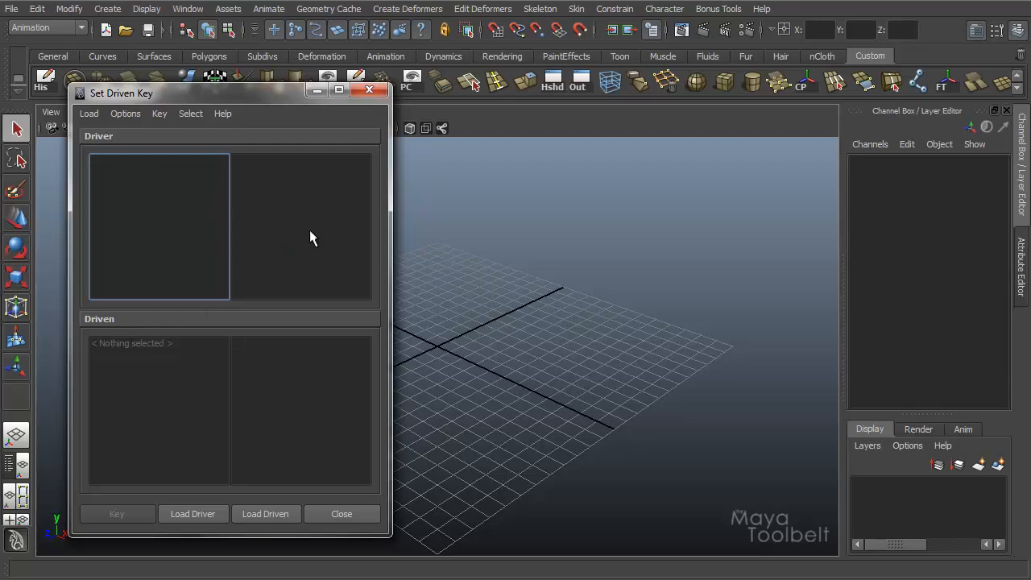
pyautogui.moveTo(206, 412)
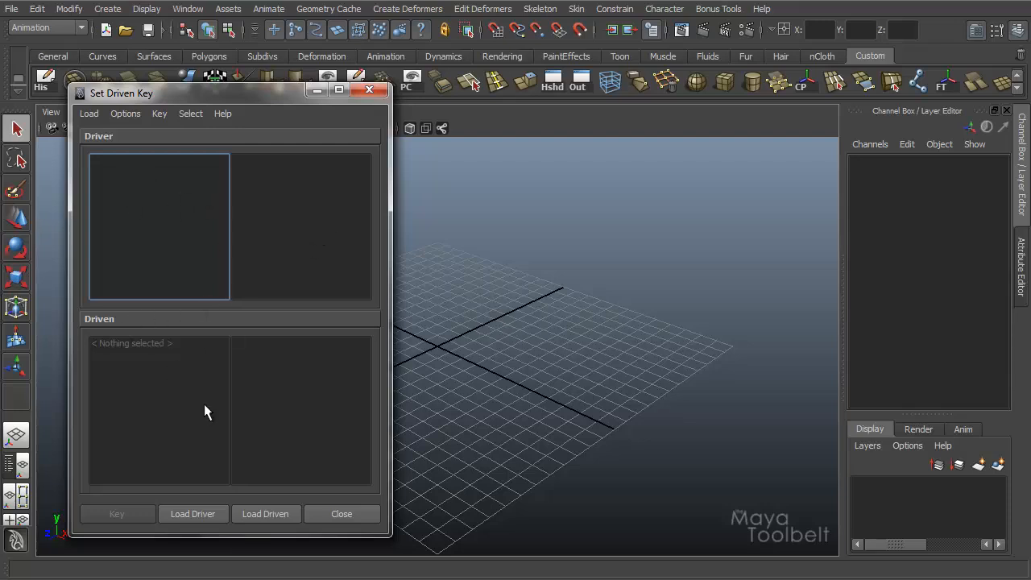
pyautogui.moveTo(215, 394)
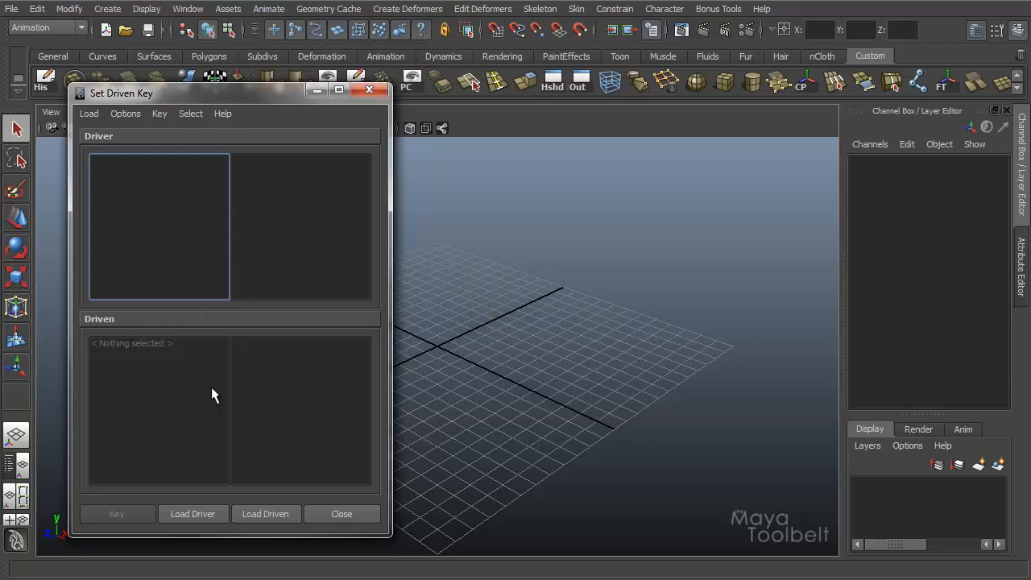
pyautogui.moveTo(248, 342)
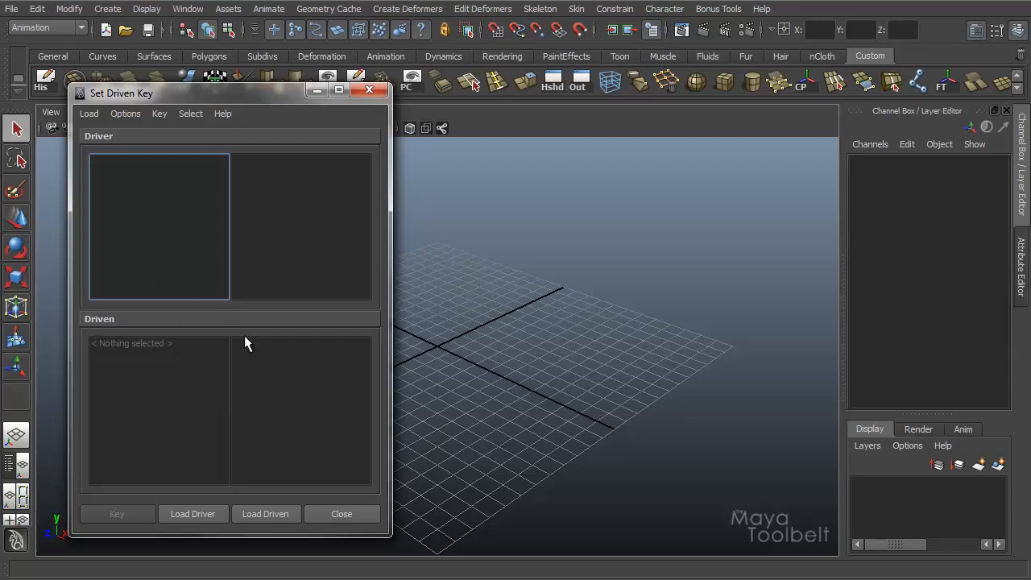
pyautogui.moveTo(322, 129)
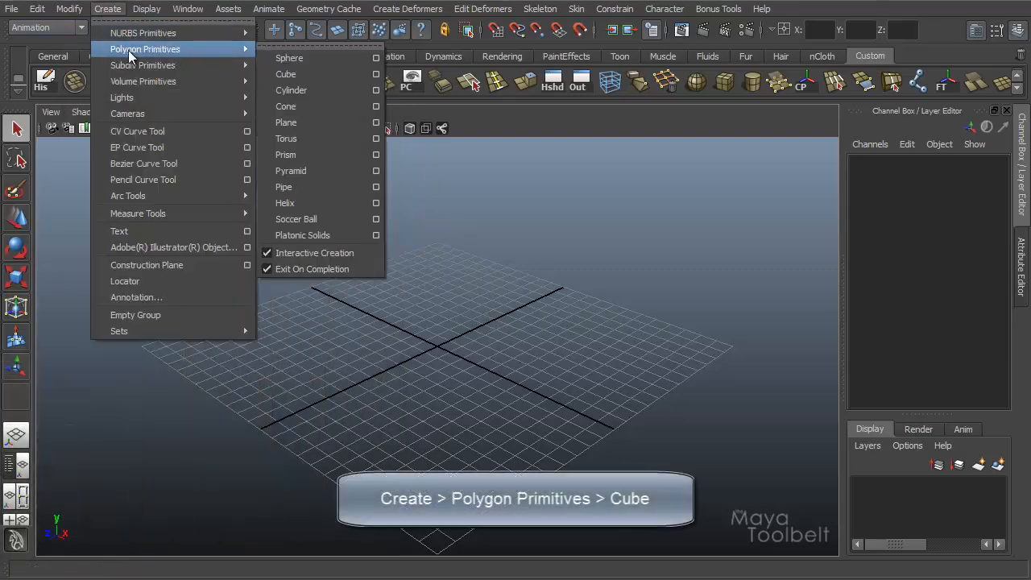
pyautogui.moveTo(290, 58)
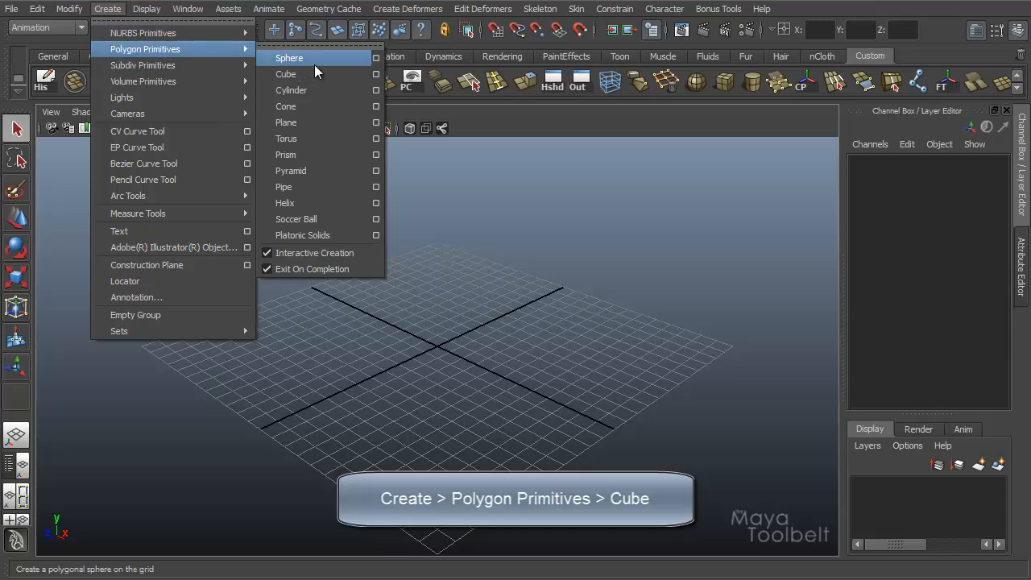
# Step: Add a polygon cube and stretch its duplicate into a large thin wall
pyautogui.click(286, 74)
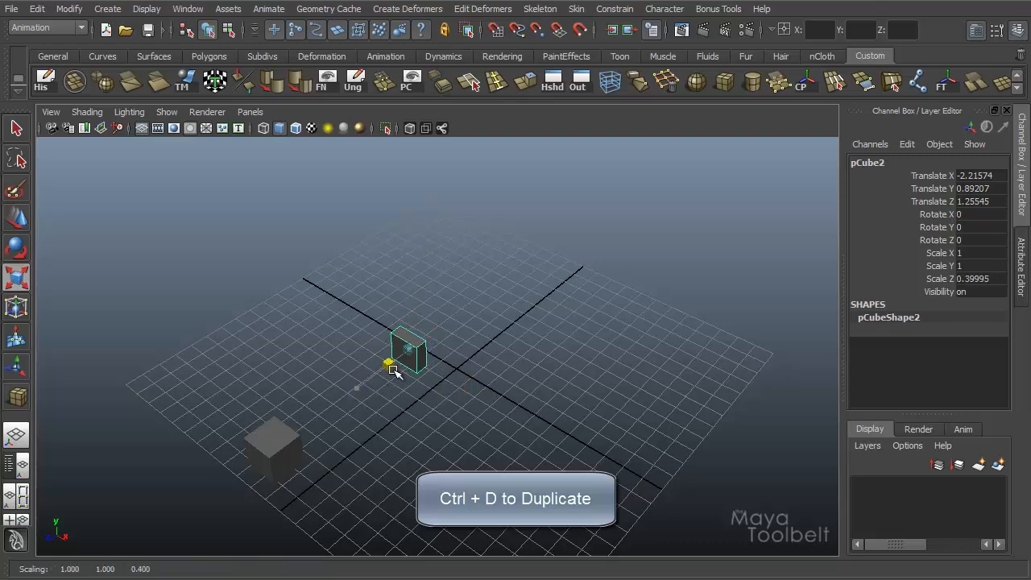
pyautogui.moveTo(390, 364); pyautogui.dragTo(670, 357)
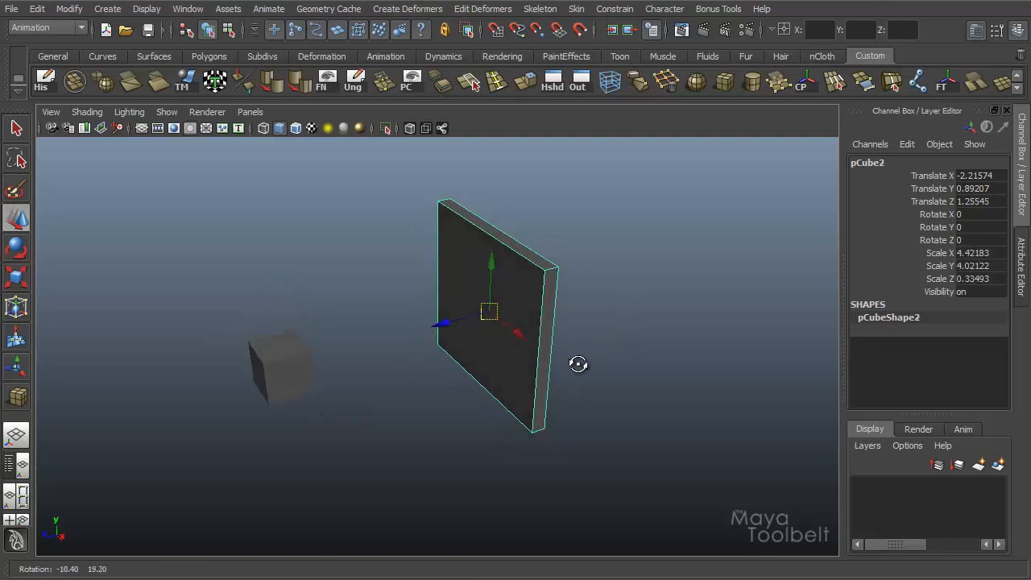
# Step: Reposition the small cube and the wall so the cube sits off to one side
pyautogui.click(282, 363)
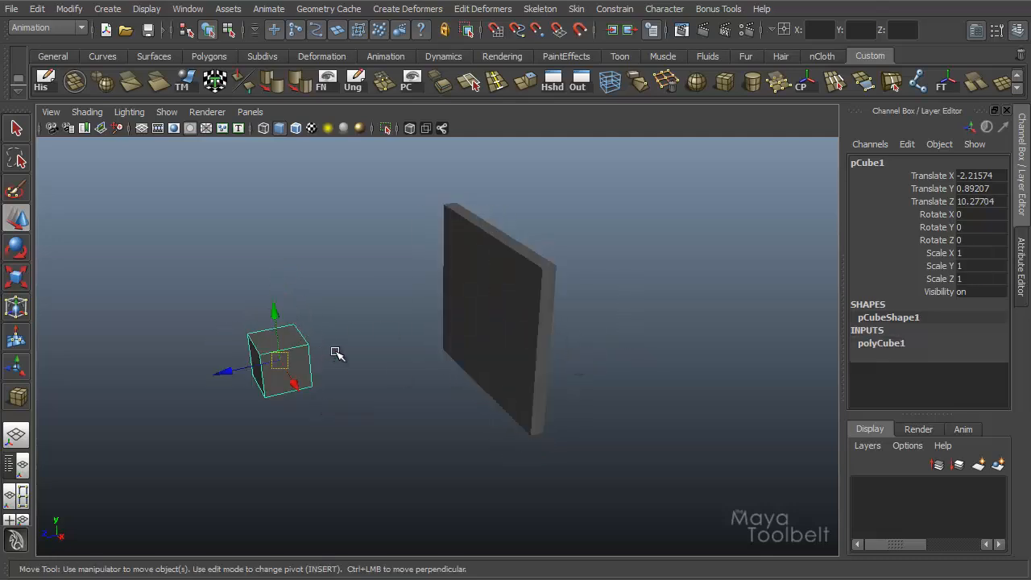
pyautogui.moveTo(286, 370)
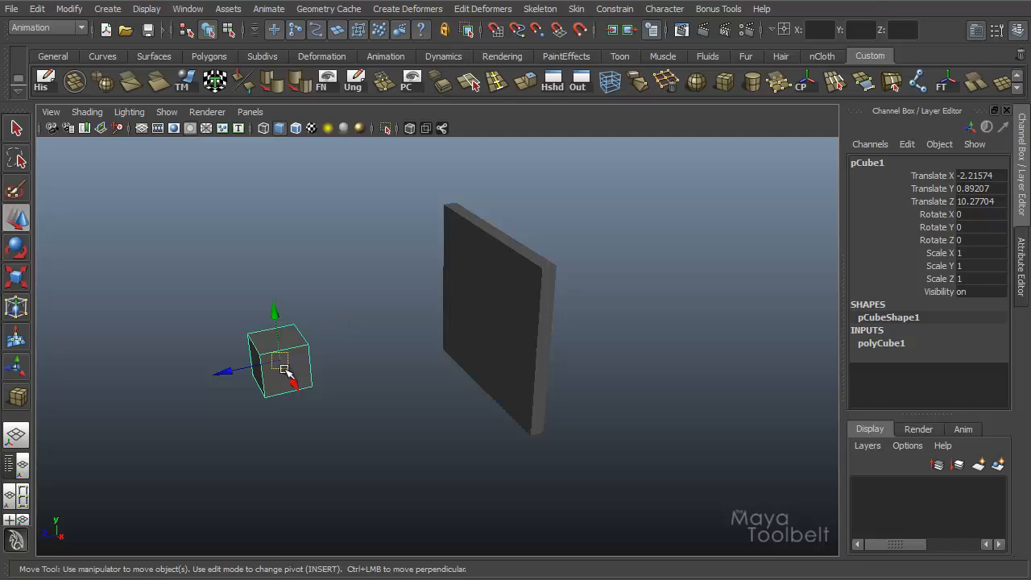
pyautogui.moveTo(286, 370); pyautogui.dragTo(290, 374)
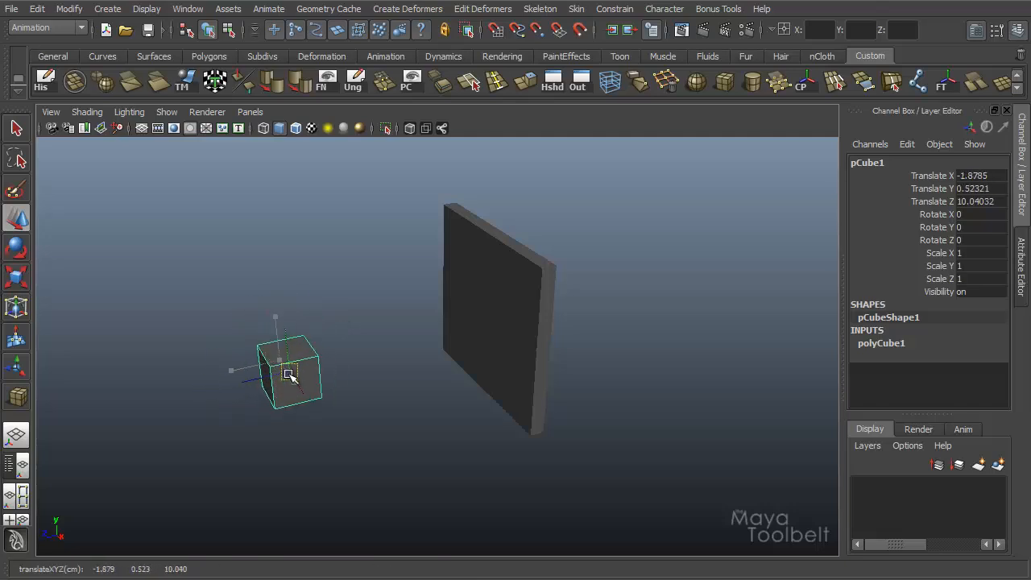
pyautogui.moveTo(289, 377); pyautogui.dragTo(304, 357)
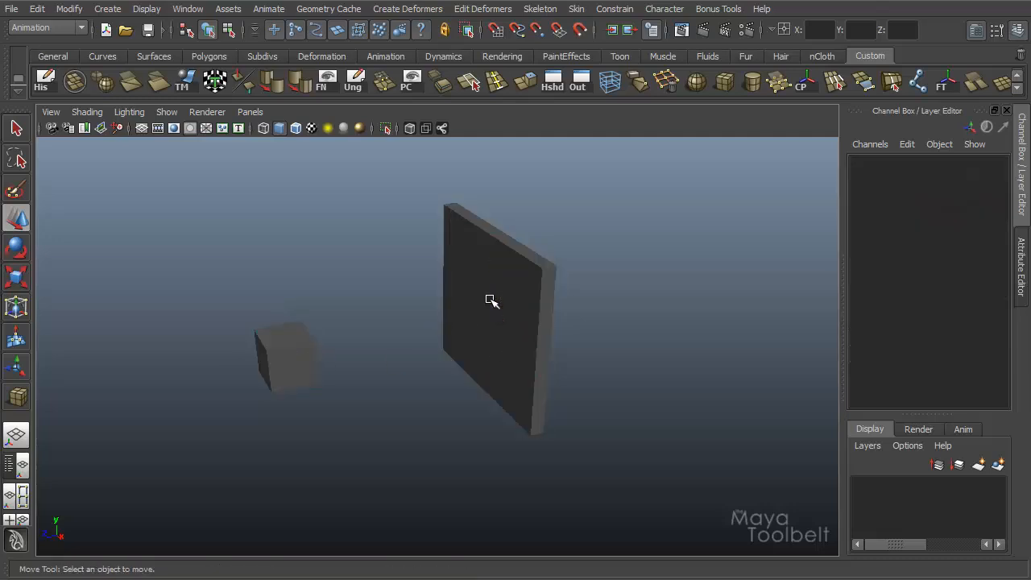
pyautogui.click(491, 303)
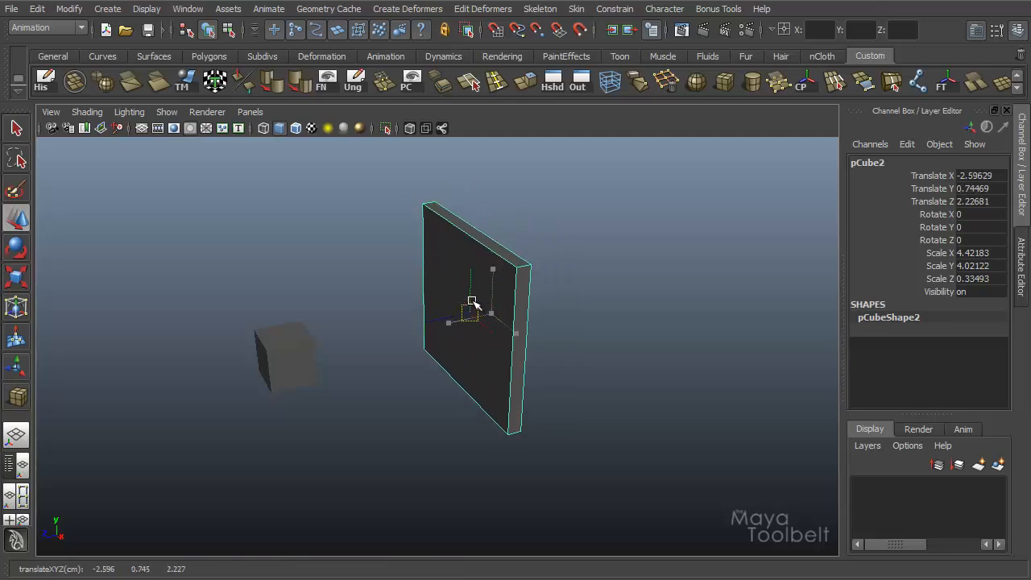
pyautogui.moveTo(474, 304); pyautogui.dragTo(490, 309)
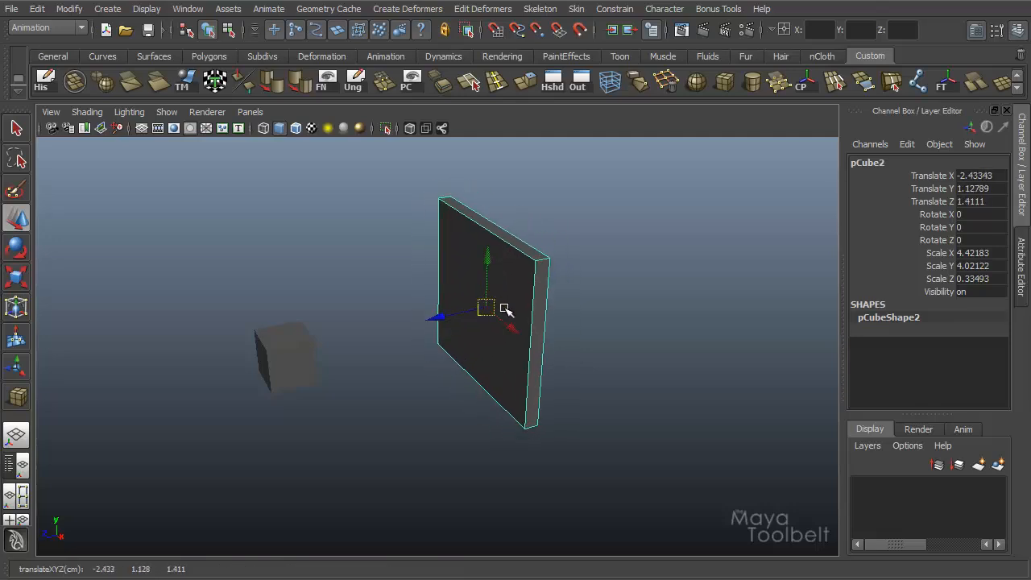
pyautogui.moveTo(370, 360)
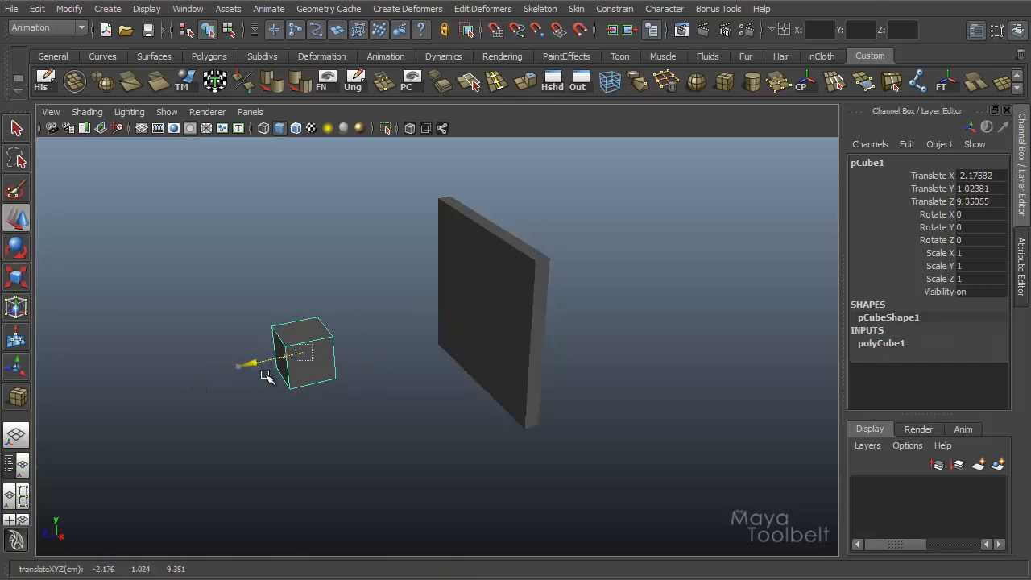
pyautogui.click(491, 314)
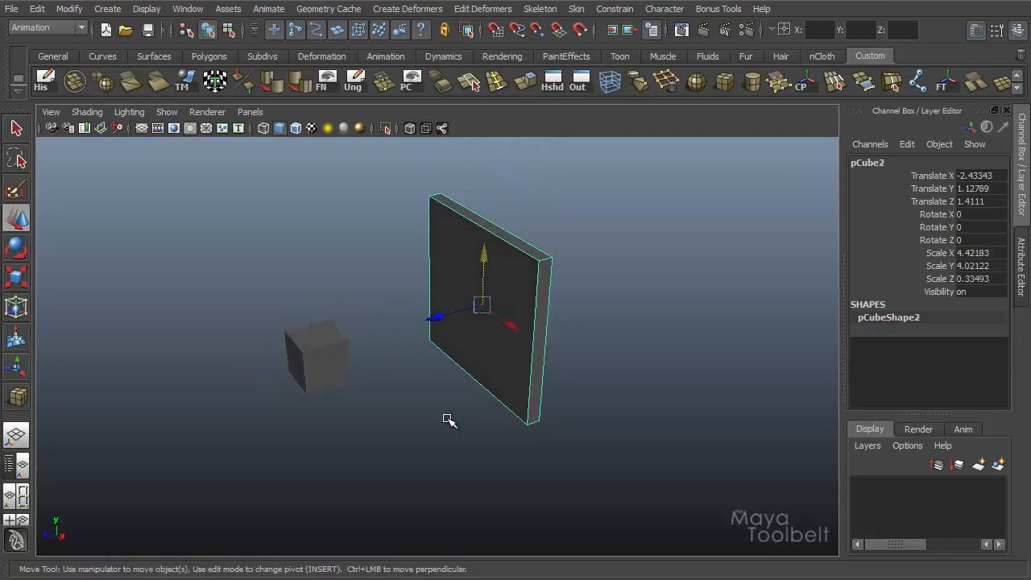
pyautogui.moveTo(575, 332)
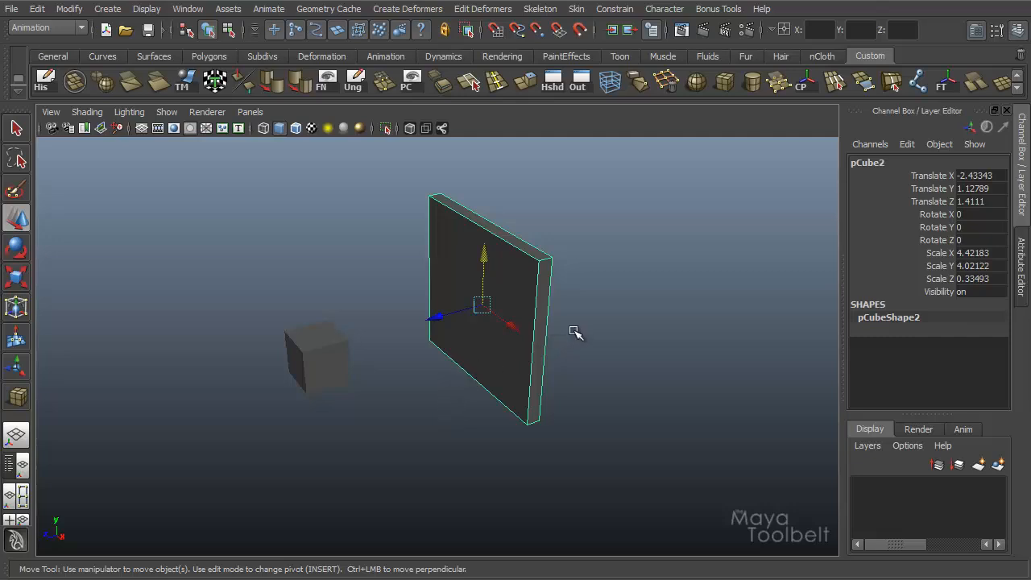
pyautogui.moveTo(535, 335)
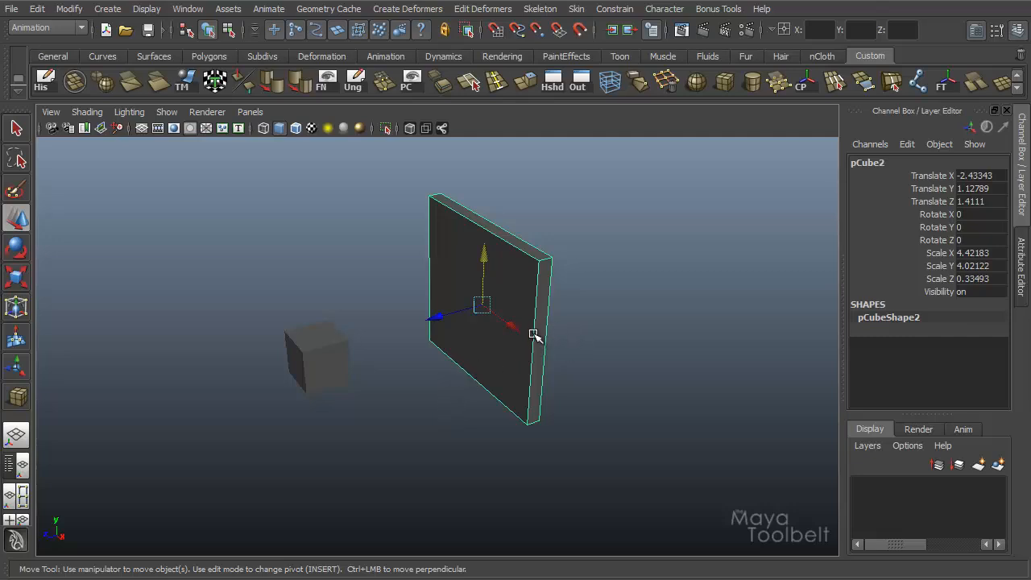
pyautogui.click(318, 354)
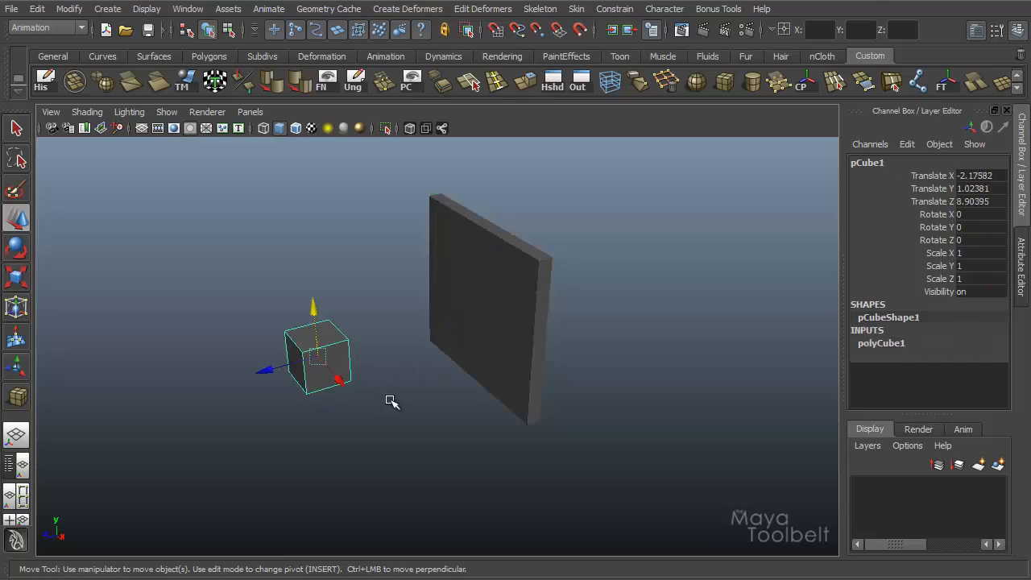
pyautogui.moveTo(383, 373)
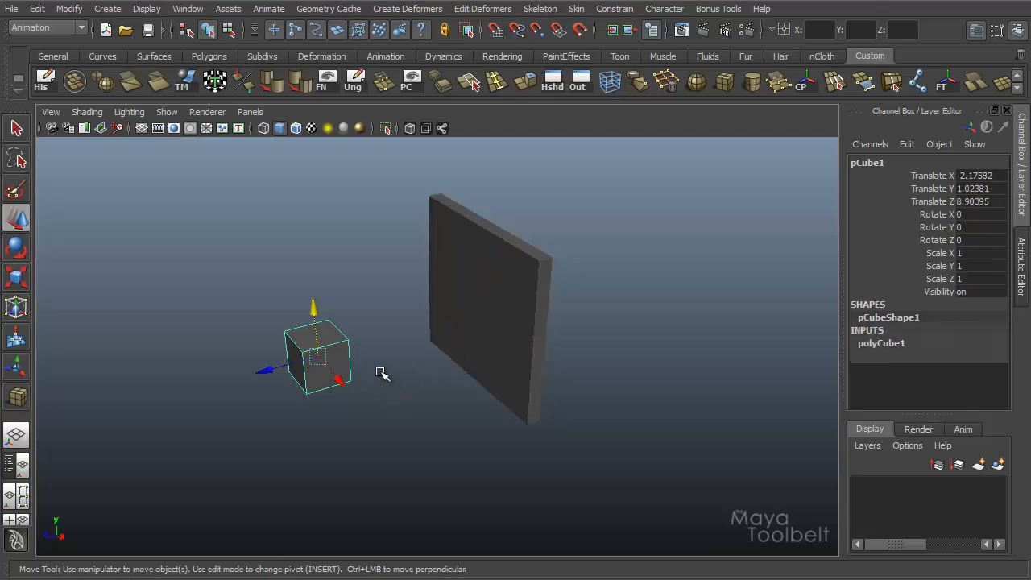
pyautogui.moveTo(315, 359); pyautogui.dragTo(302, 371)
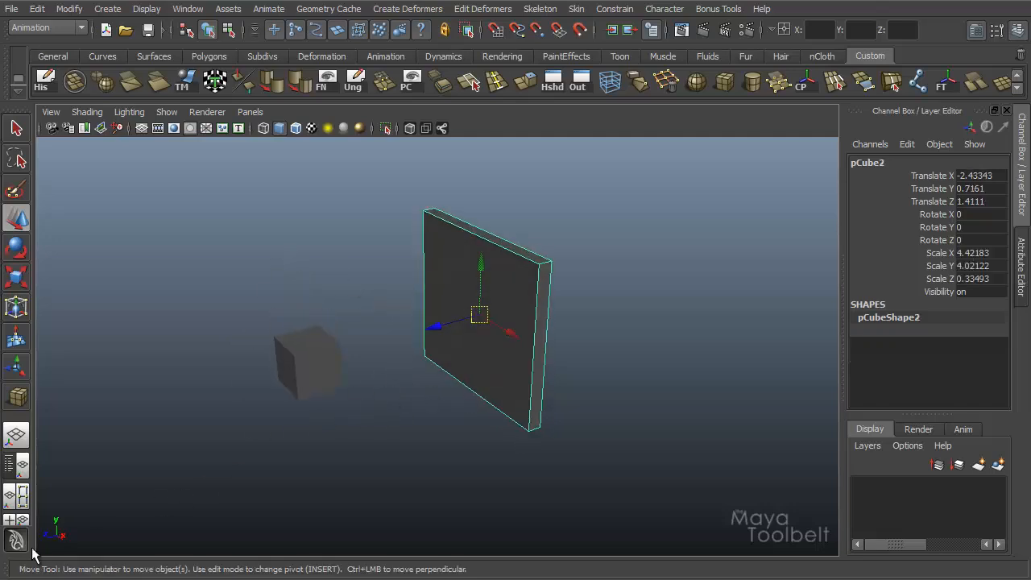
pyautogui.moveTo(571, 385)
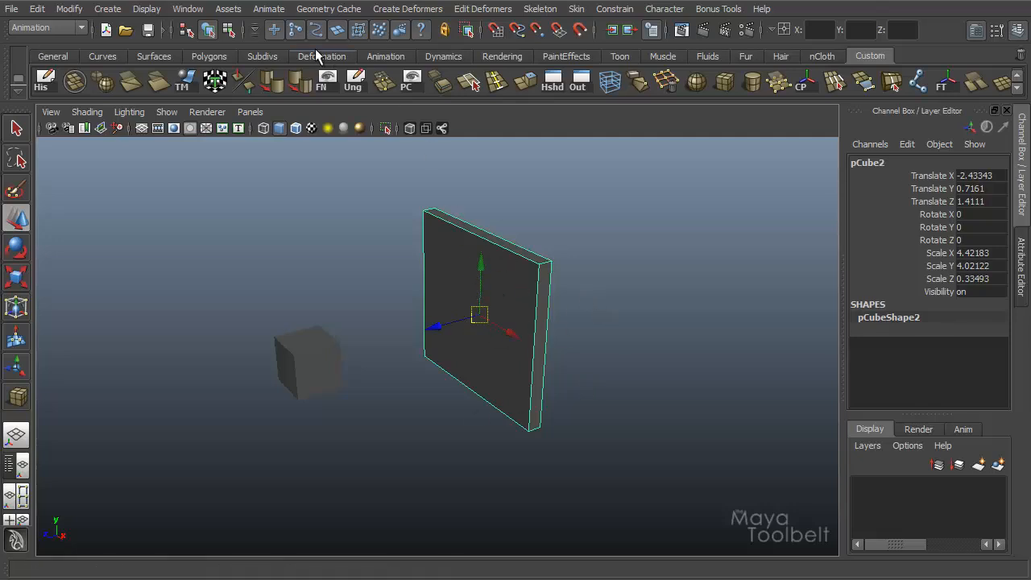
# Step: Reopen the Set Driven Key window with wall pCube2 loaded as driven
pyautogui.click(268, 8)
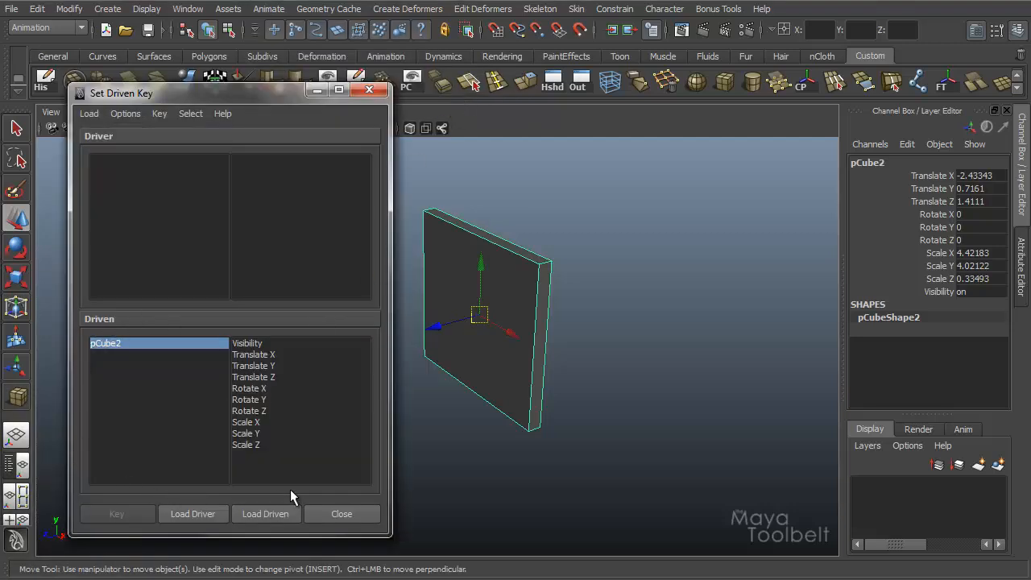
pyautogui.moveTo(258, 379)
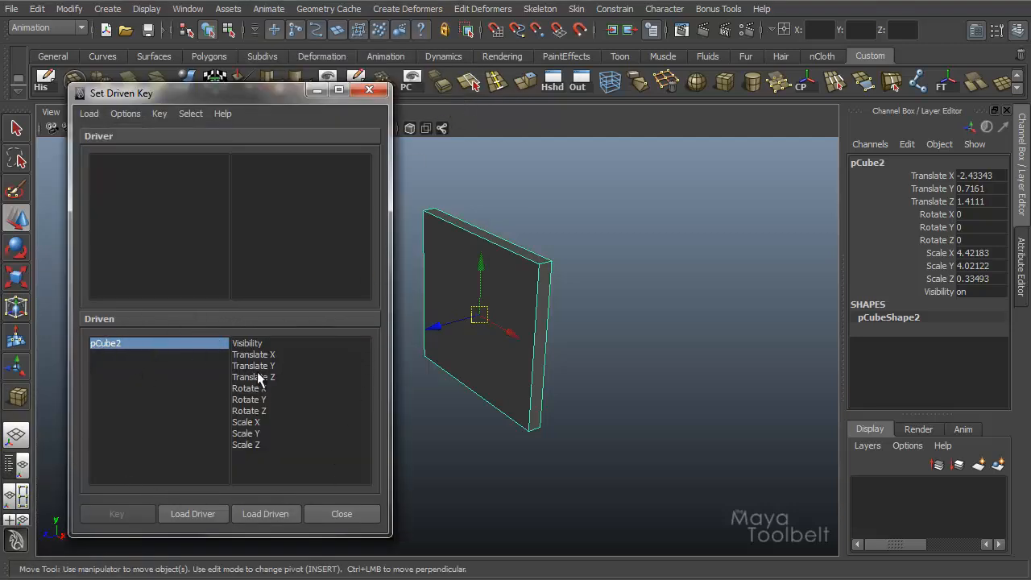
pyautogui.moveTo(620, 348)
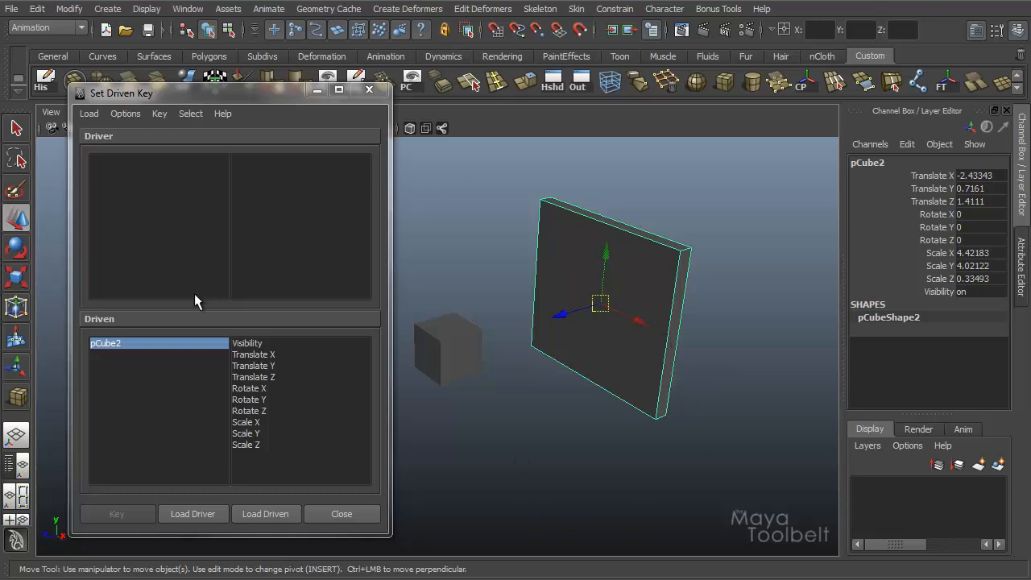
pyautogui.moveTo(230, 439)
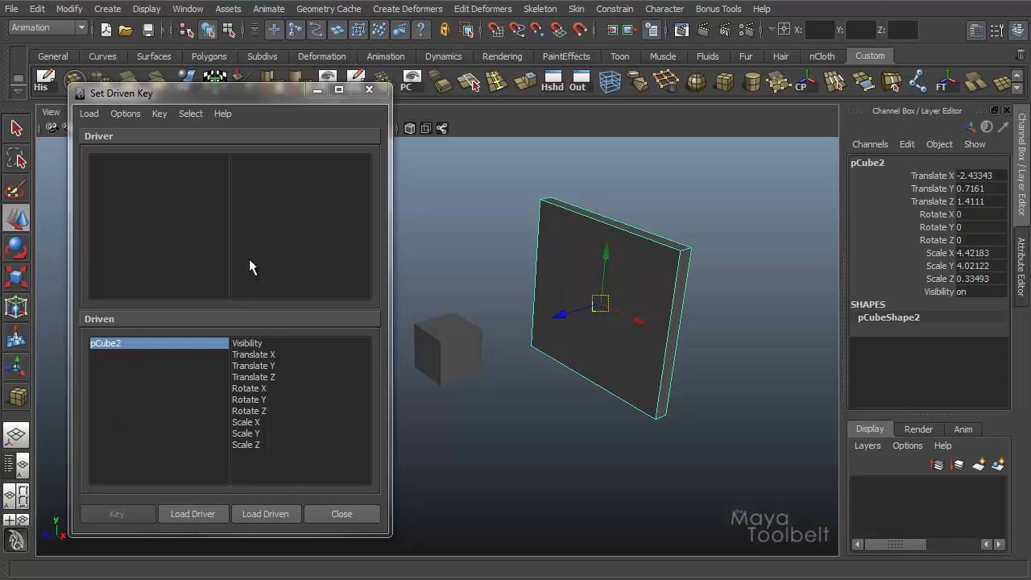
# Step: Load the small cube pCube1 as the driver in Set Driven Key
pyautogui.click(89, 113)
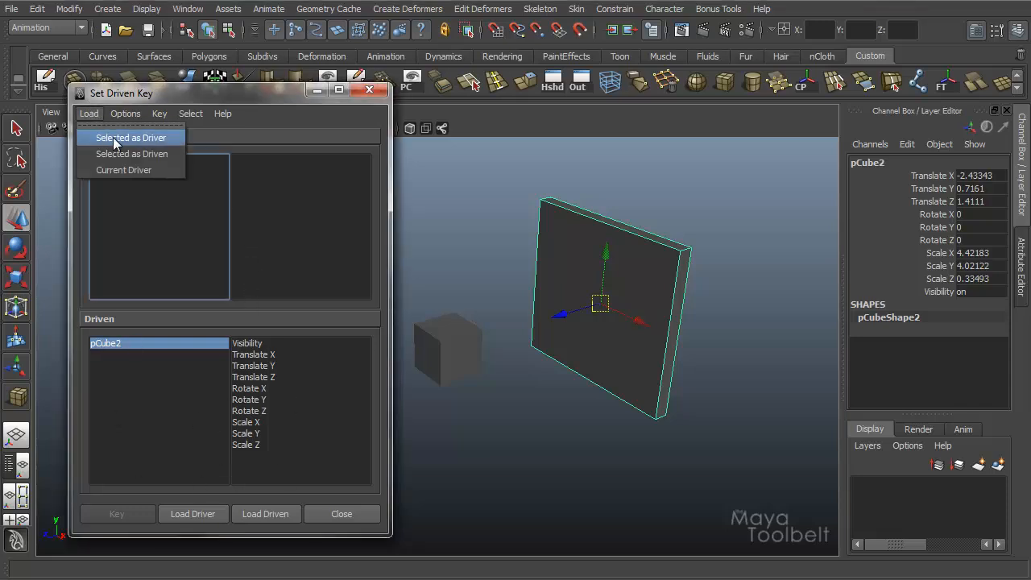
pyautogui.moveTo(131, 154)
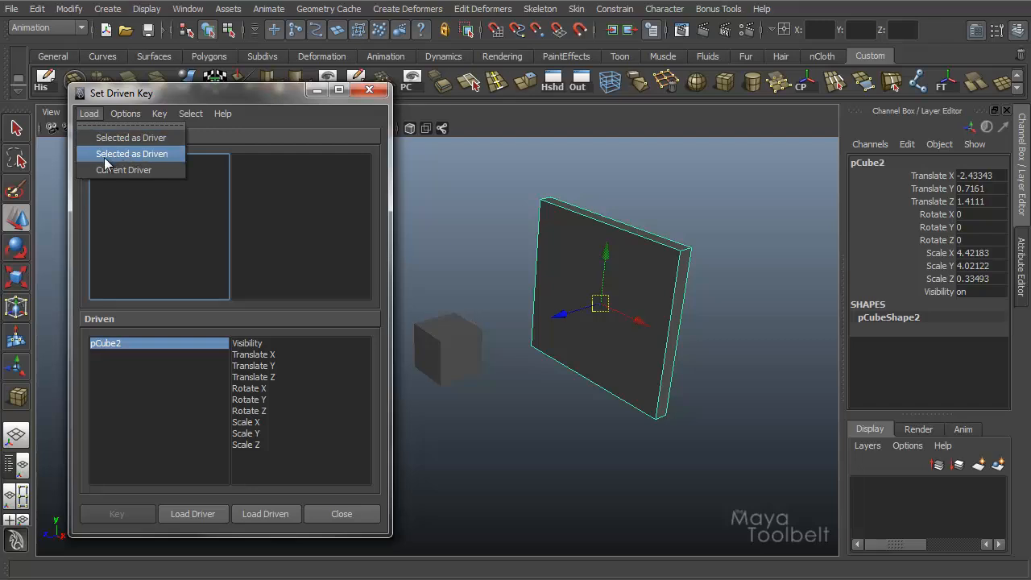
pyautogui.moveTo(130, 137)
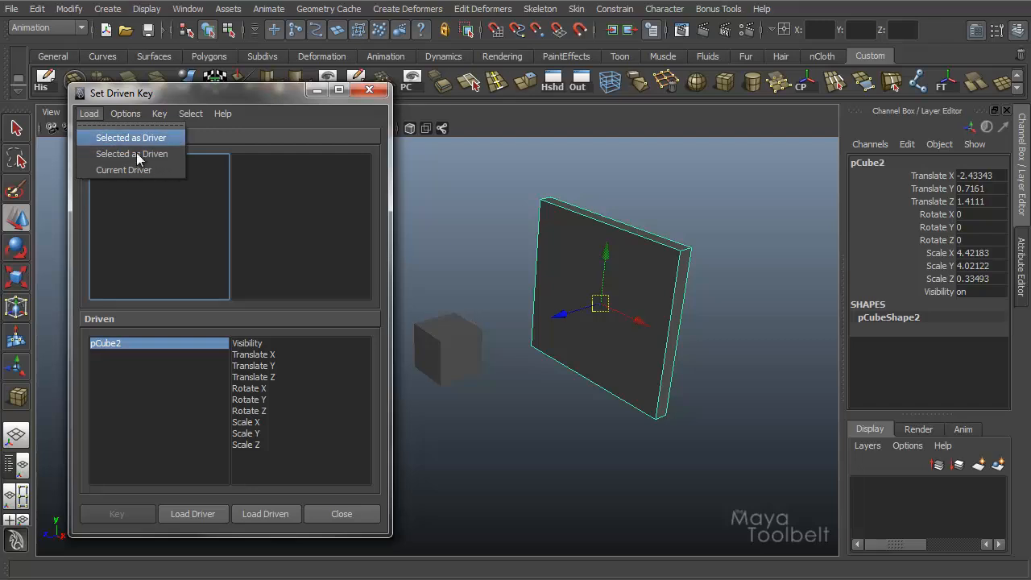
pyautogui.click(130, 137)
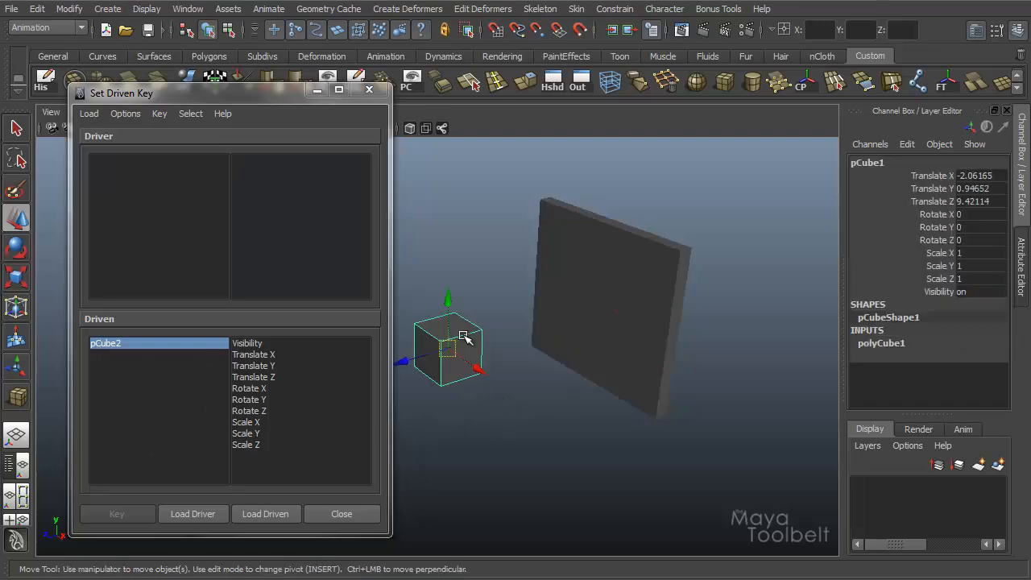
pyautogui.click(90, 113)
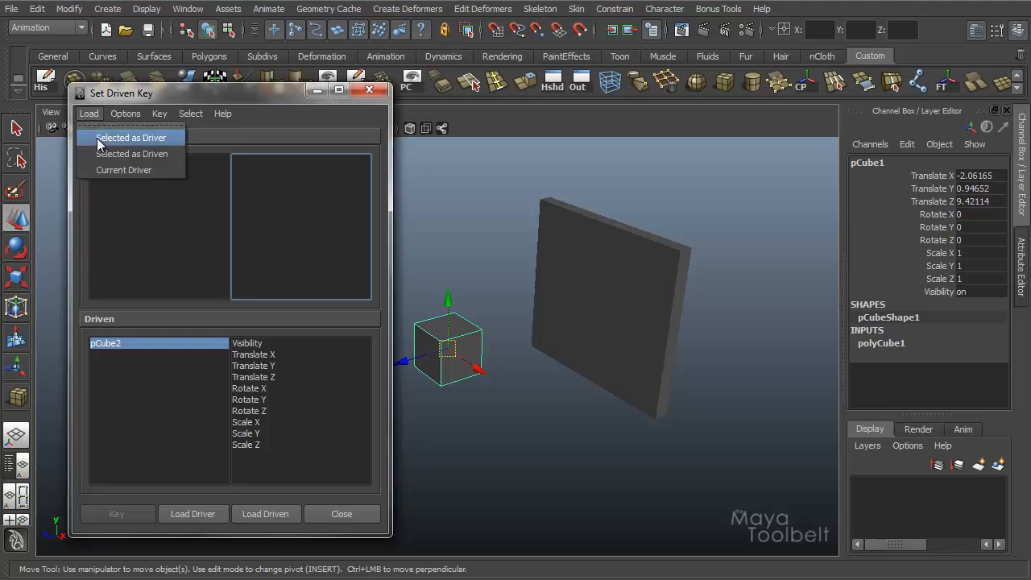
pyautogui.click(131, 137)
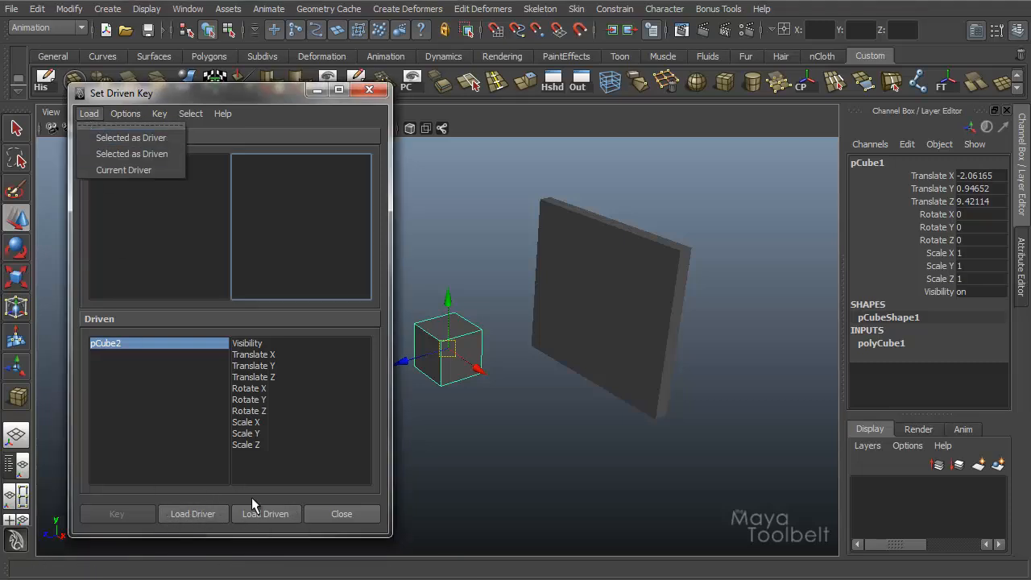
pyautogui.click(192, 514)
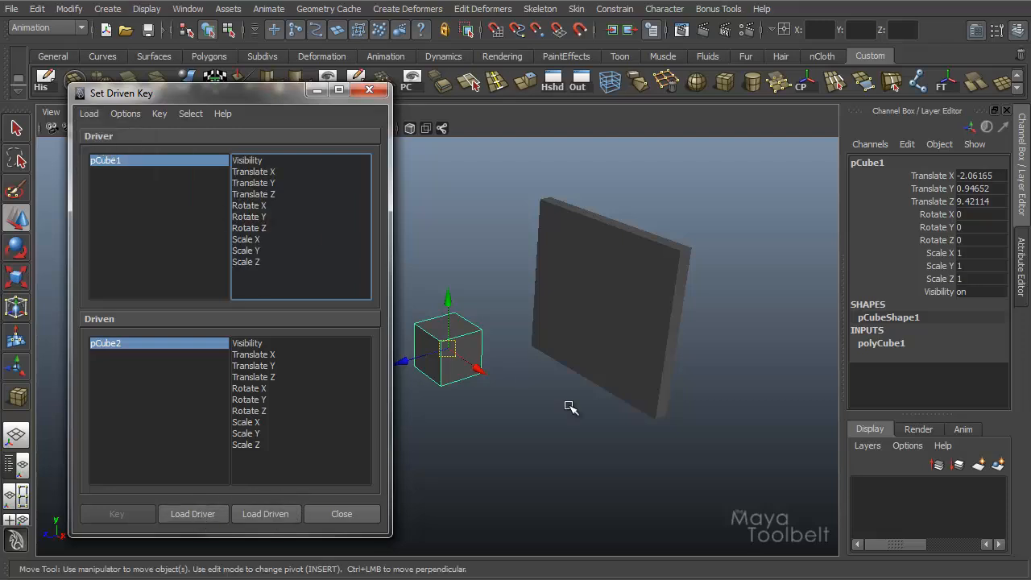
# Step: Rename the cubes Vehicle and Door, then reload Vehicle as the driver
pyautogui.doubleClick(868, 163)
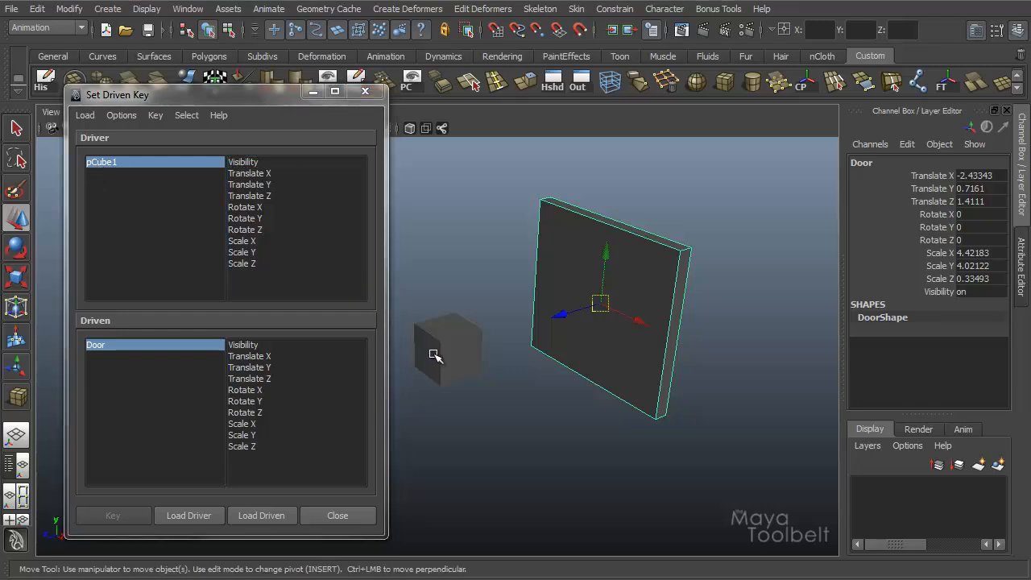
pyautogui.click(261, 516)
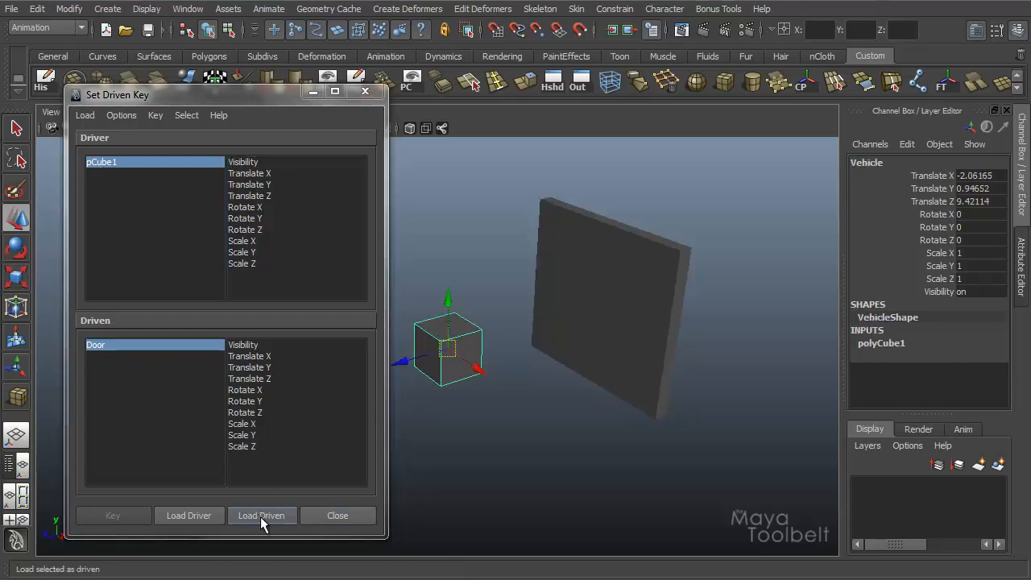
pyautogui.click(189, 515)
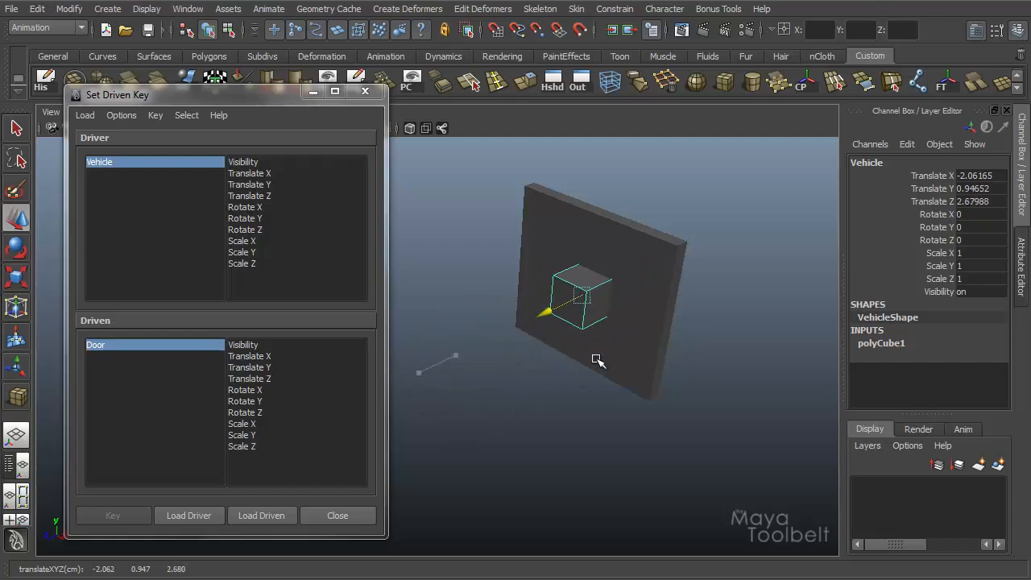
# Step: Move Vehicle back from the Door, then pair Vehicle's Translate Z with Door's Translate Y
pyautogui.moveTo(572, 298); pyautogui.dragTo(470, 347)
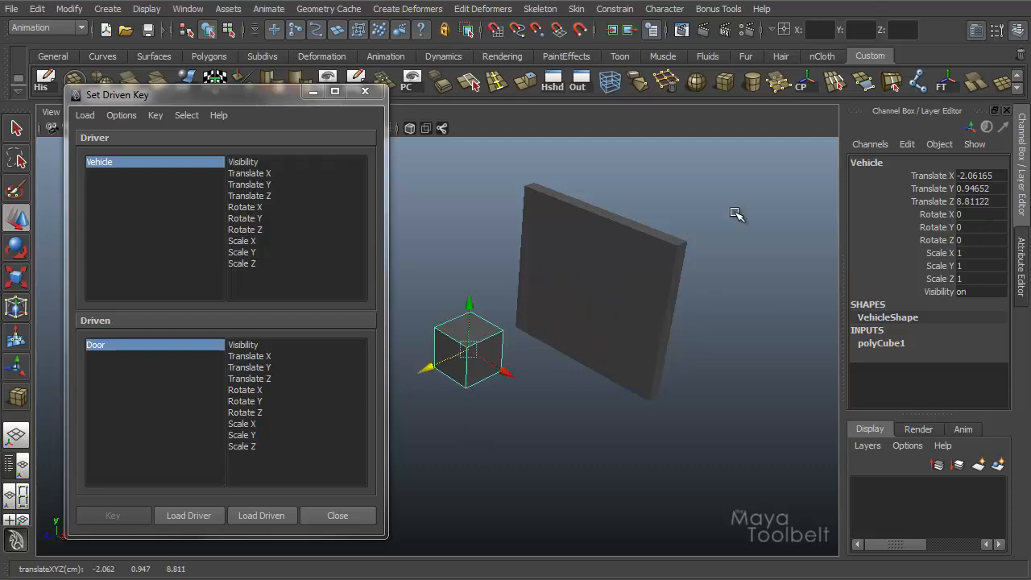
pyautogui.click(250, 196)
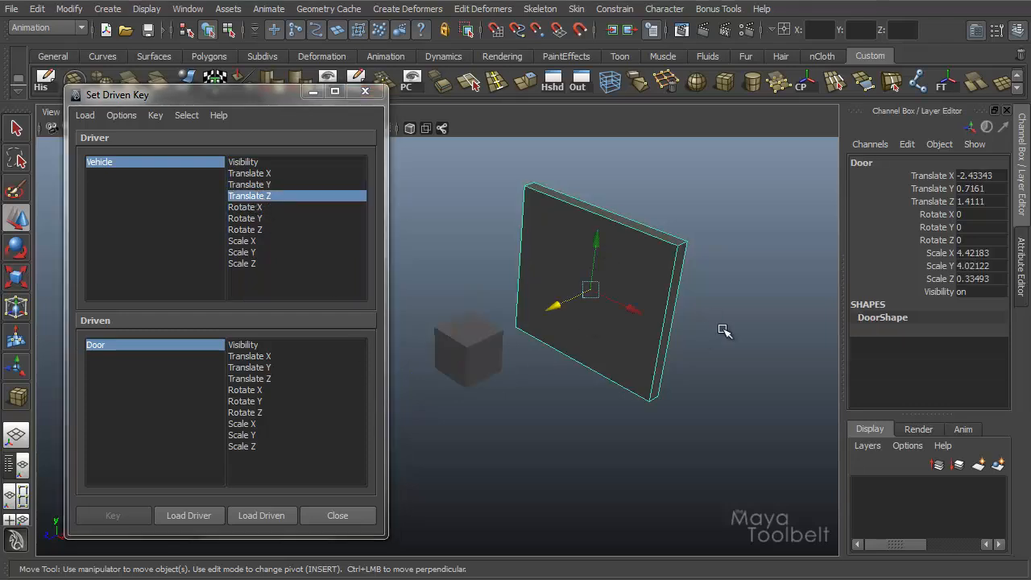
pyautogui.moveTo(596, 237); pyautogui.dragTo(632, 145)
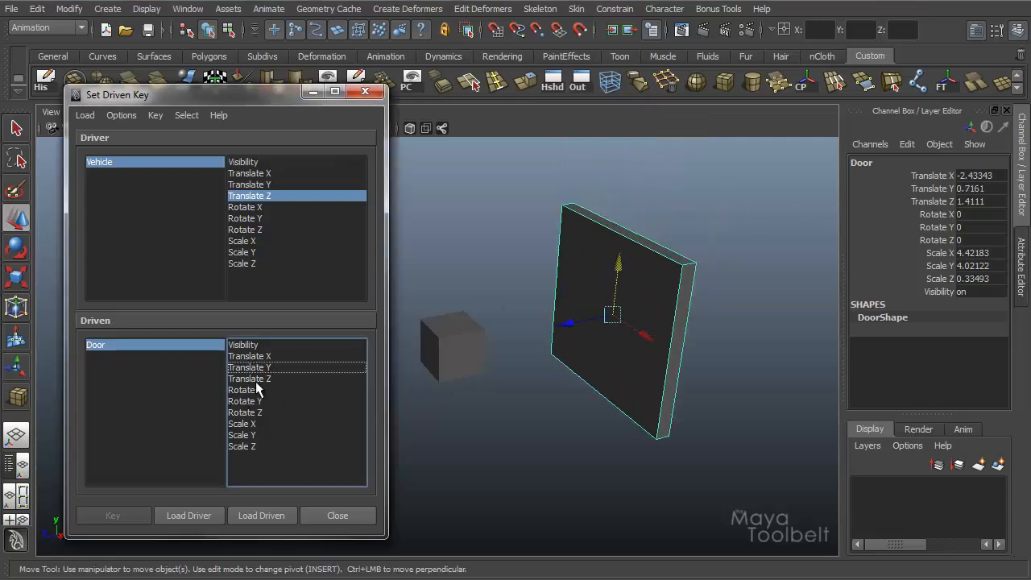
pyautogui.click(249, 367)
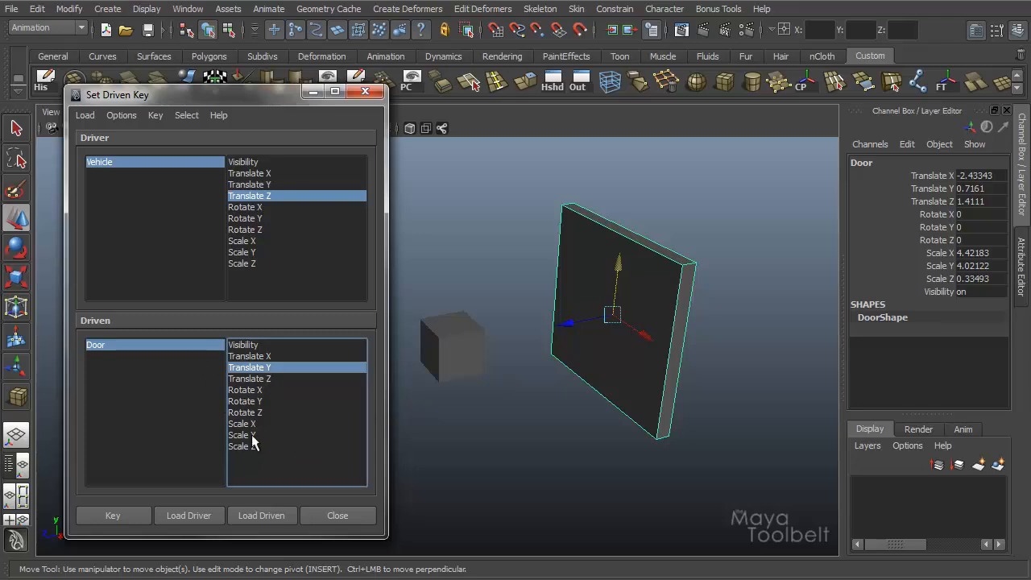
pyautogui.moveTo(315, 321)
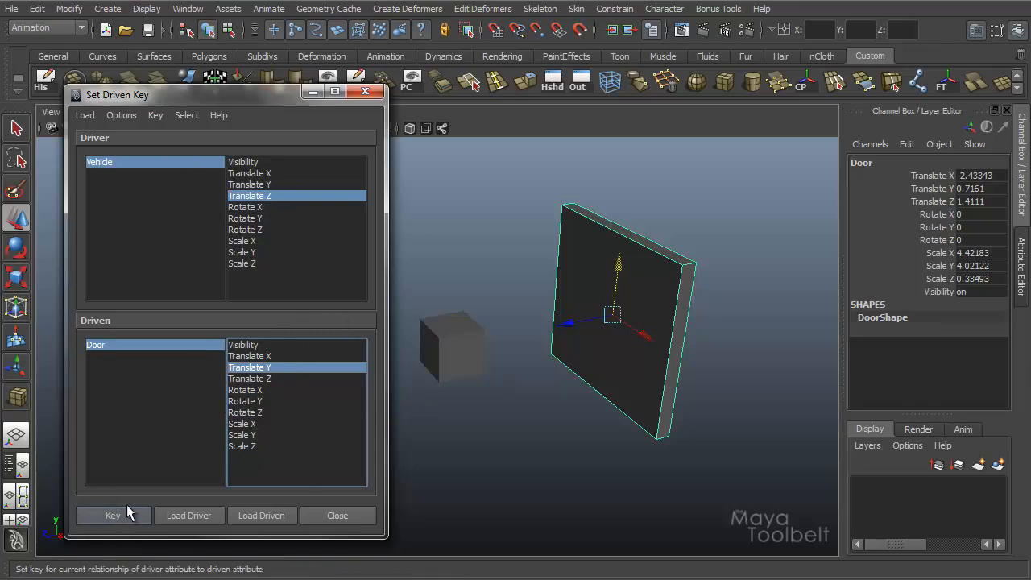
pyautogui.moveTo(229, 450)
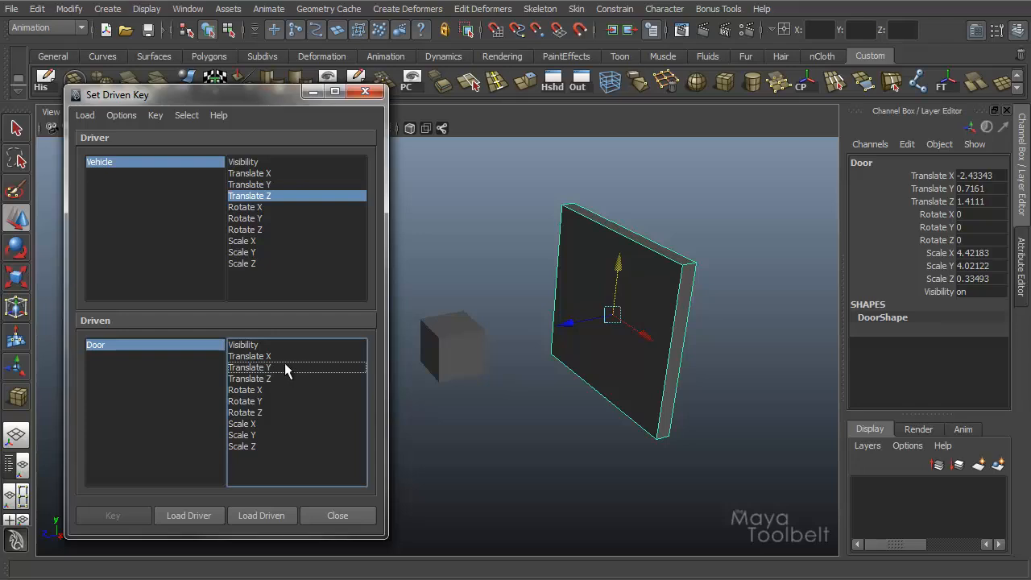
pyautogui.moveTo(238, 447)
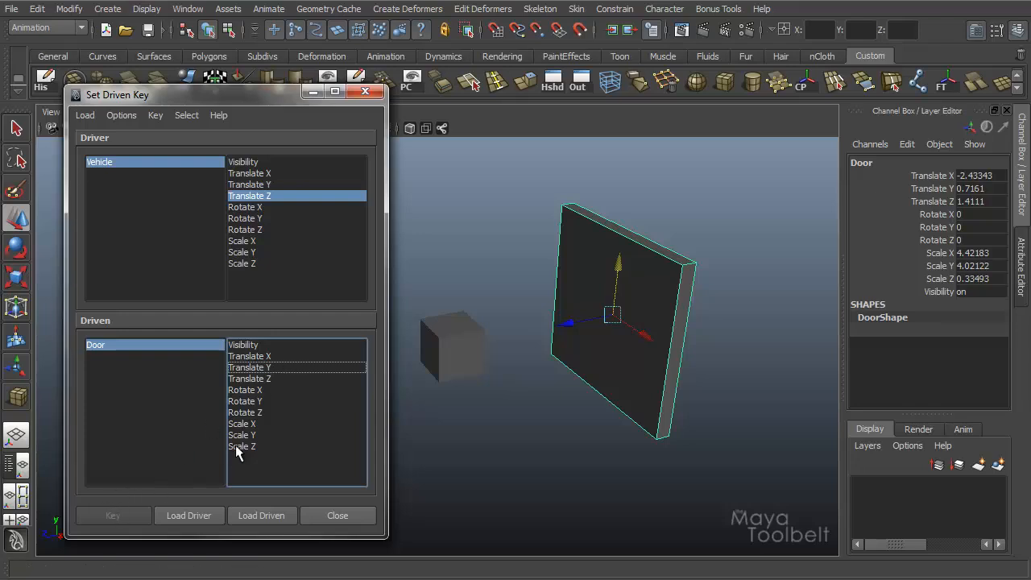
pyautogui.click(250, 368)
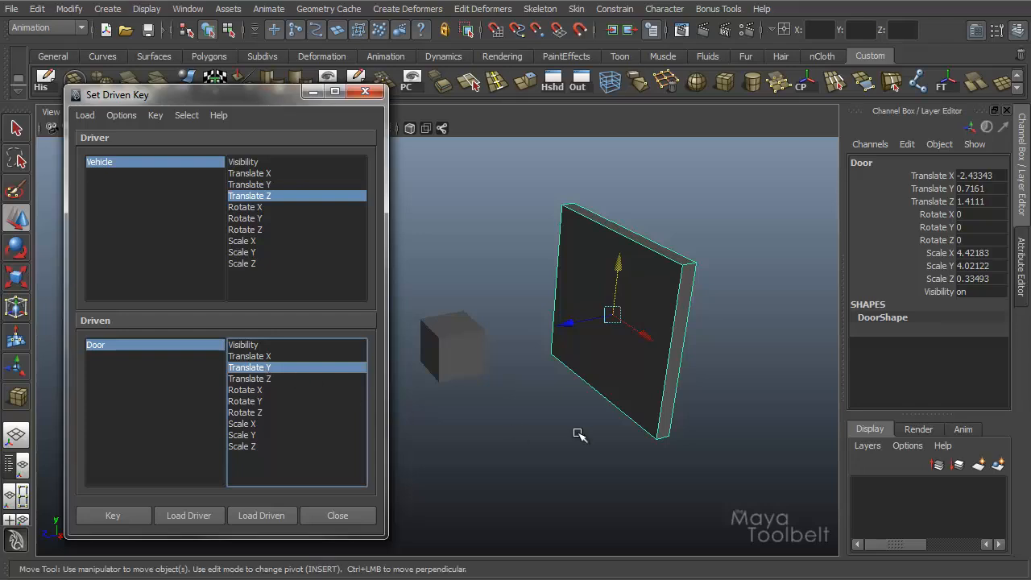
pyautogui.moveTo(133, 544)
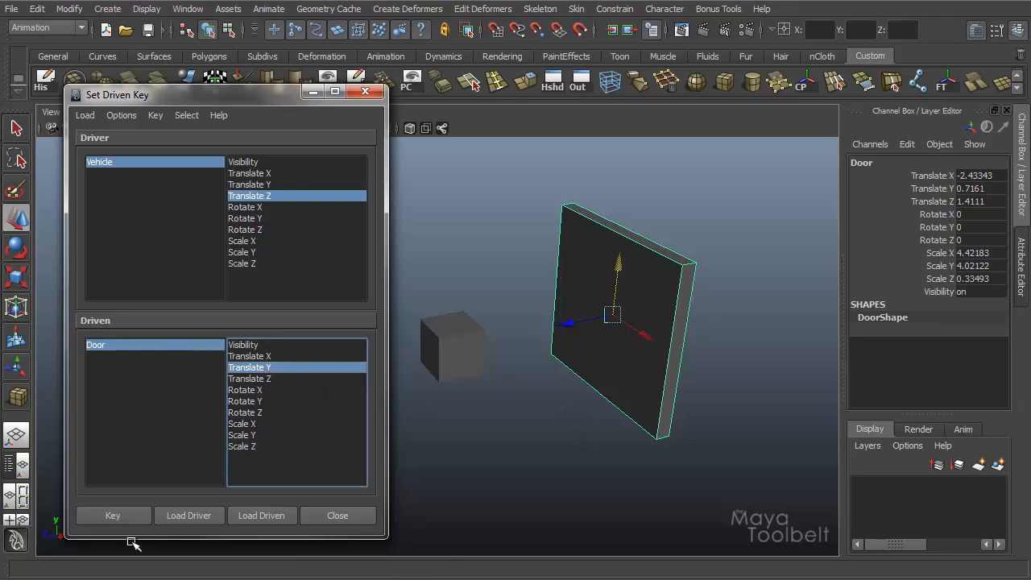
pyautogui.moveTo(133, 544); pyautogui.dragTo(495, 442)
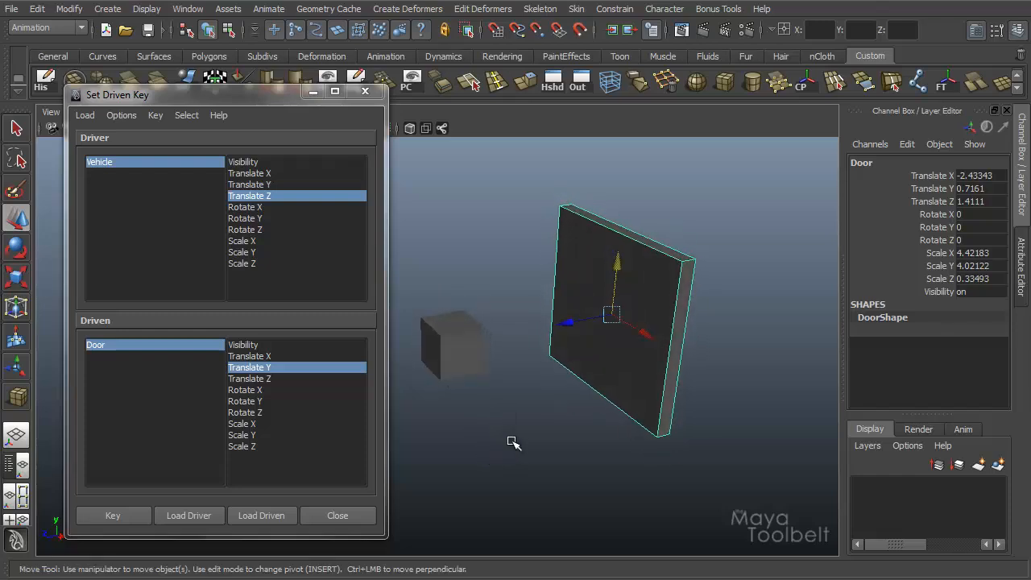
pyautogui.moveTo(489, 427)
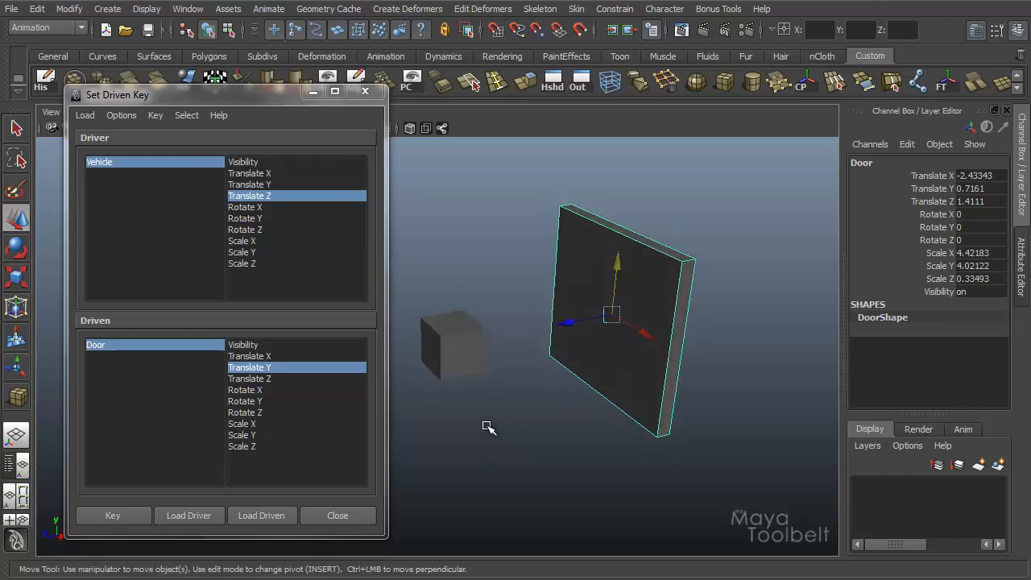
pyautogui.moveTo(534, 371)
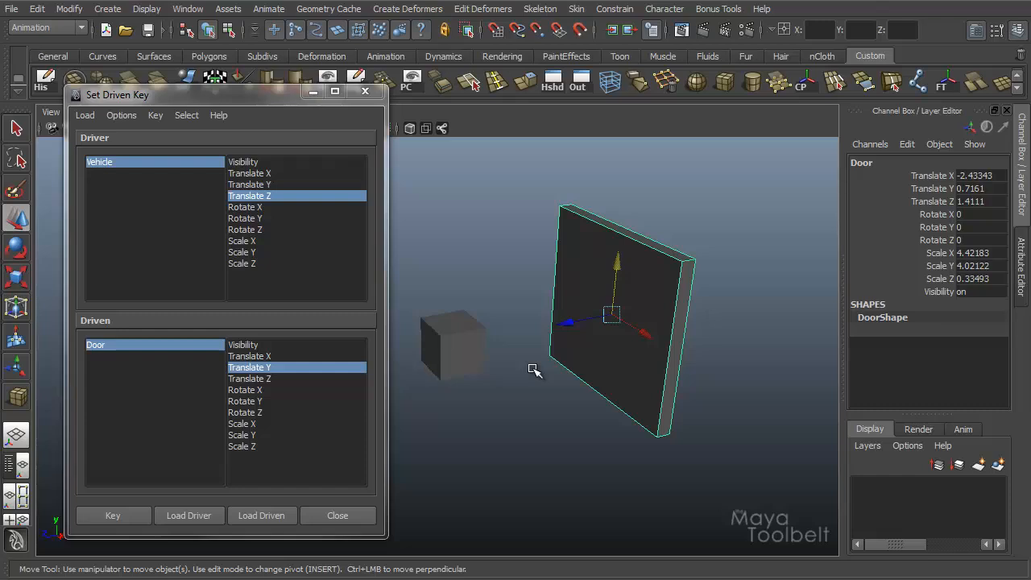
# Step: Slide Vehicle along Z against the Door and key the raised Door position
pyautogui.click(451, 346)
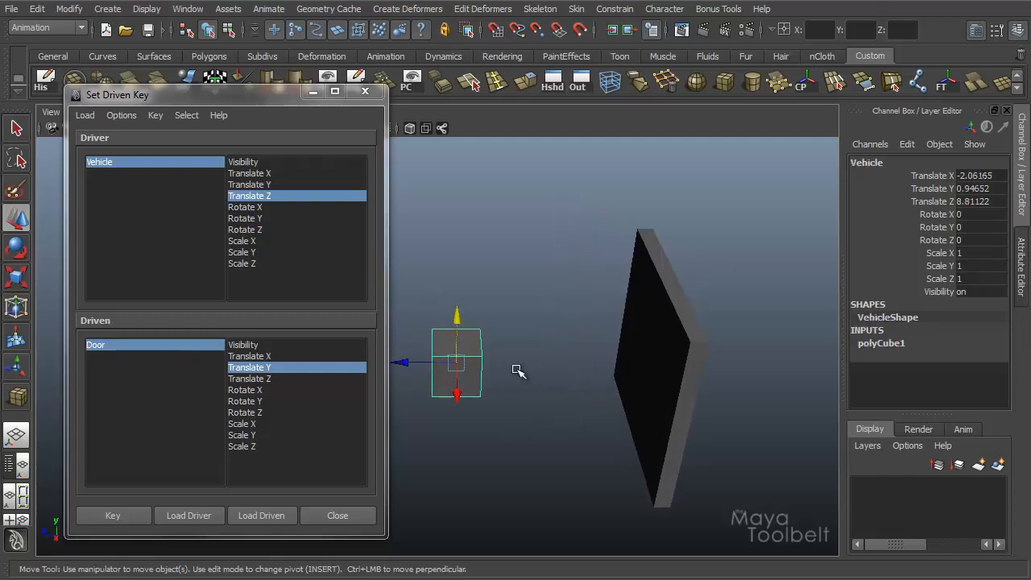
pyautogui.moveTo(457, 362); pyautogui.dragTo(595, 363)
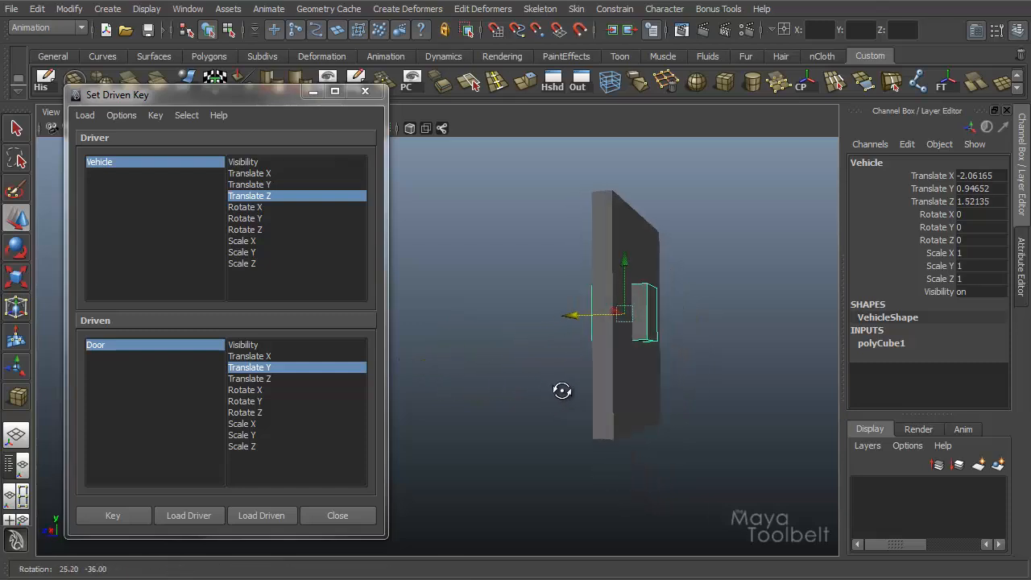
pyautogui.moveTo(562, 390); pyautogui.dragTo(563, 399)
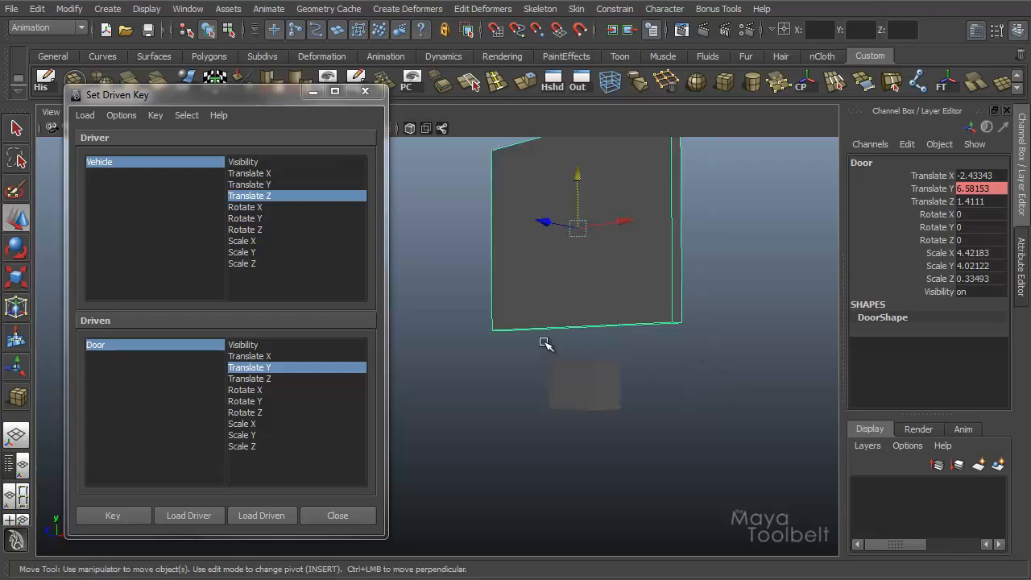
pyautogui.click(113, 516)
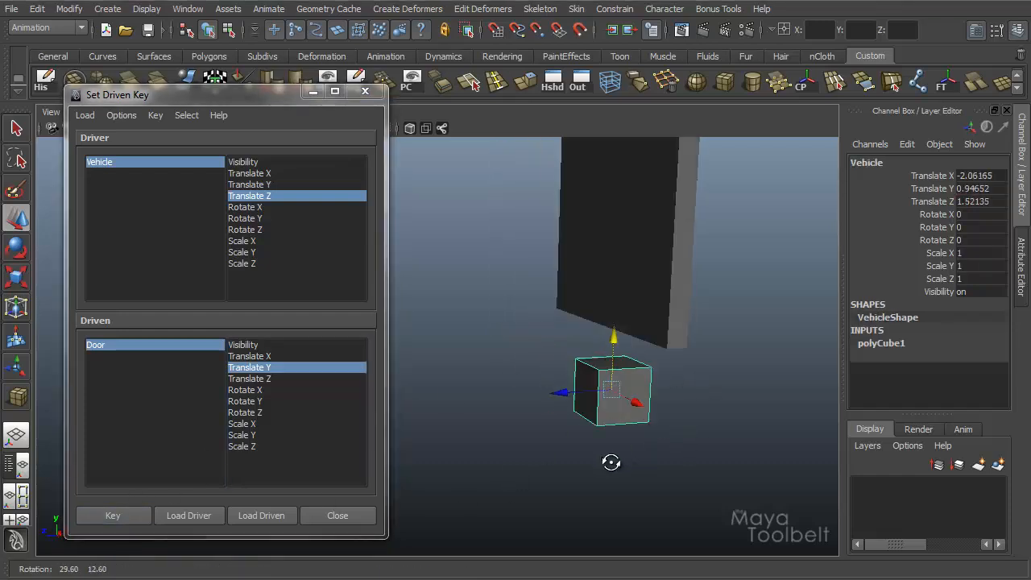
pyautogui.moveTo(612, 392); pyautogui.dragTo(734, 419)
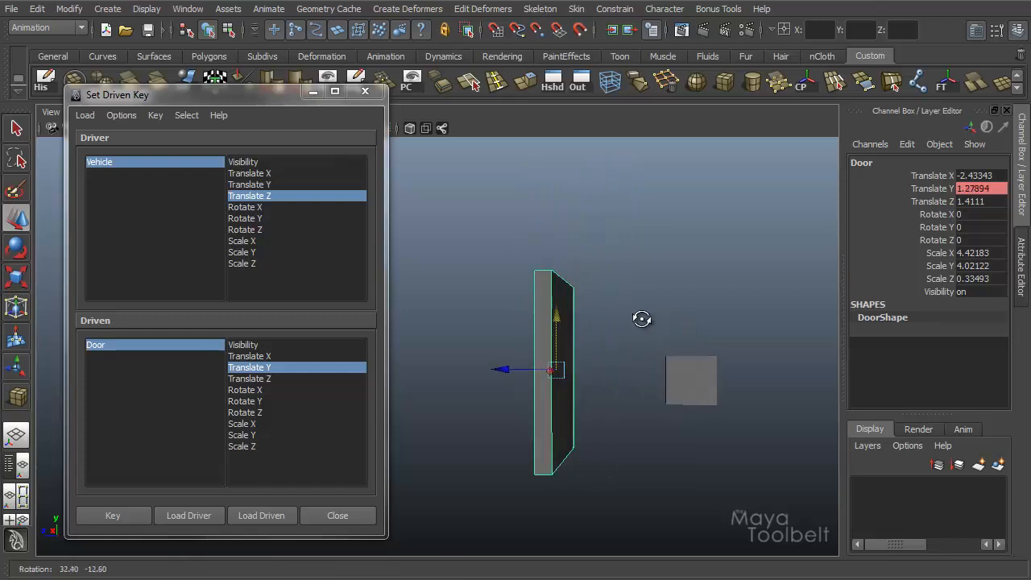
pyautogui.click(113, 515)
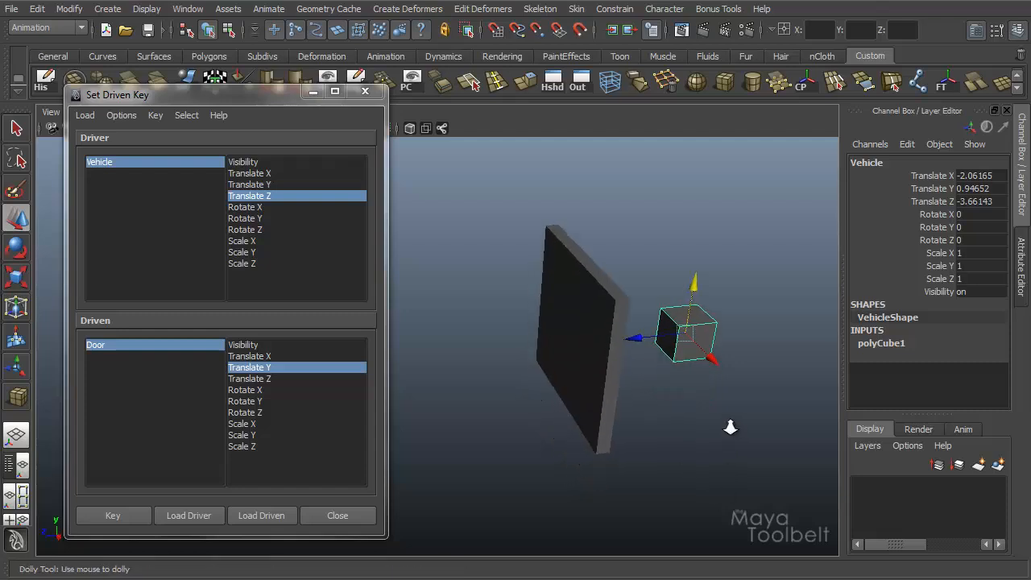
# Step: Drag Vehicle along Z to both sides of the door to test the door's response
pyautogui.moveTo(689, 338); pyautogui.dragTo(492, 351)
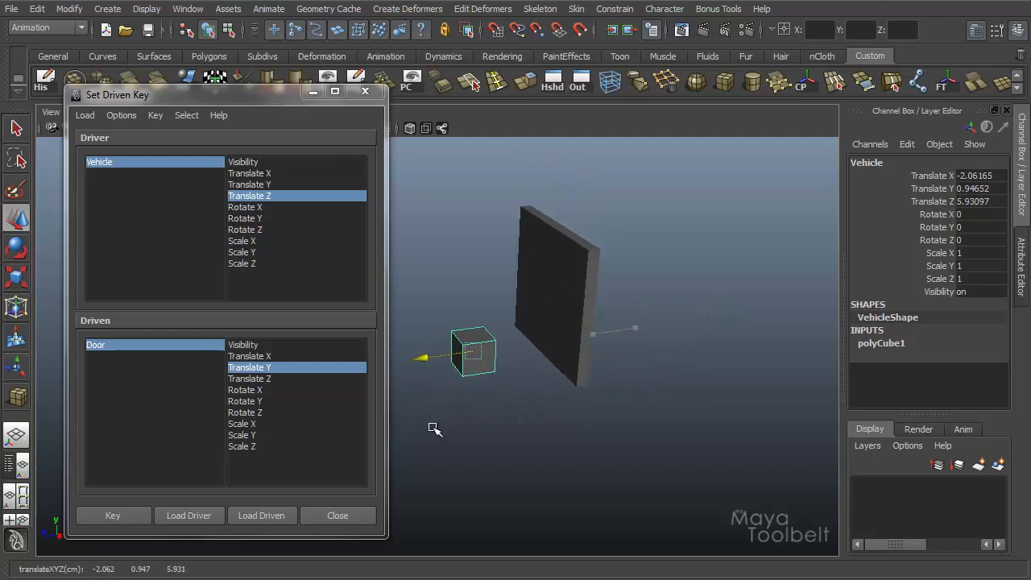
pyautogui.moveTo(435, 427); pyautogui.dragTo(615, 432)
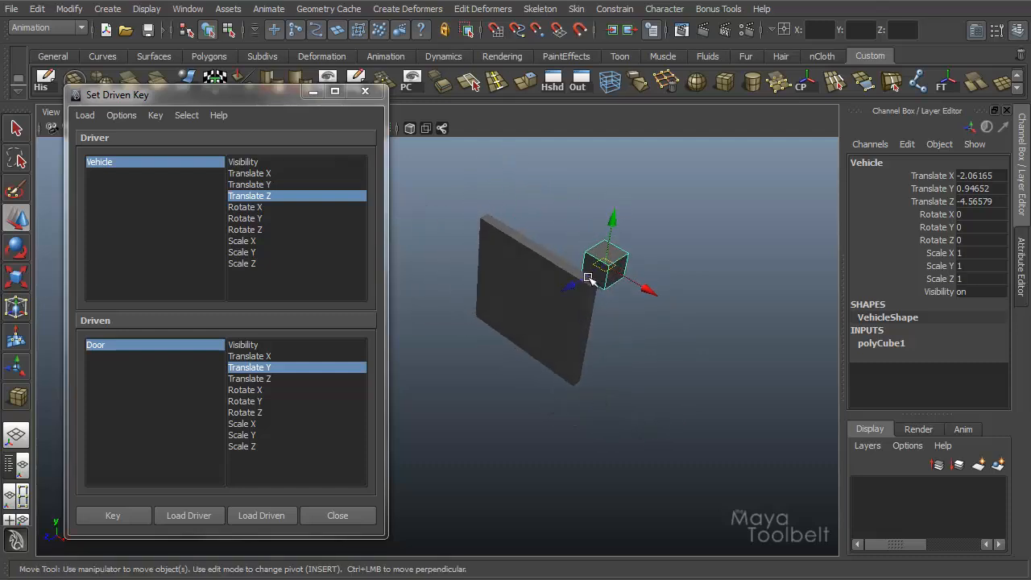
pyautogui.moveTo(604, 262); pyautogui.dragTo(419, 137)
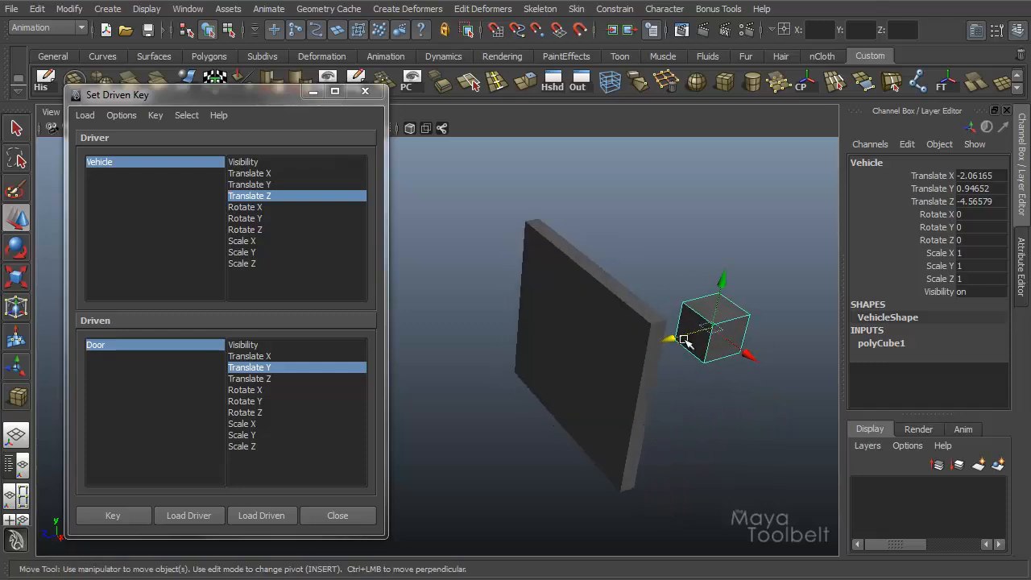
pyautogui.moveTo(684, 338); pyautogui.dragTo(480, 266)
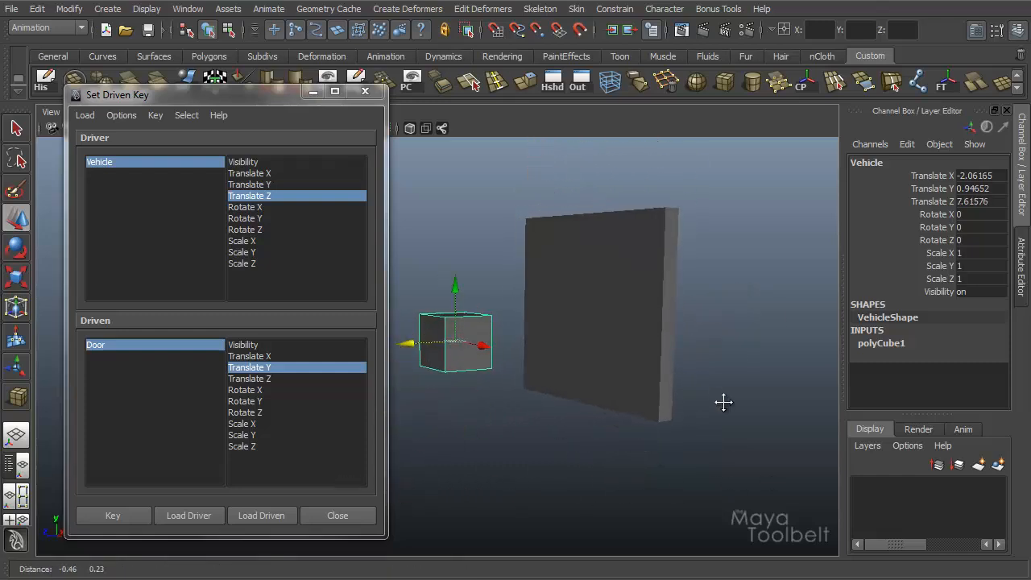
pyautogui.moveTo(723, 403); pyautogui.dragTo(621, 403)
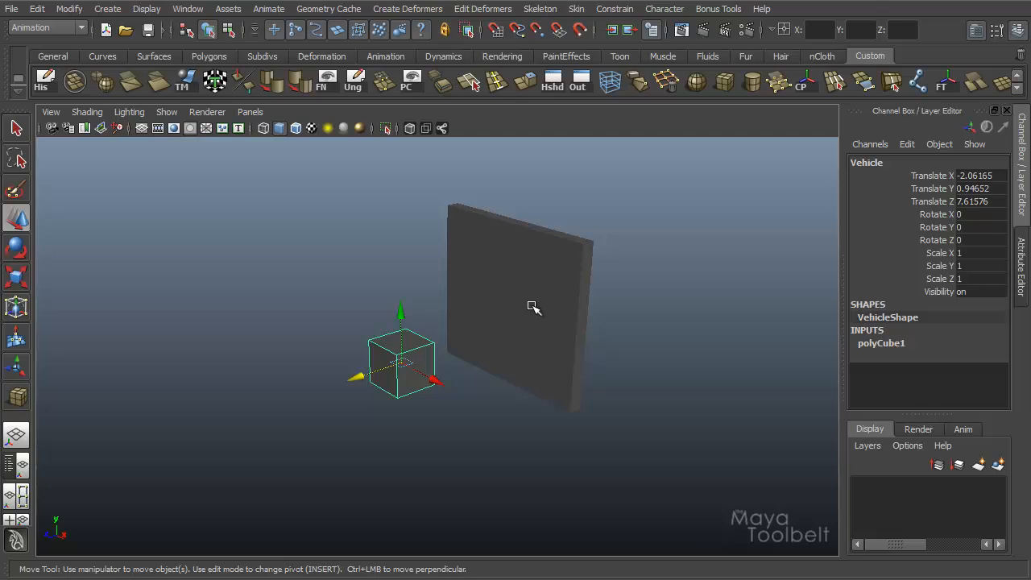
pyautogui.moveTo(534, 306)
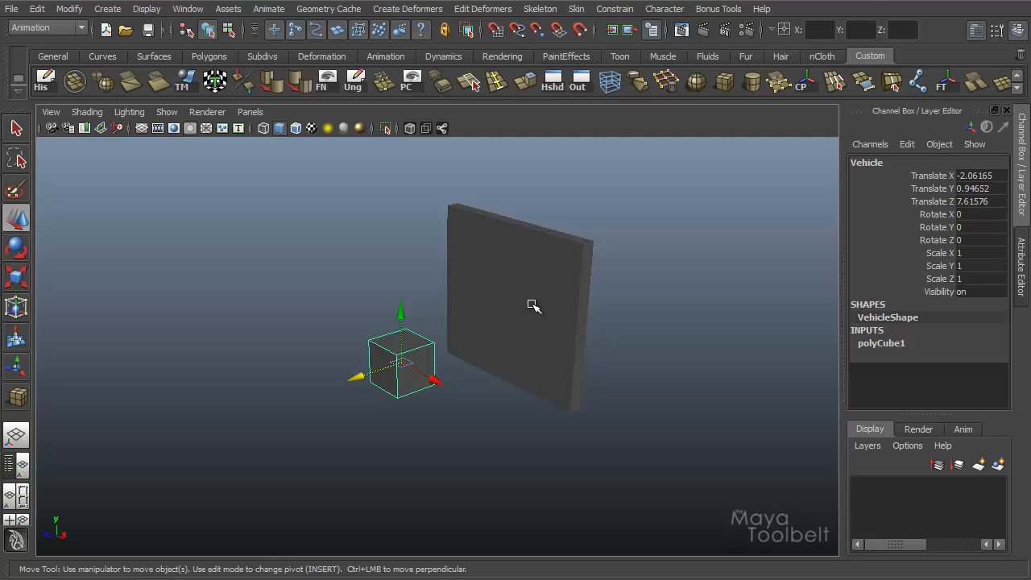
pyautogui.moveTo(531, 310)
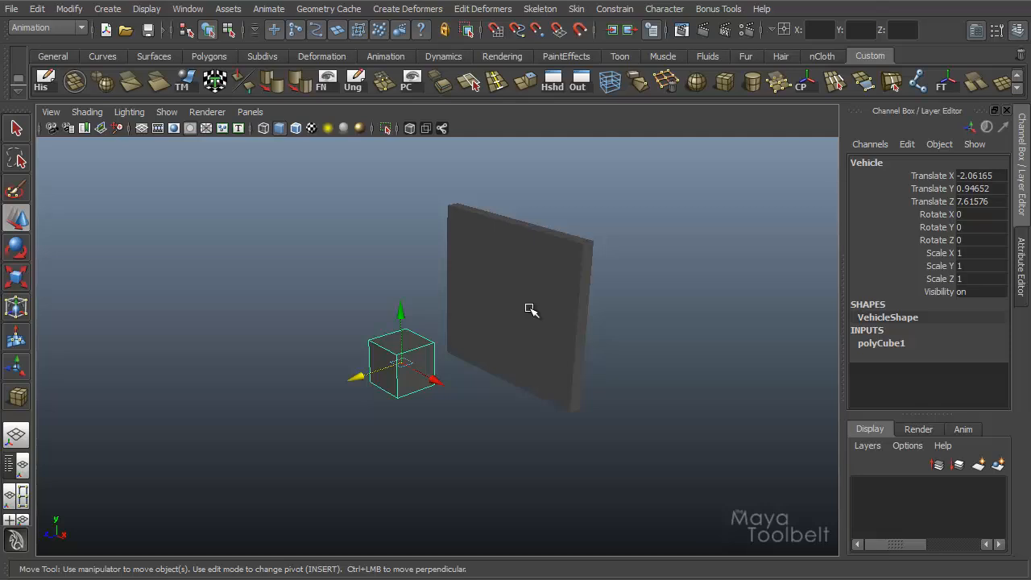
pyautogui.moveTo(530, 333)
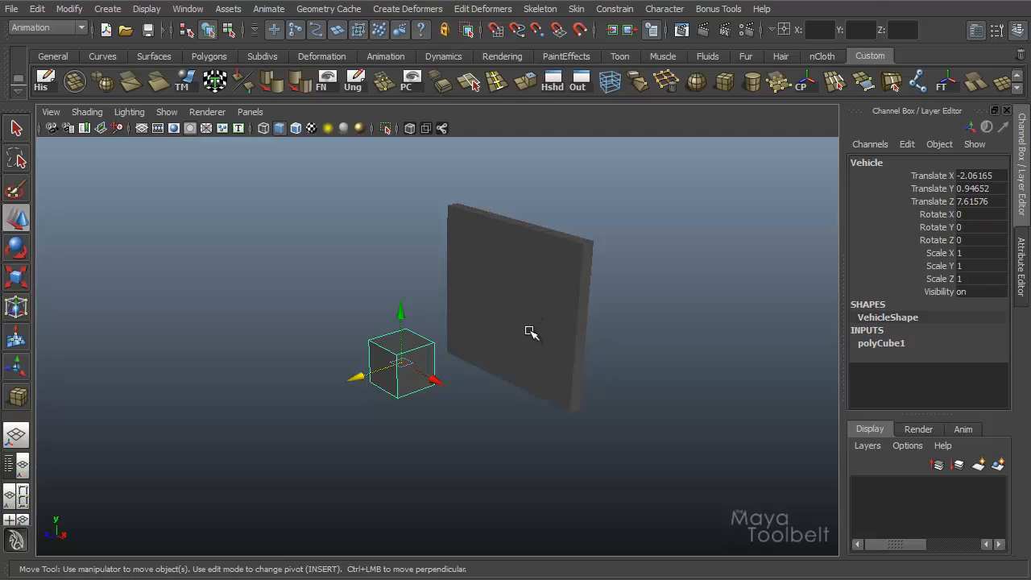
pyautogui.moveTo(463, 318)
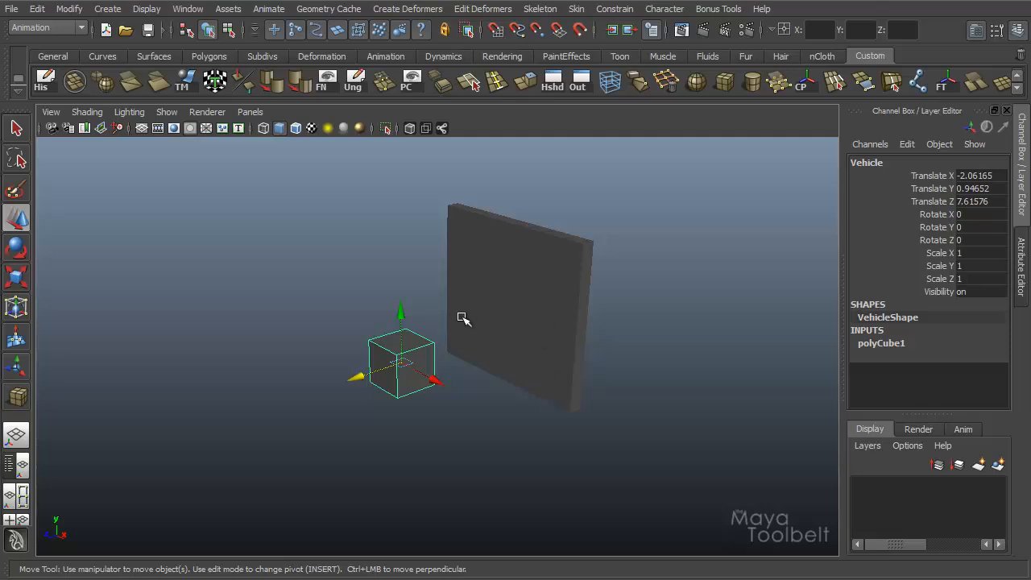
pyautogui.moveTo(446, 358)
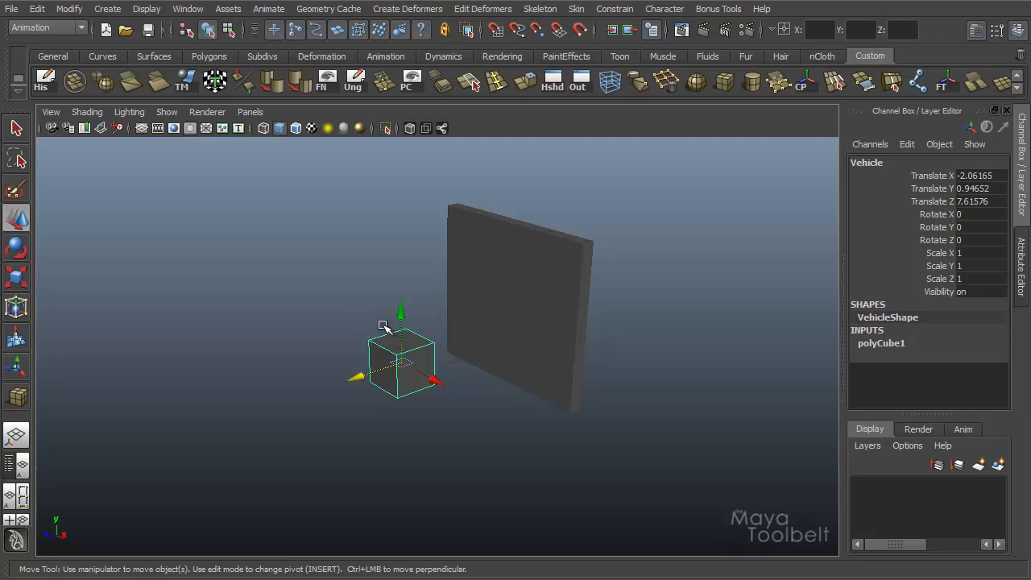
pyautogui.moveTo(294, 268)
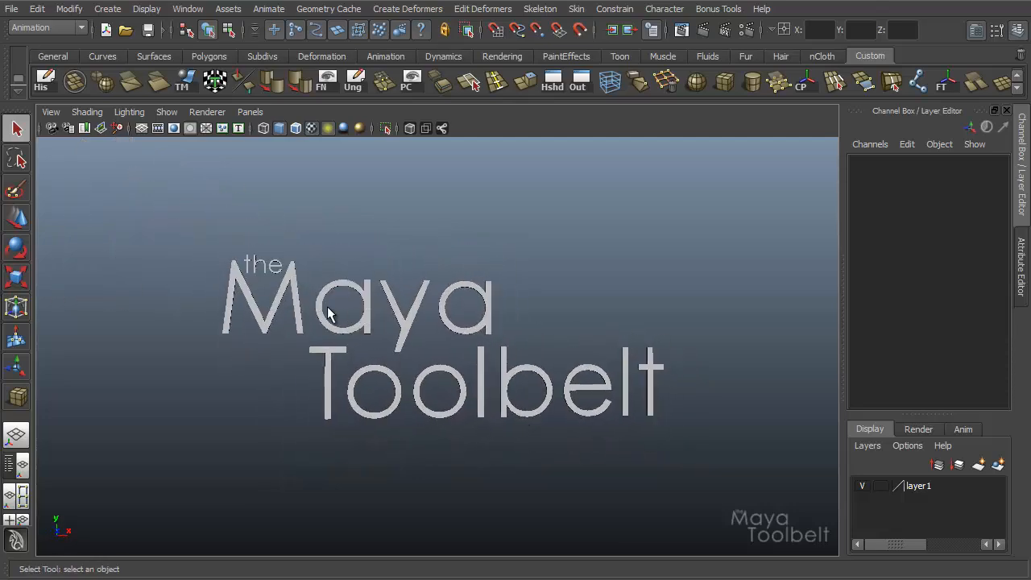
pyautogui.moveTo(163, 387)
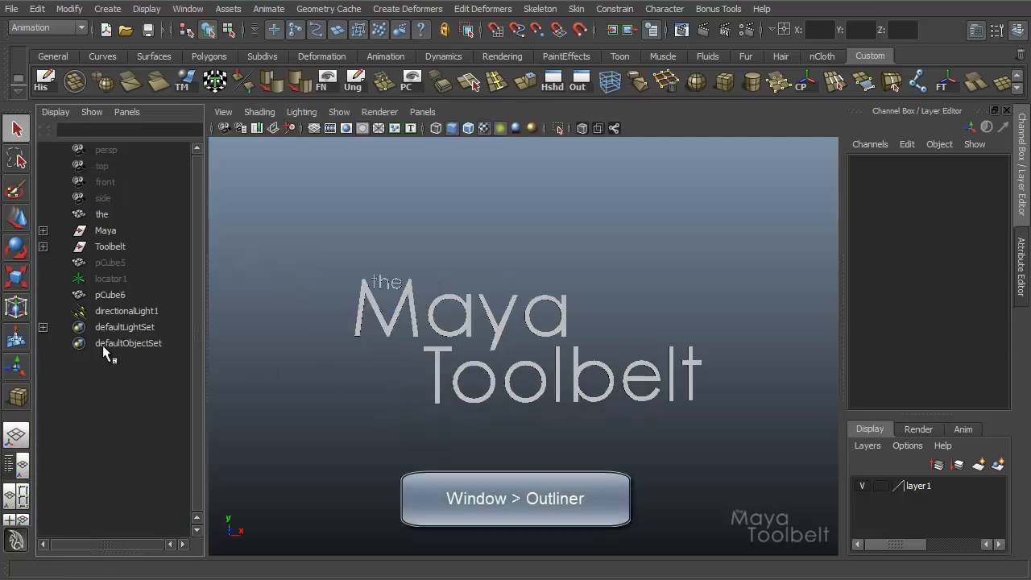
# Step: Select locator1 in the Outliner and unhide it with Display > Show > Show Selection
pyautogui.click(111, 278)
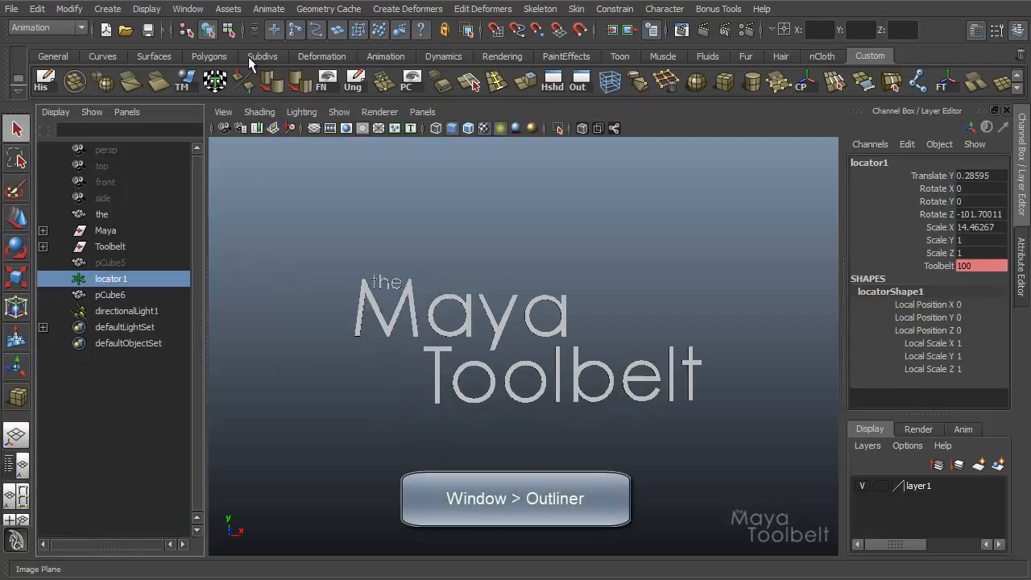
pyautogui.click(147, 9)
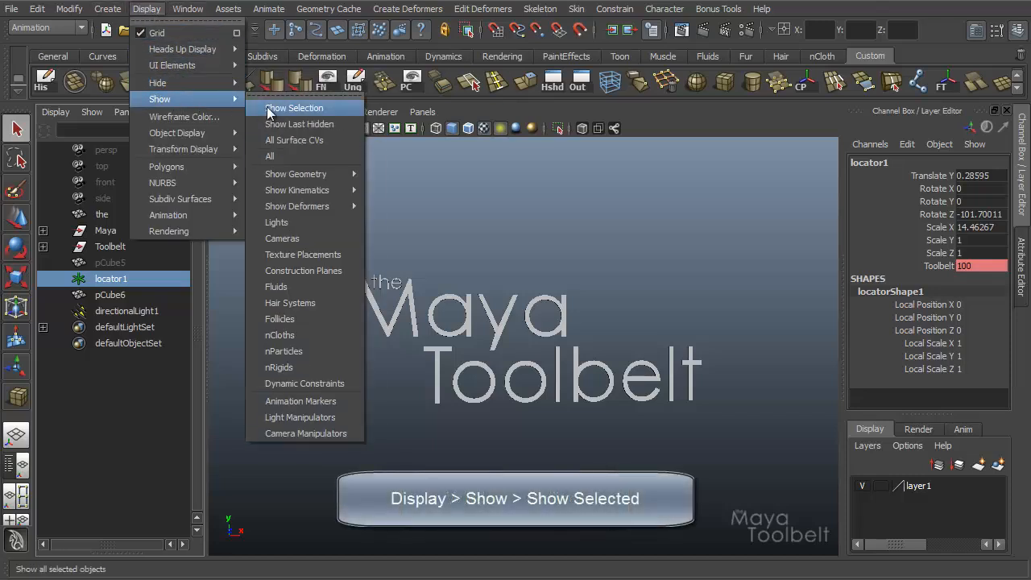
pyautogui.click(294, 107)
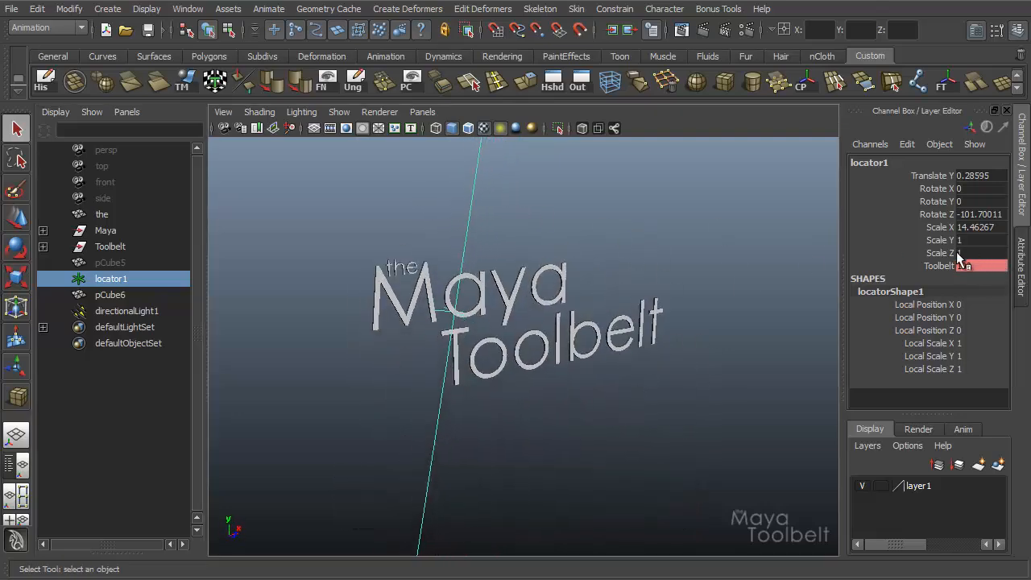
# Step: Reset locator1 to Rotate Z 0, Scale X 1 and Toolbelt 0, moving it below the text
pyautogui.click(980, 214)
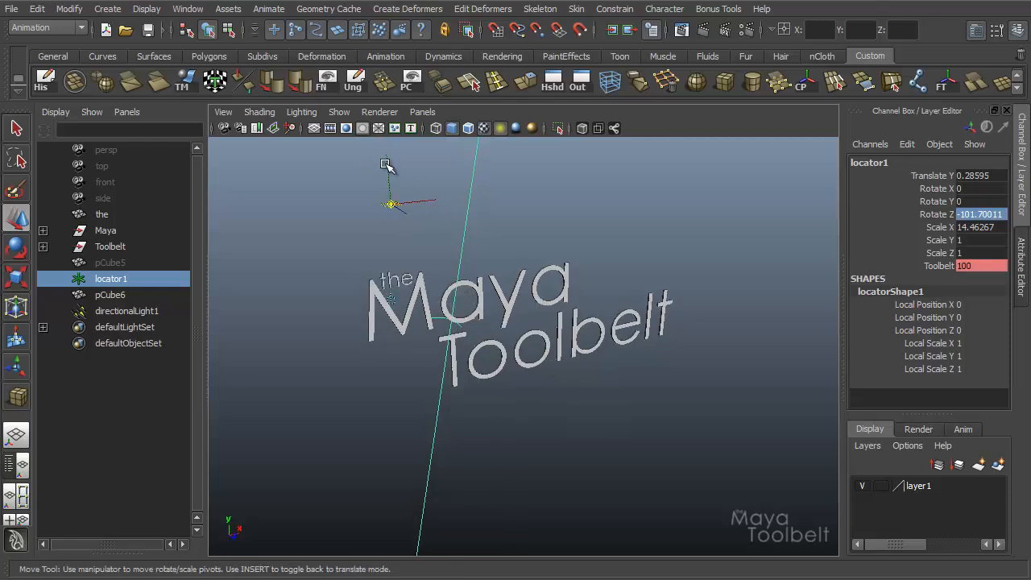
pyautogui.moveTo(391, 203); pyautogui.dragTo(445, 357)
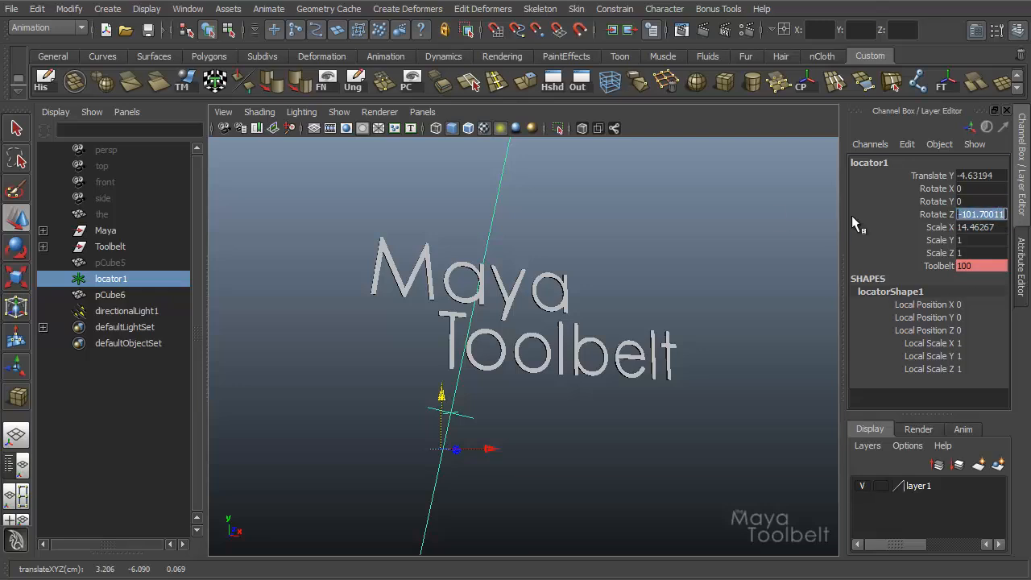
pyautogui.write('0')
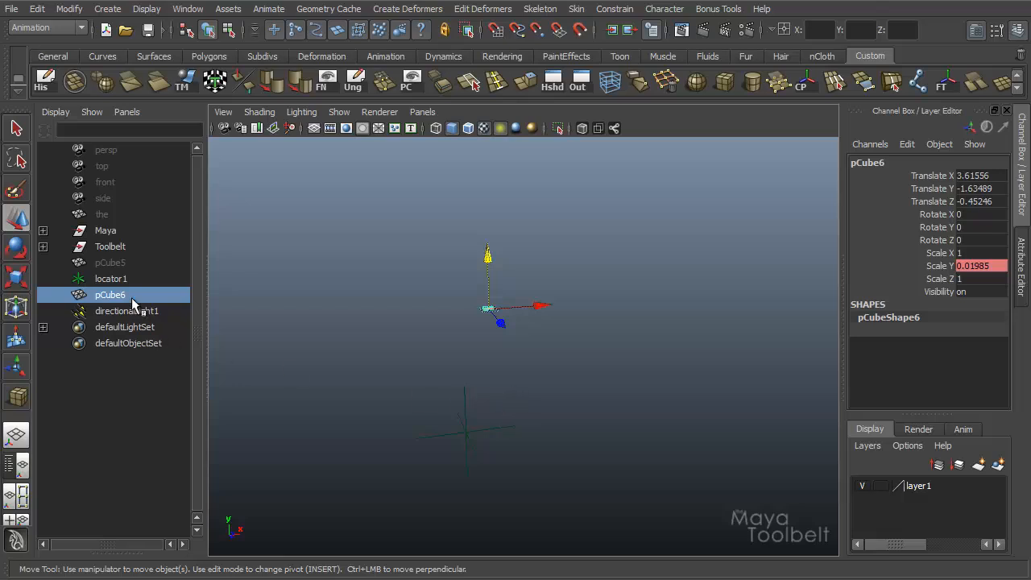
pyautogui.click(110, 246)
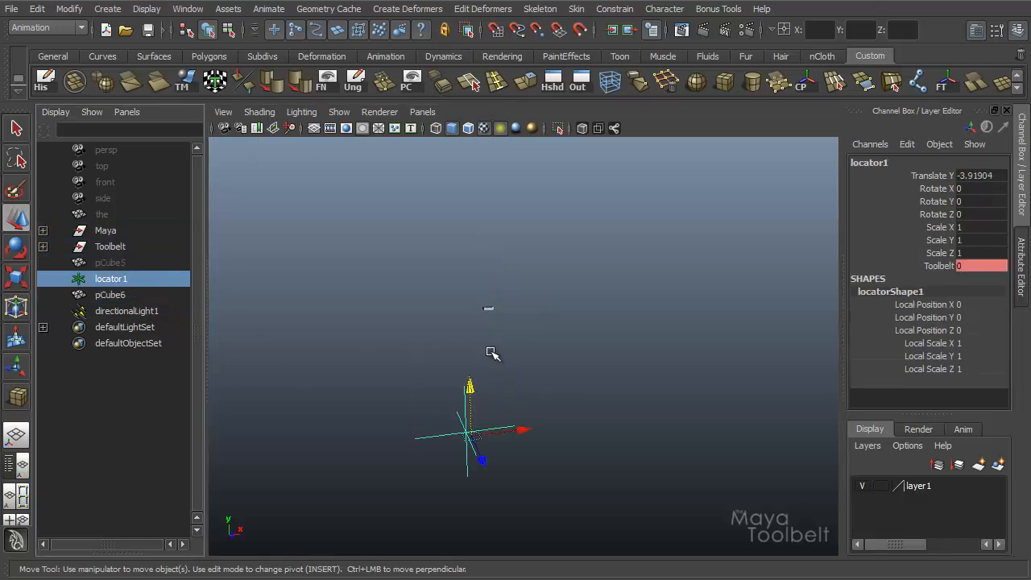
pyautogui.moveTo(449, 373)
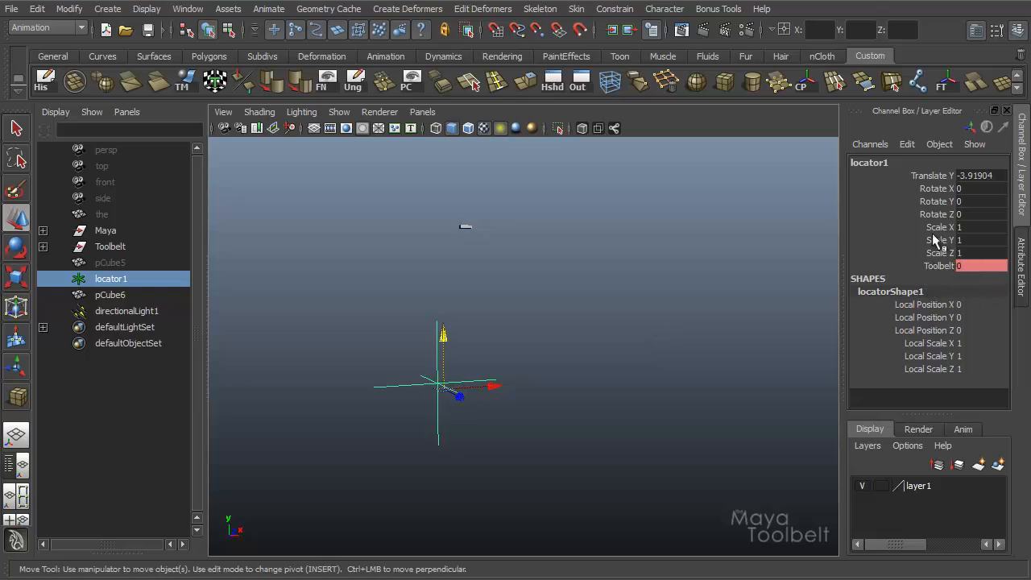
pyautogui.moveTo(548, 370)
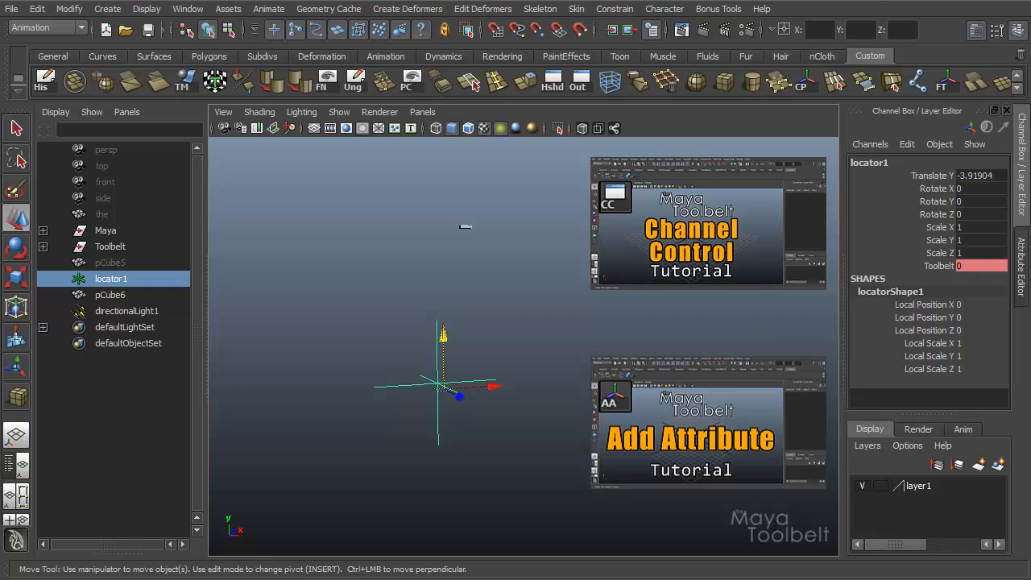
pyautogui.moveTo(384, 392)
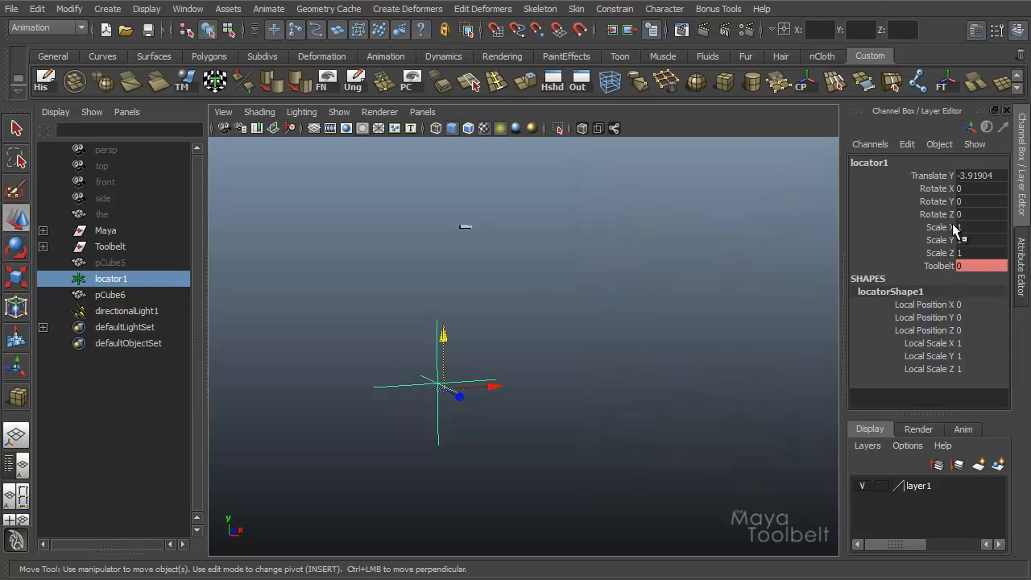
pyautogui.moveTo(745, 383)
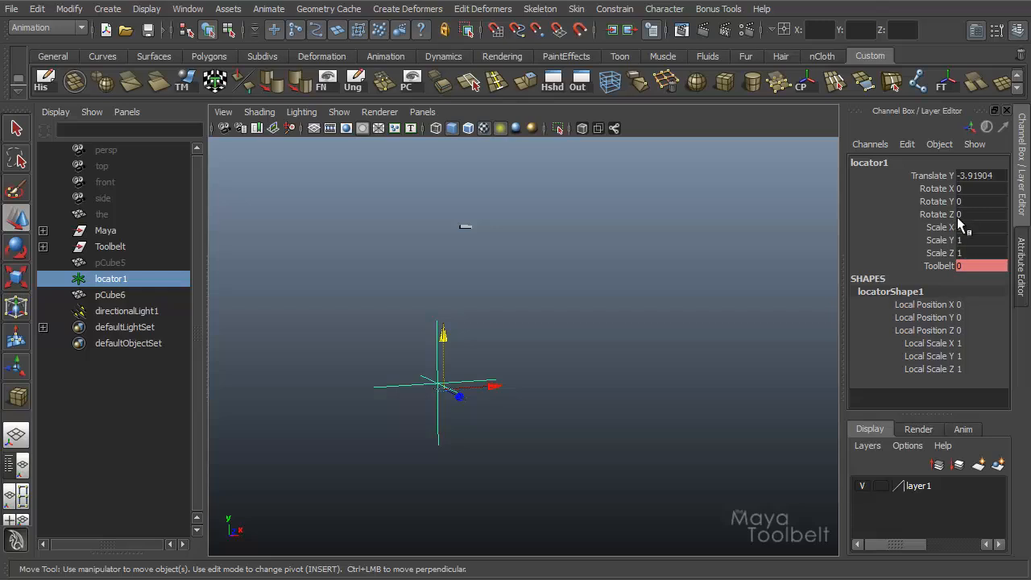
pyautogui.moveTo(474, 360)
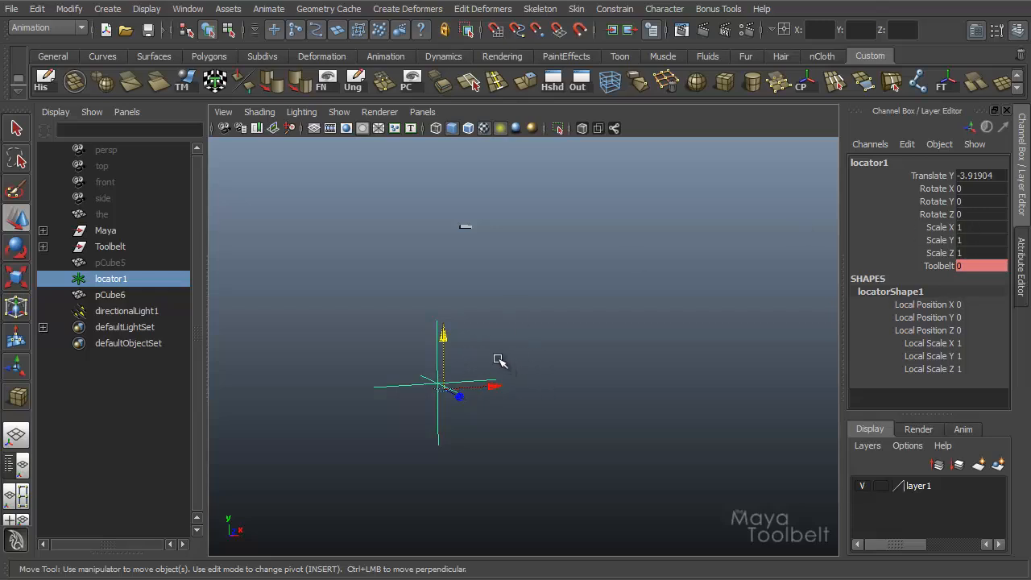
pyautogui.moveTo(763, 381)
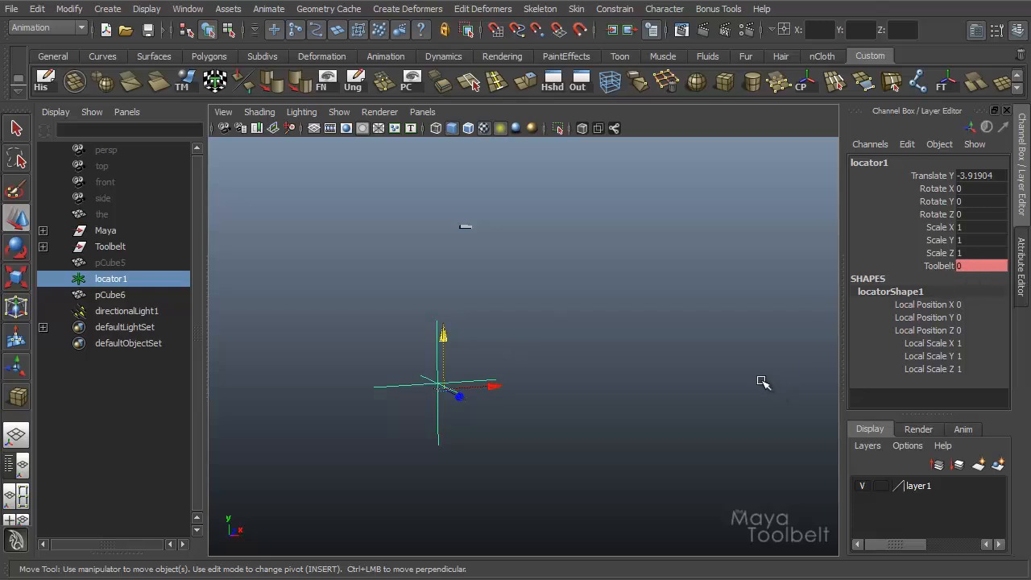
pyautogui.moveTo(891, 312)
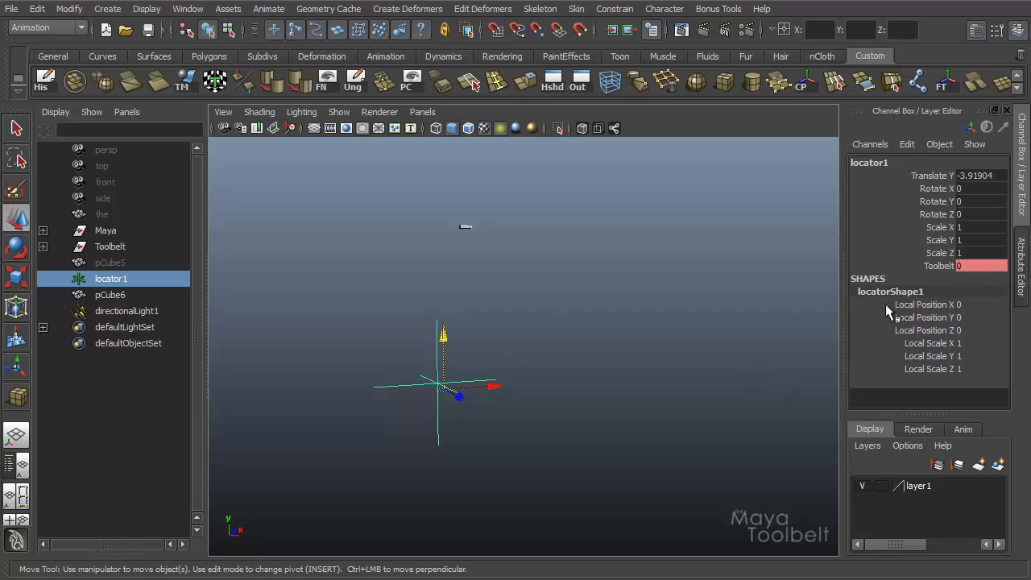
pyautogui.moveTo(484, 395)
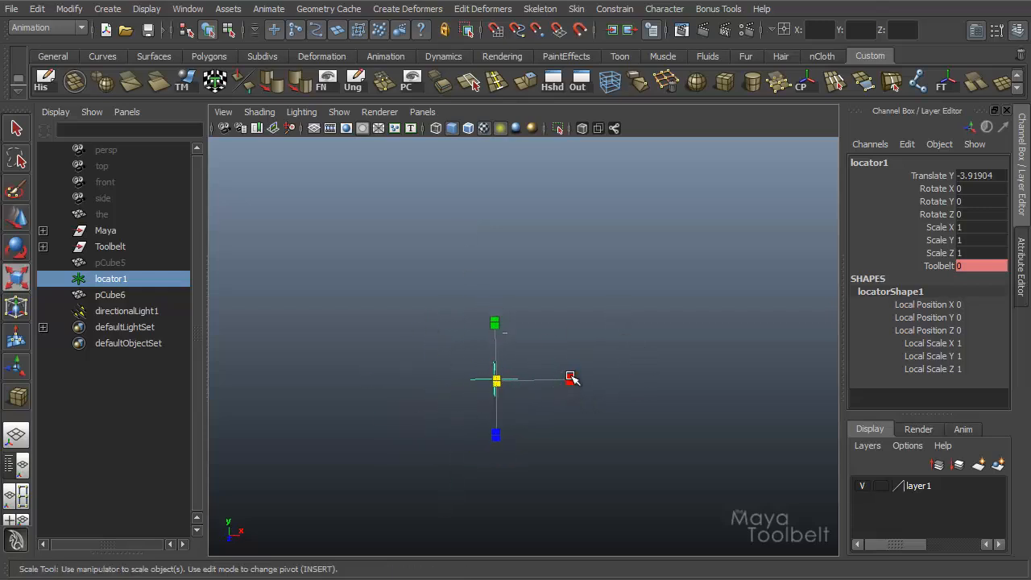
# Step: Scale locator1 in and out along X, ending near scale 13 with Toolbelt at 100
pyautogui.moveTo(571, 379); pyautogui.dragTo(583, 380)
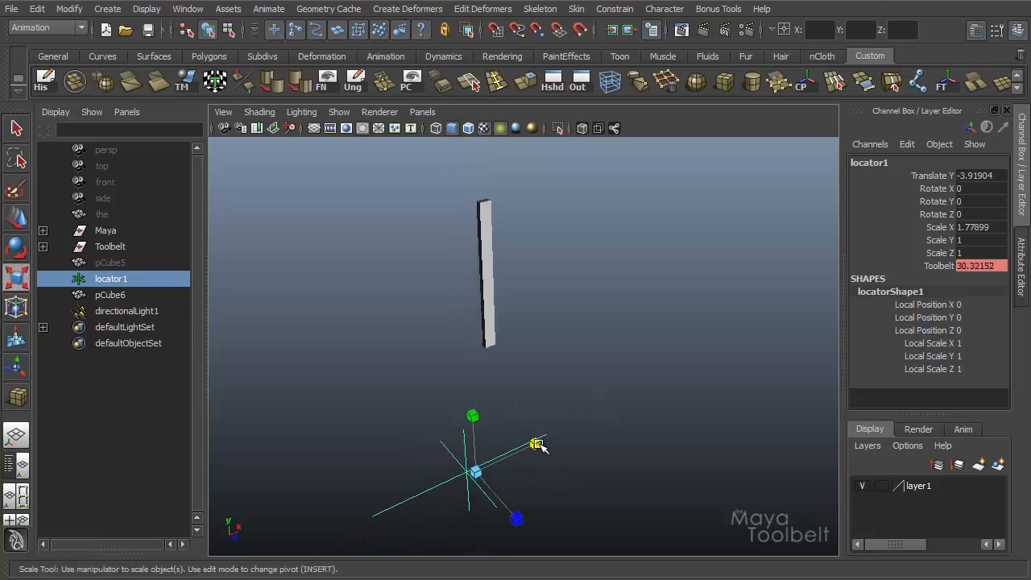
pyautogui.moveTo(536, 444); pyautogui.dragTo(527, 446)
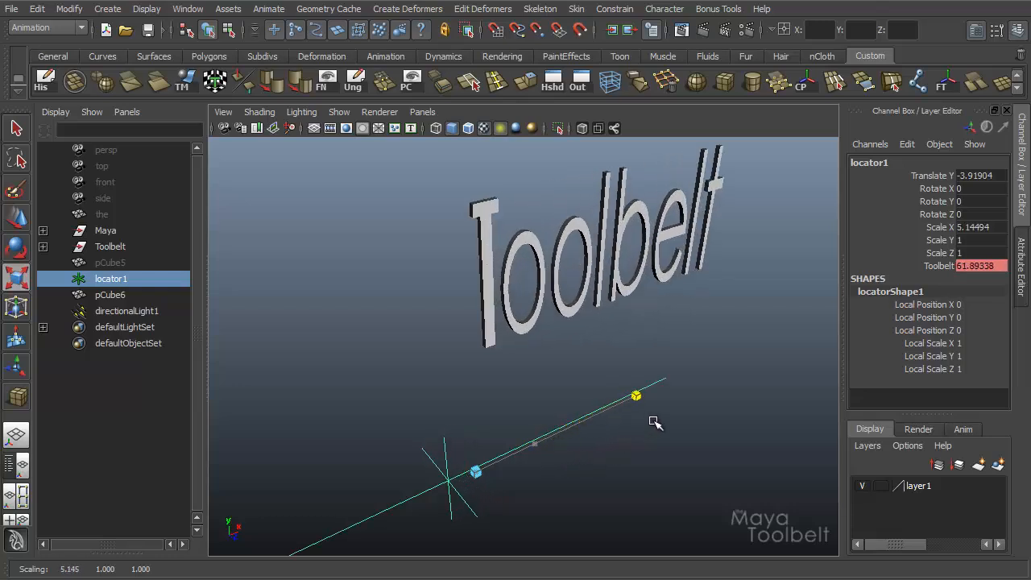
pyautogui.moveTo(636, 394); pyautogui.dragTo(665, 381)
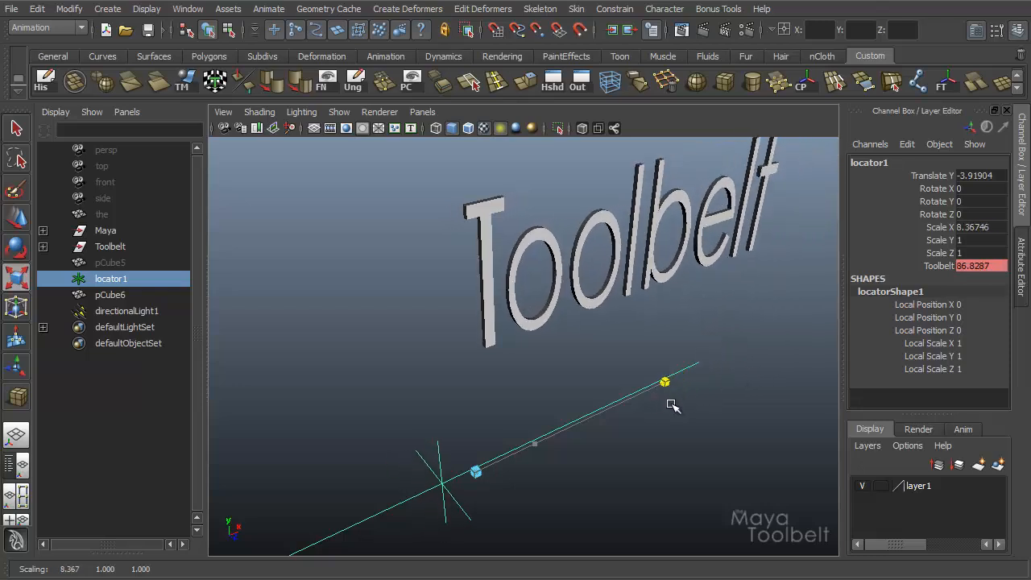
pyautogui.moveTo(665, 381); pyautogui.dragTo(613, 407)
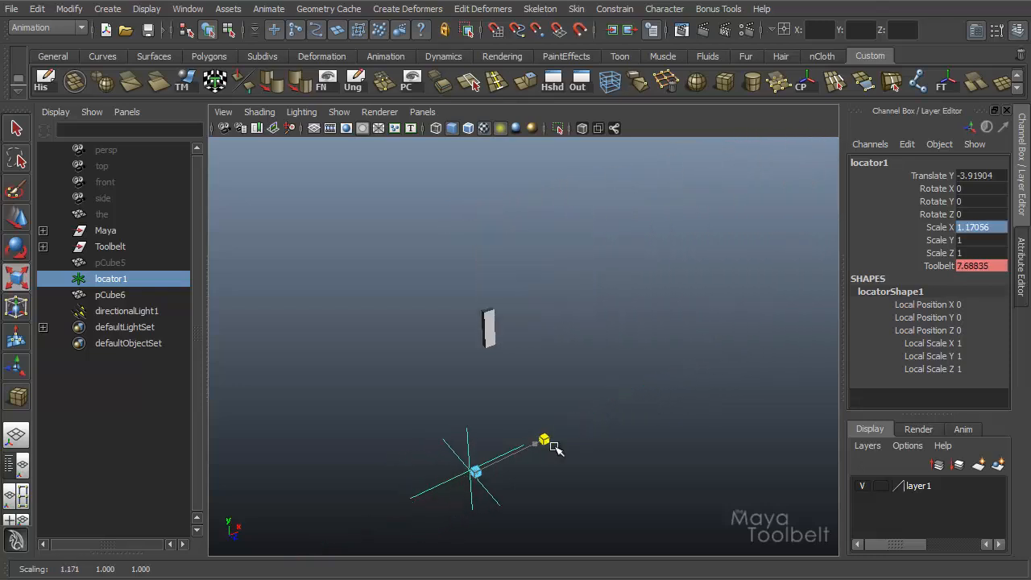
pyautogui.moveTo(544, 440); pyautogui.dragTo(775, 329)
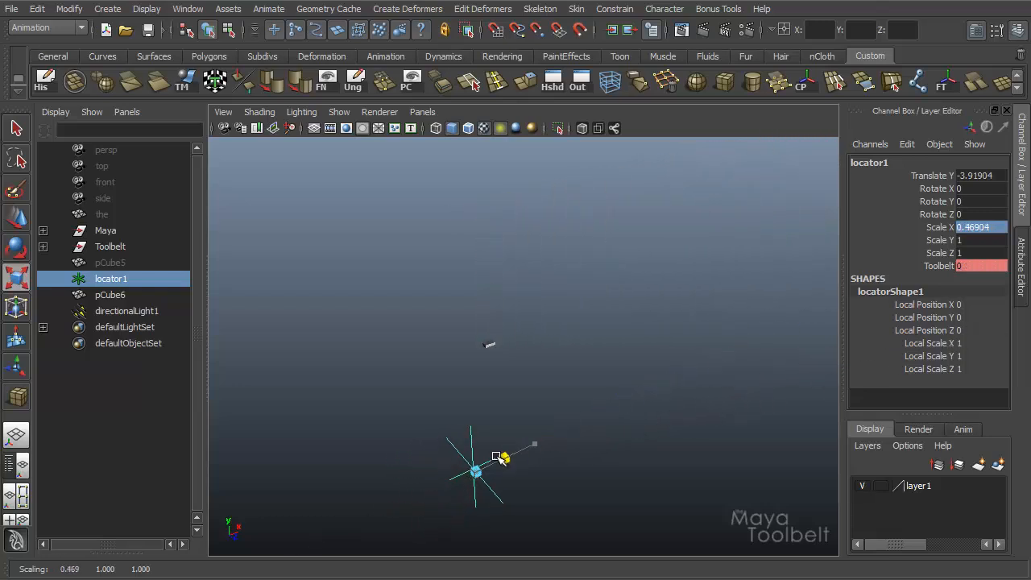
pyautogui.moveTo(504, 457); pyautogui.dragTo(569, 427)
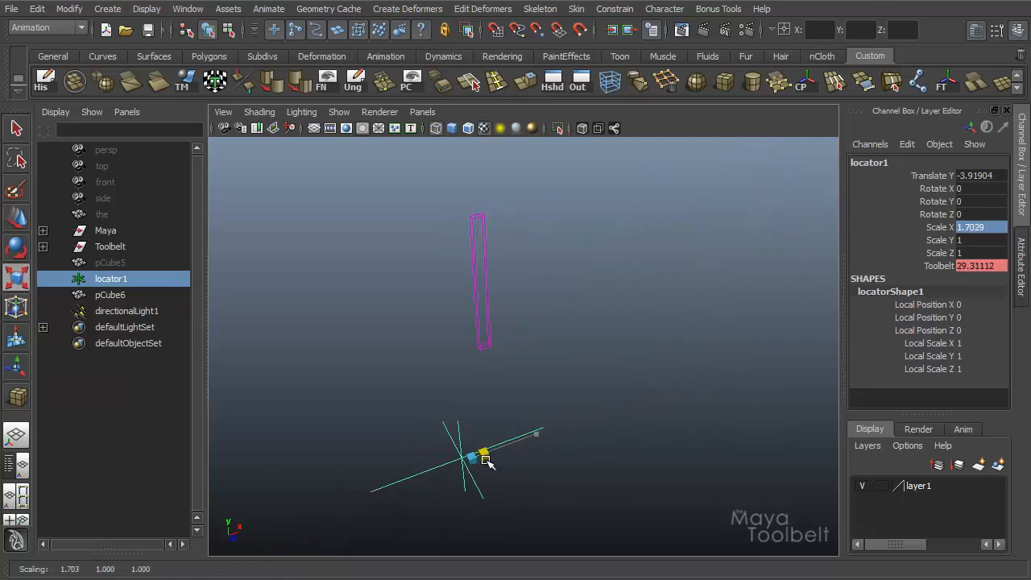
pyautogui.moveTo(480, 453); pyautogui.dragTo(492, 463)
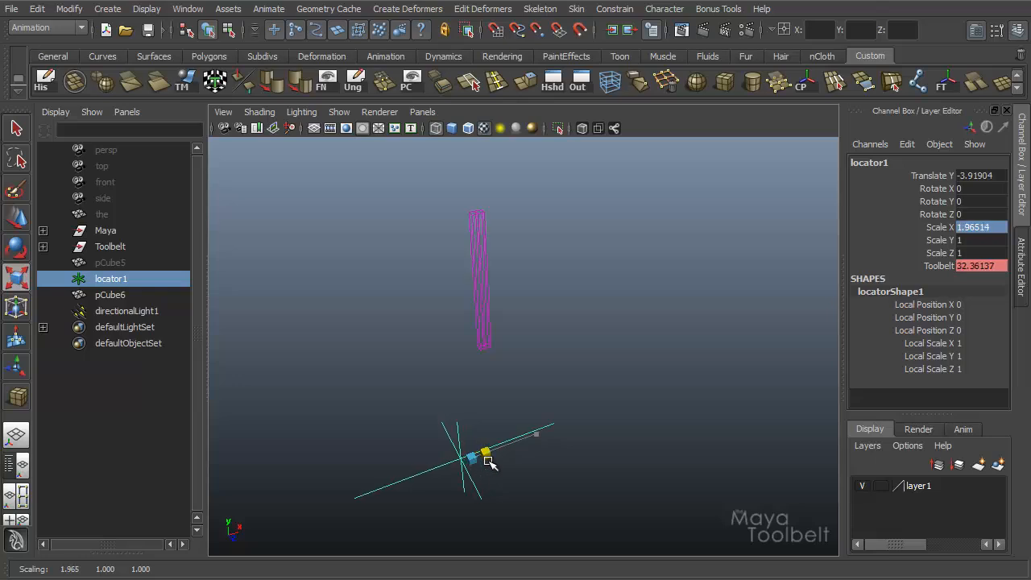
pyautogui.moveTo(488, 455); pyautogui.dragTo(497, 496)
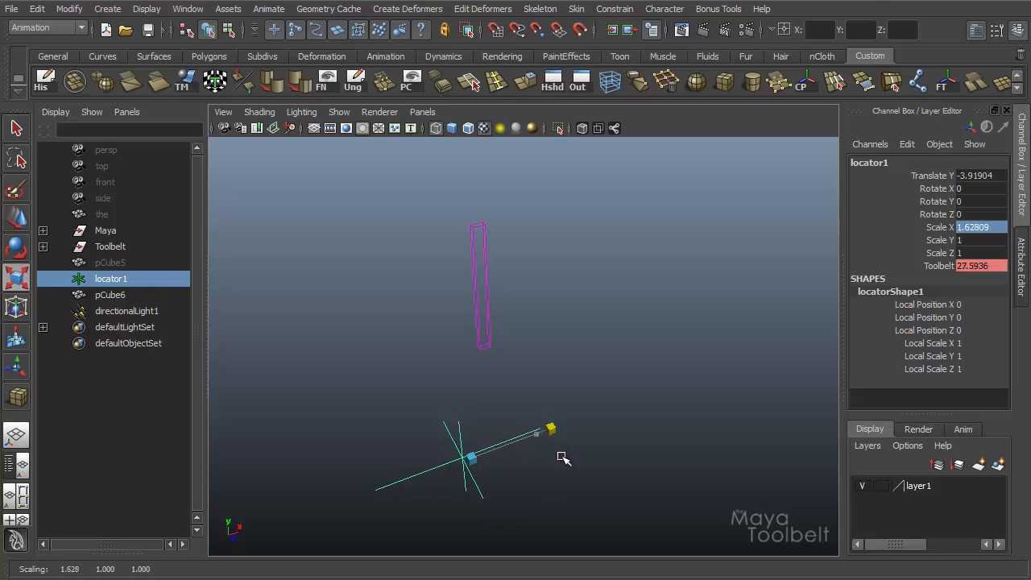
pyautogui.moveTo(552, 428); pyautogui.dragTo(559, 425)
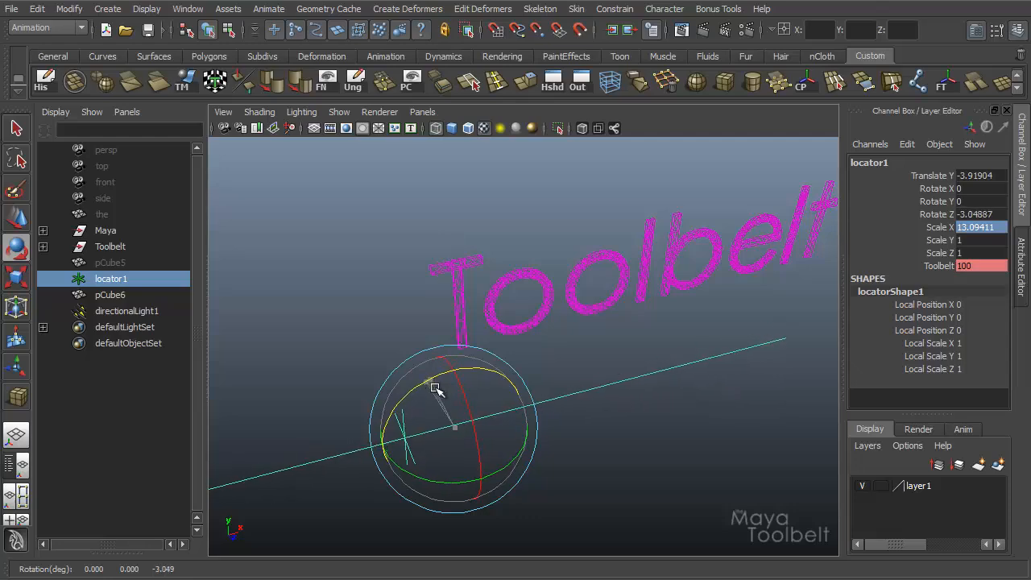
# Step: Rotate locator1 around Z to about -91 degrees, revealing the Maya letters
pyautogui.moveTo(439, 391); pyautogui.dragTo(447, 395)
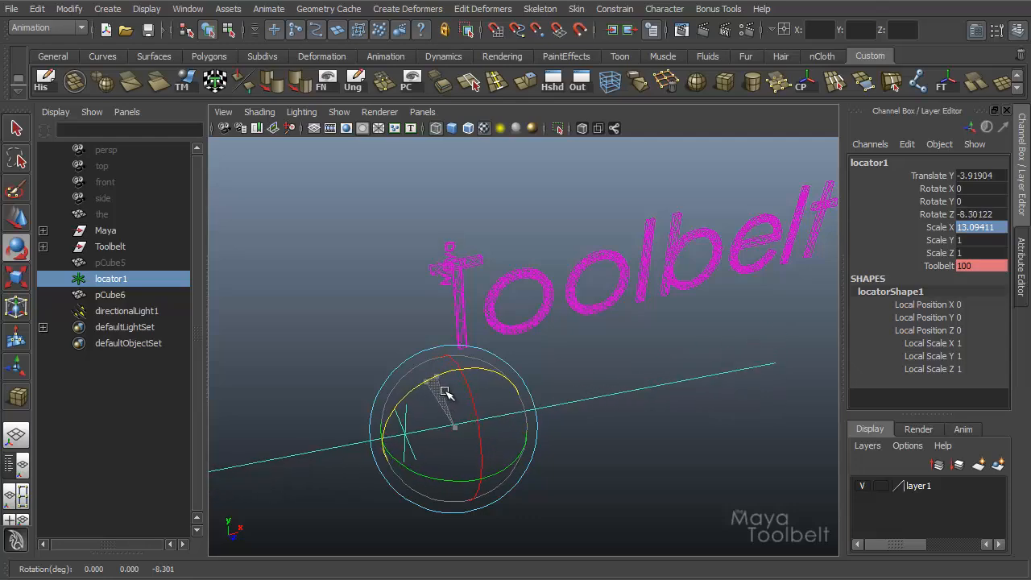
pyautogui.moveTo(447, 395); pyautogui.dragTo(524, 391)
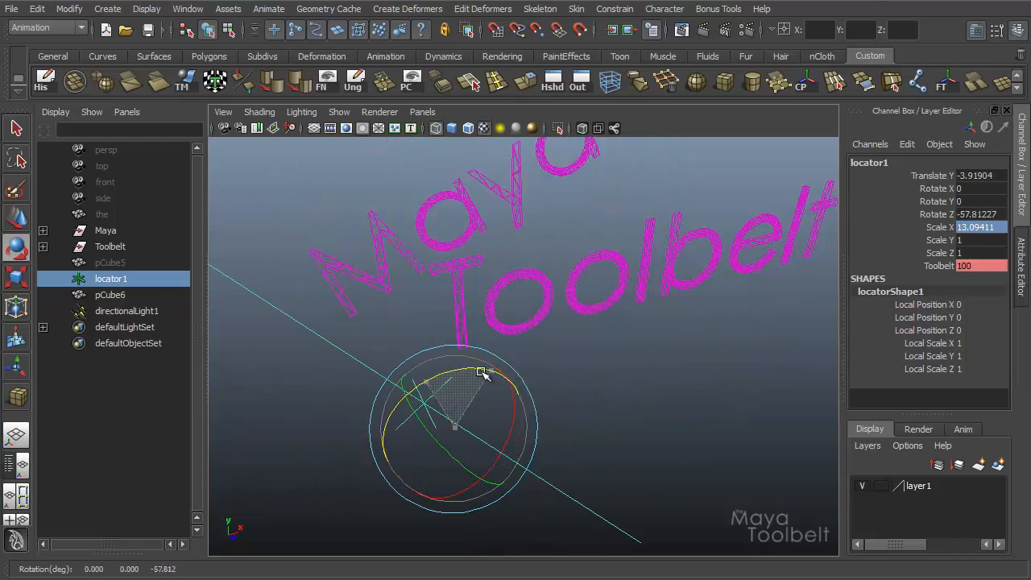
pyautogui.moveTo(481, 373); pyautogui.dragTo(484, 365)
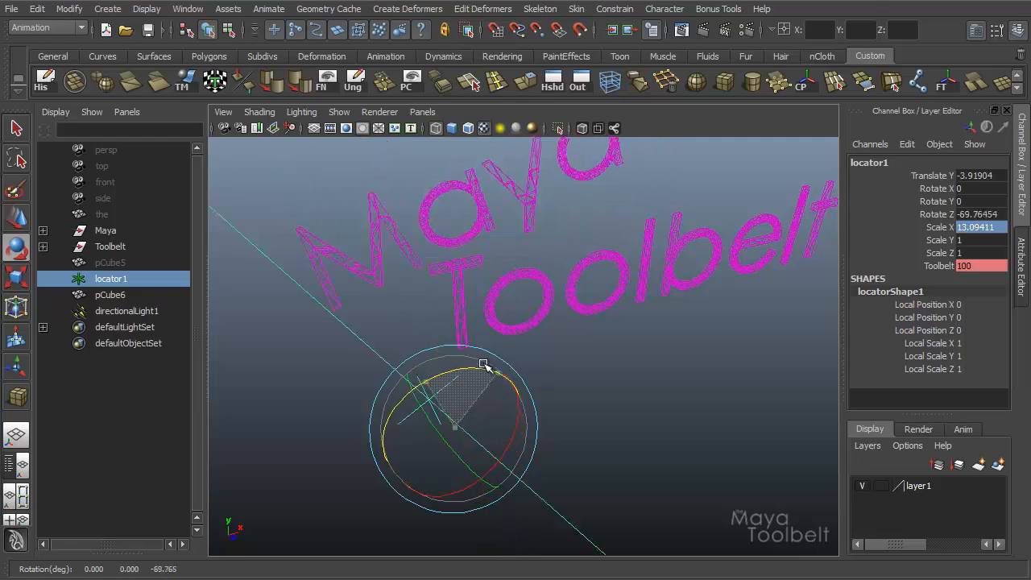
pyautogui.moveTo(483, 367); pyautogui.dragTo(606, 381)
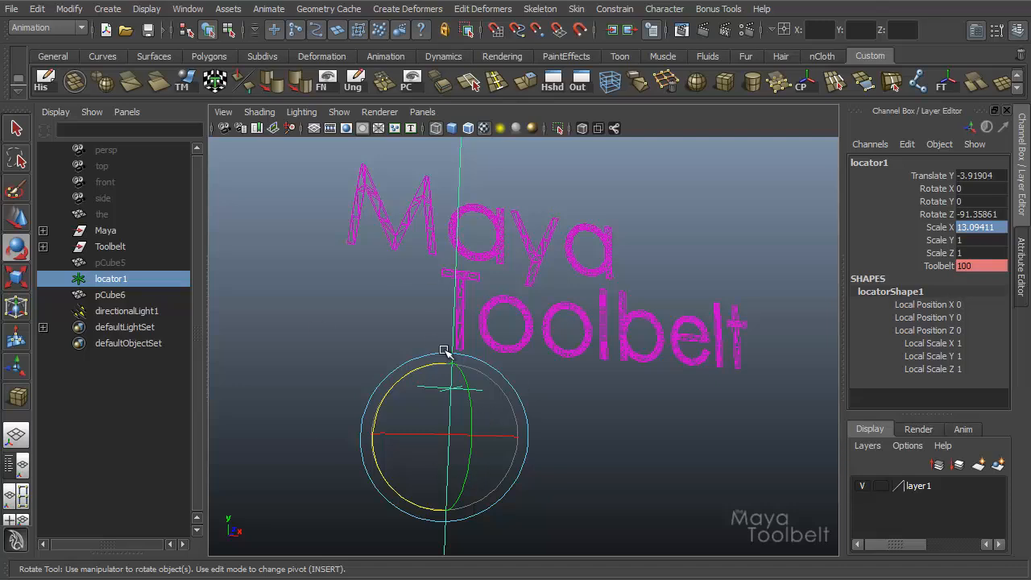
pyautogui.moveTo(586, 346)
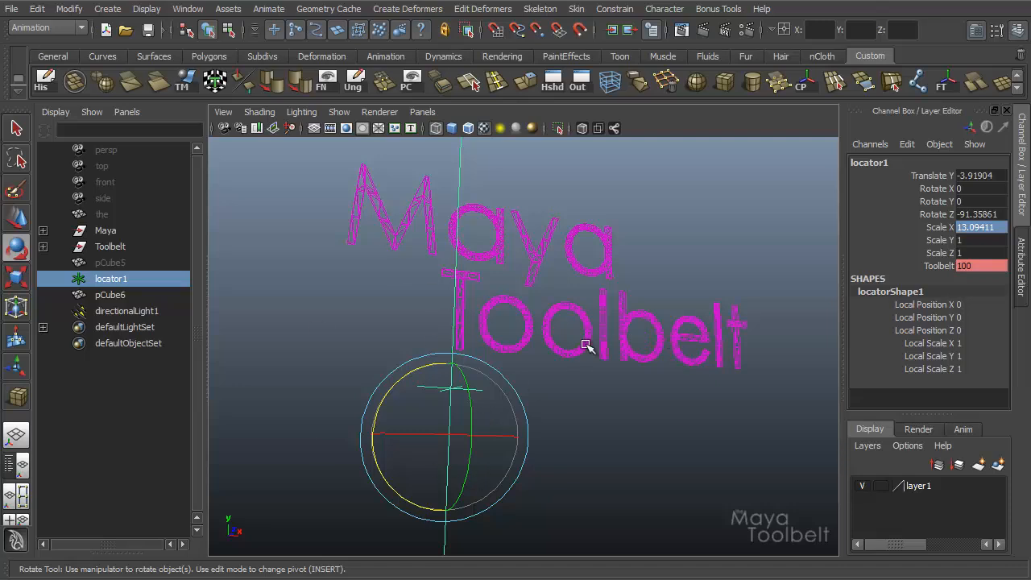
pyautogui.moveTo(623, 420)
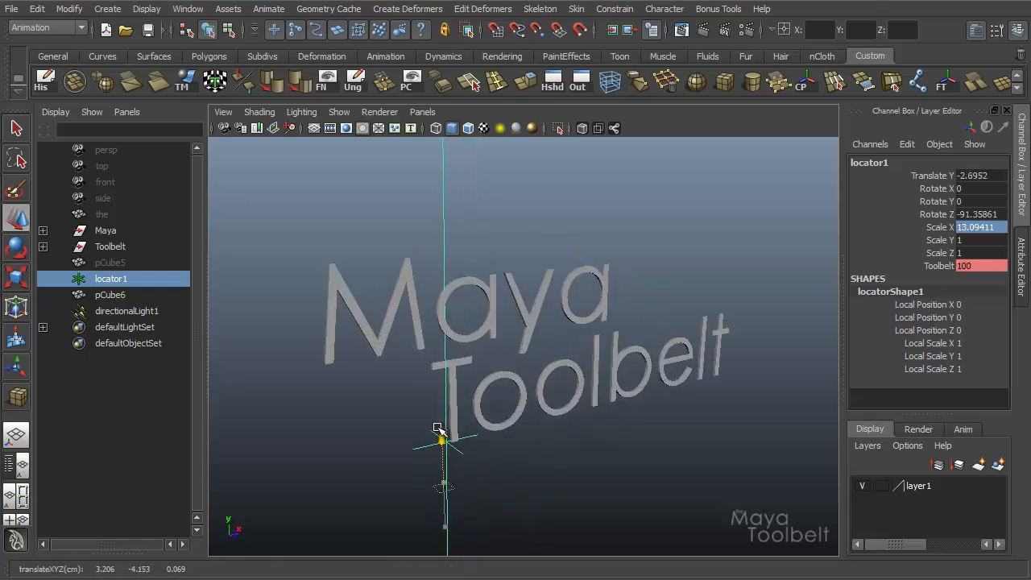
# Step: Lower locator1, raise its pivot above the text, then move it up until 'the' appears
pyautogui.moveTo(442, 439); pyautogui.dragTo(441, 407)
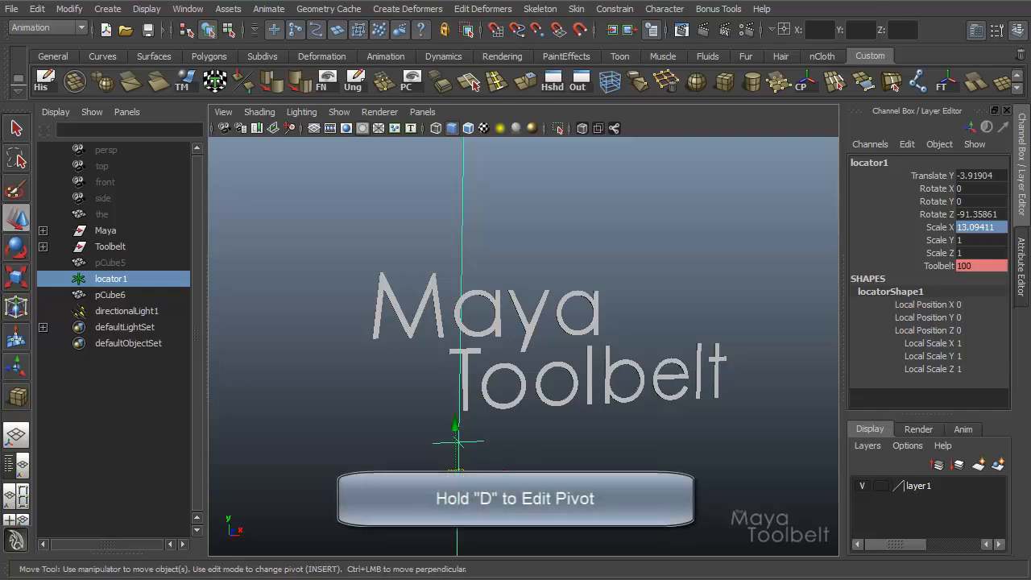
pyautogui.moveTo(456, 444); pyautogui.dragTo(407, 278)
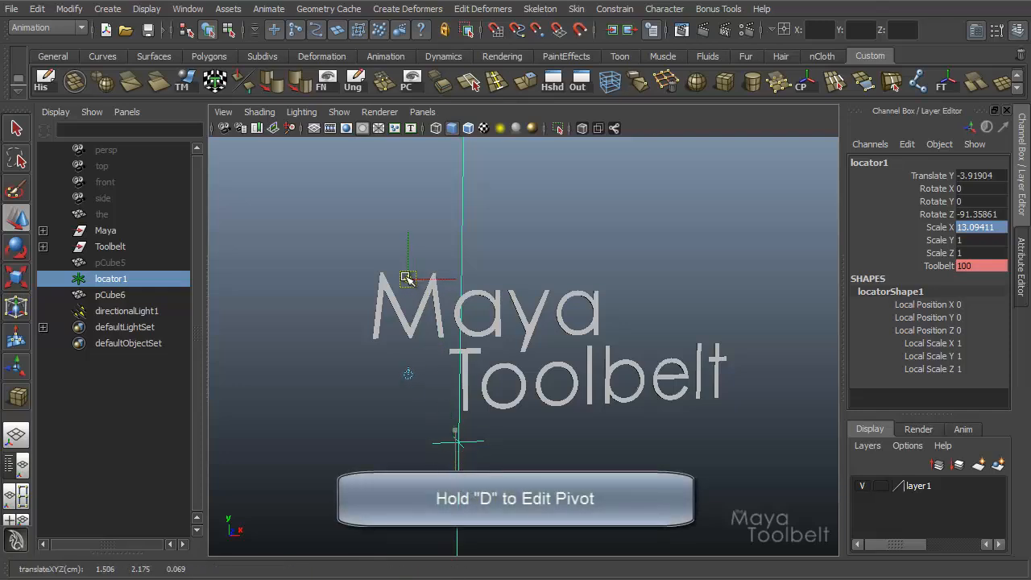
pyautogui.moveTo(423, 274); pyautogui.dragTo(407, 169)
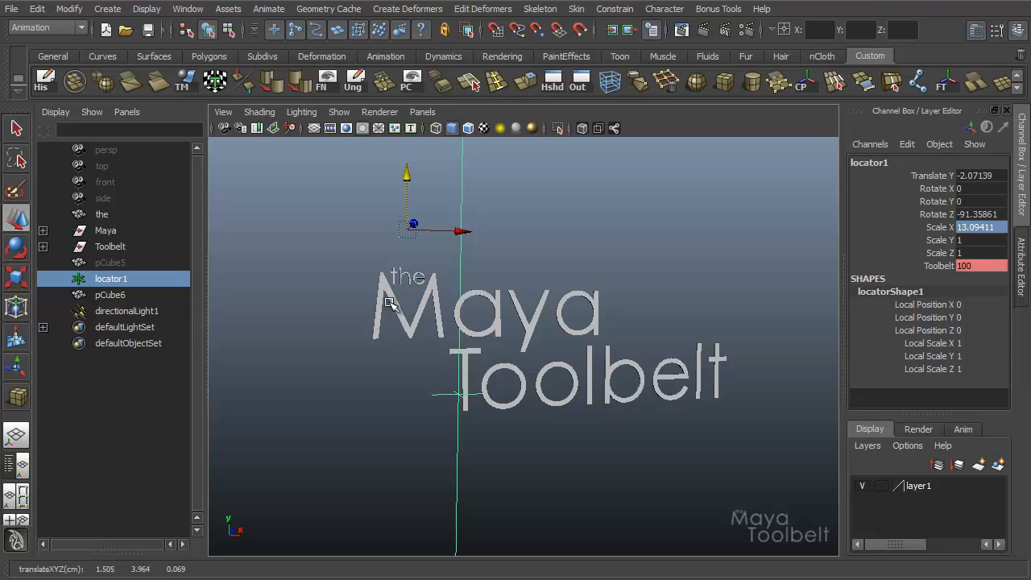
pyautogui.moveTo(462, 315)
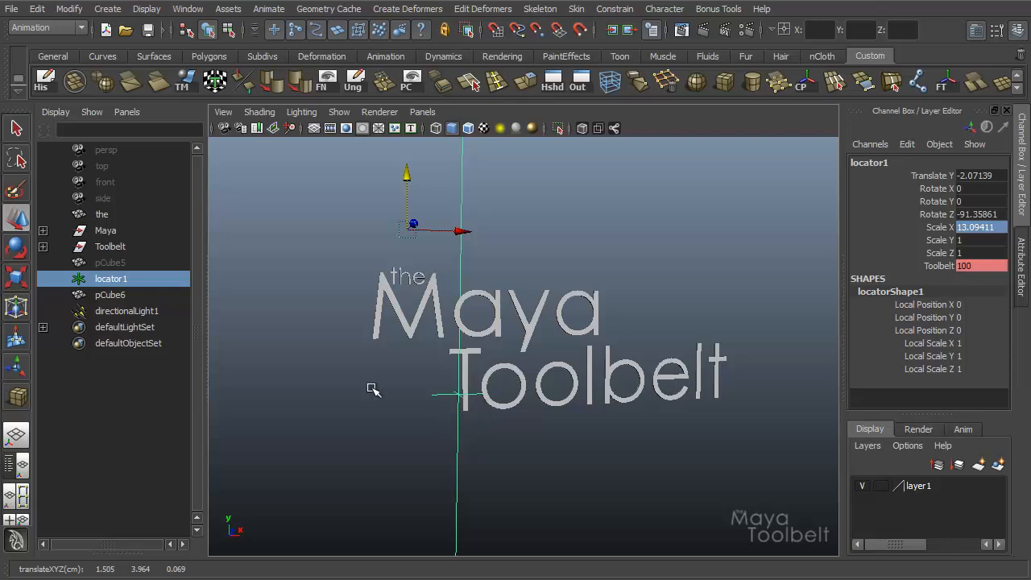
pyautogui.moveTo(419, 145)
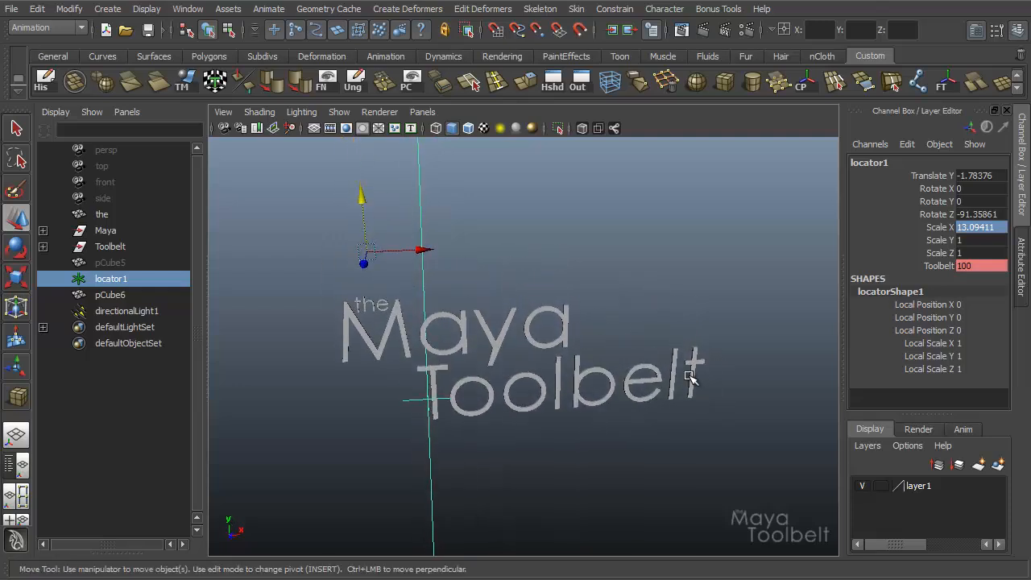
pyautogui.moveTo(548, 361)
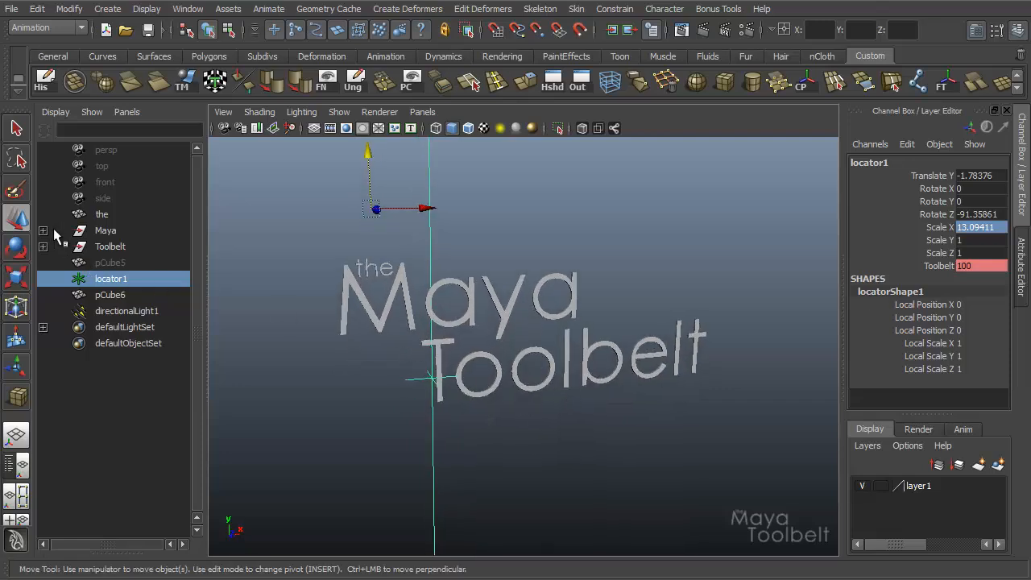
# Step: Expand the Maya and Toolbelt groups in the Outliner and inspect pCube6
pyautogui.click(43, 230)
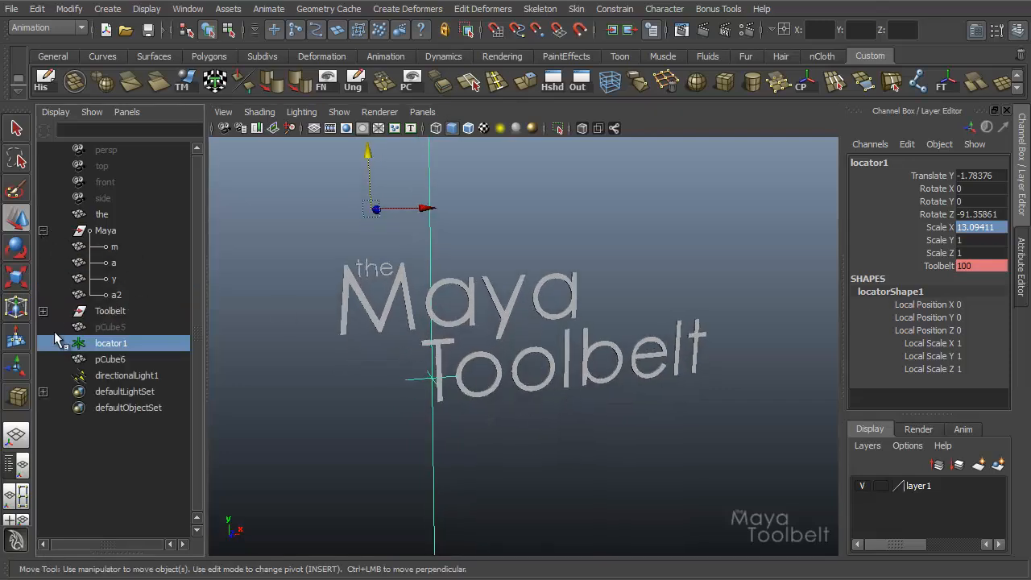
pyautogui.click(43, 310)
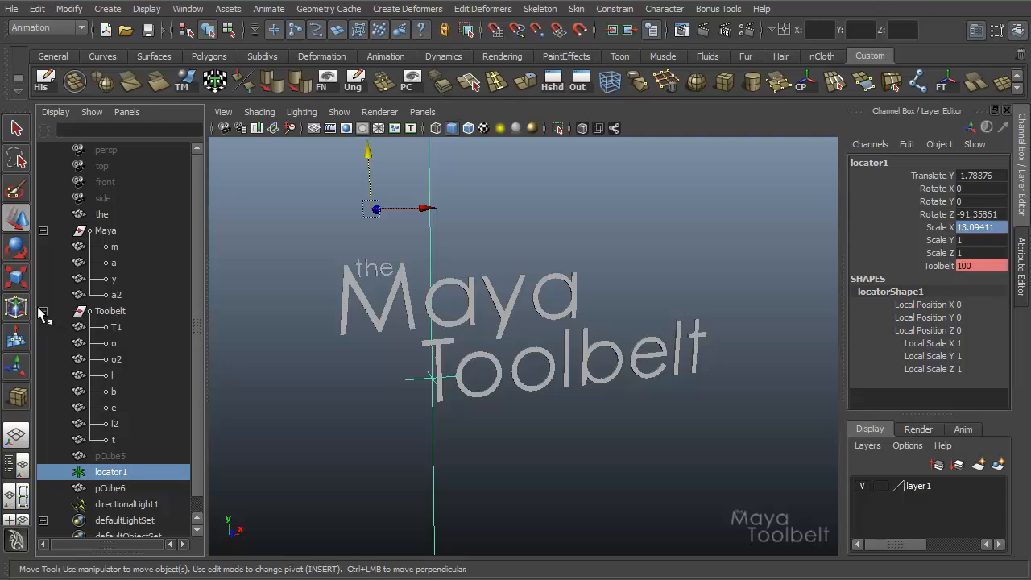
pyautogui.click(111, 488)
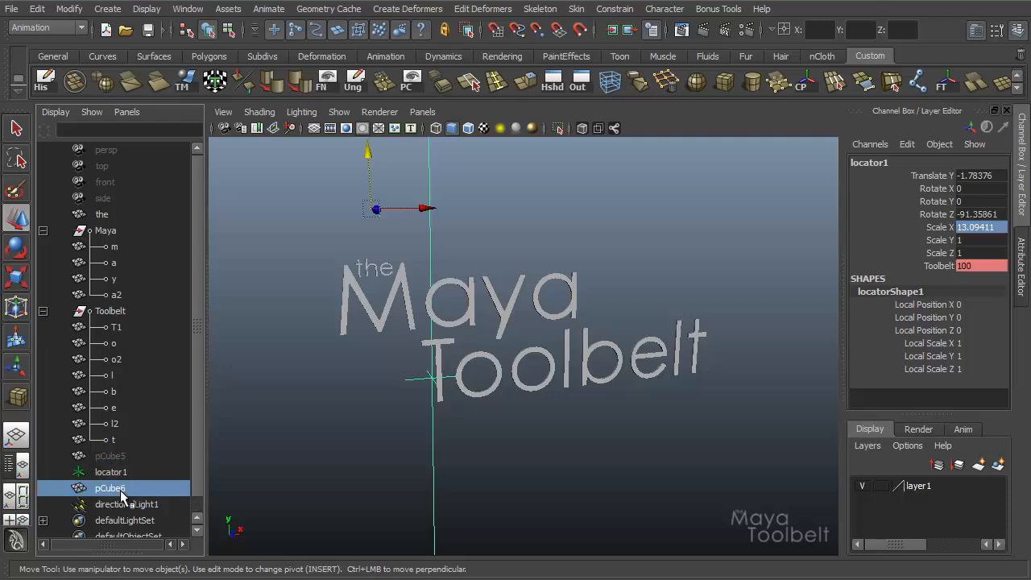
pyautogui.click(111, 488)
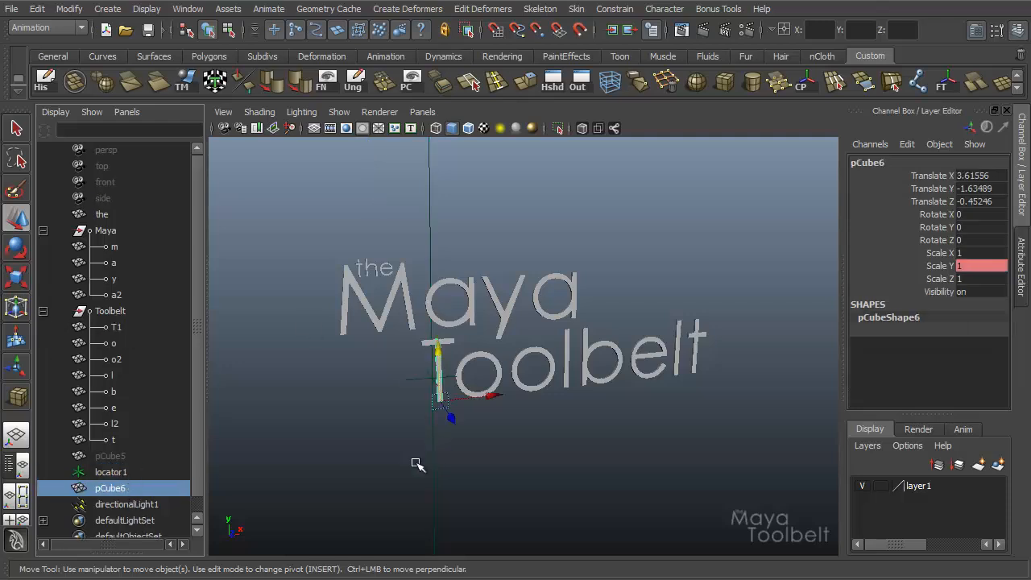
# Step: Reselect locator1 and rotate it around Z to about -170 degrees
pyautogui.click(111, 471)
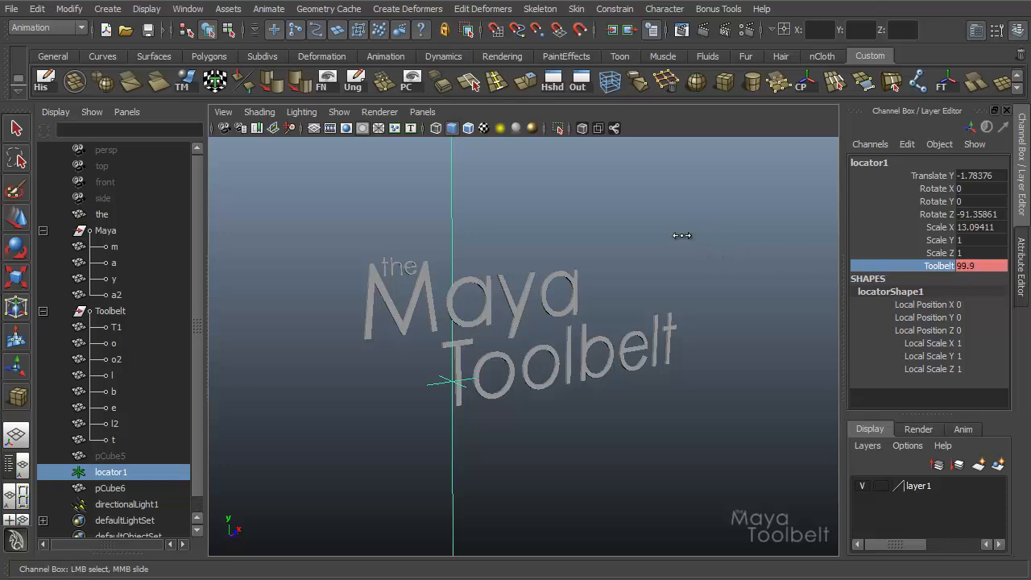
pyautogui.moveTo(683, 236); pyautogui.dragTo(689, 375)
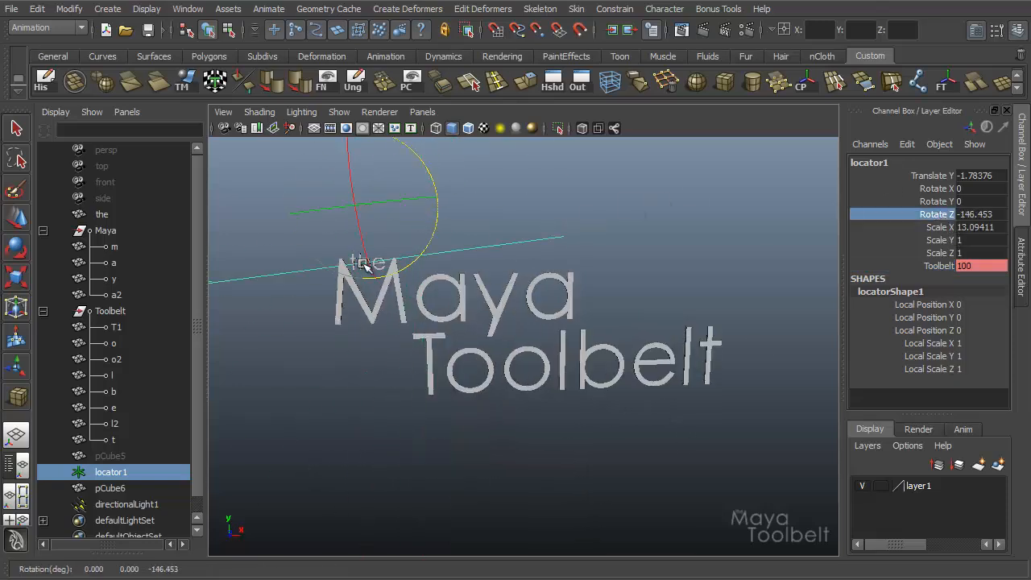
pyautogui.moveTo(363, 262); pyautogui.dragTo(632, 276)
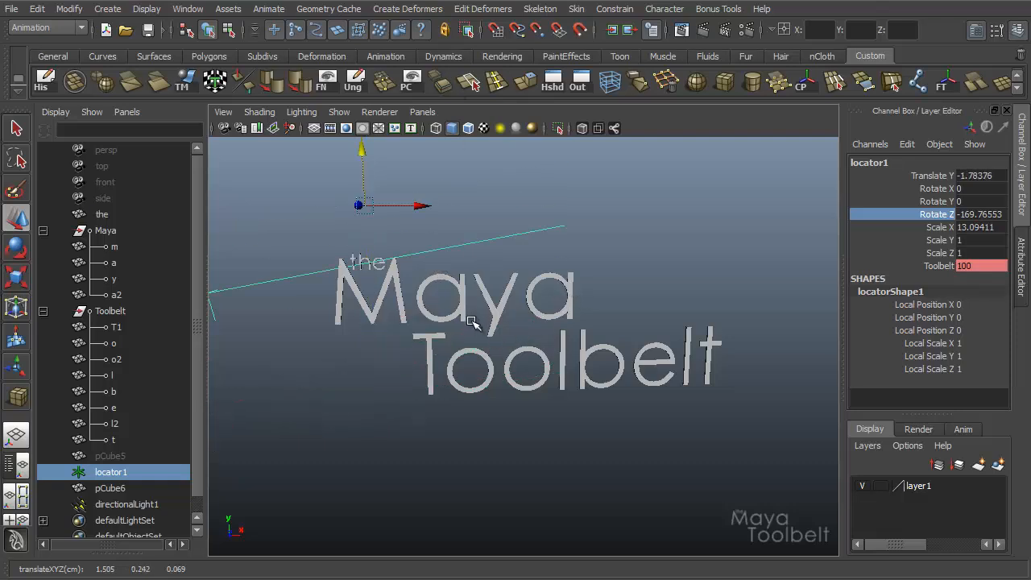
pyautogui.moveTo(552, 336)
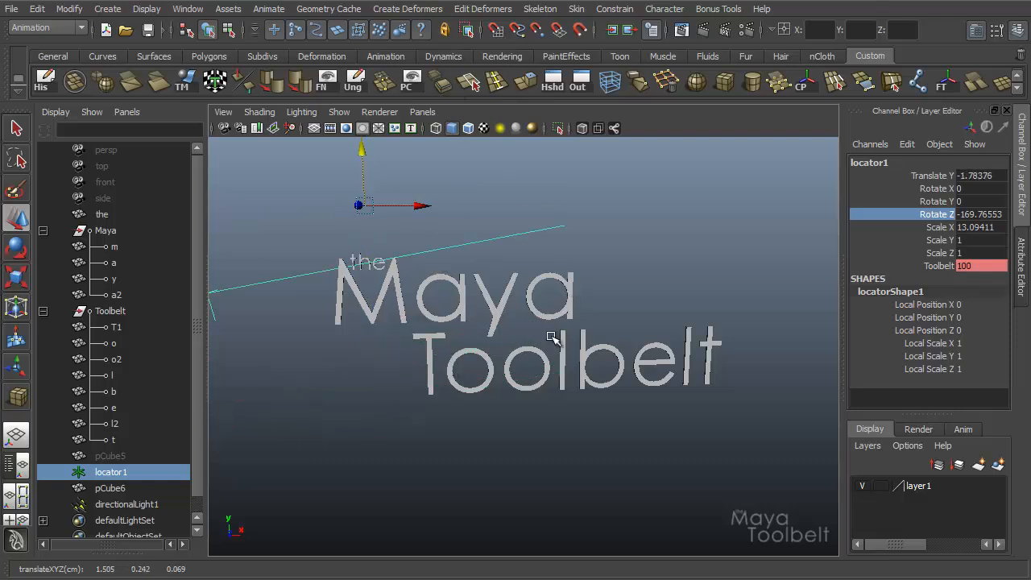
pyautogui.moveTo(389, 482)
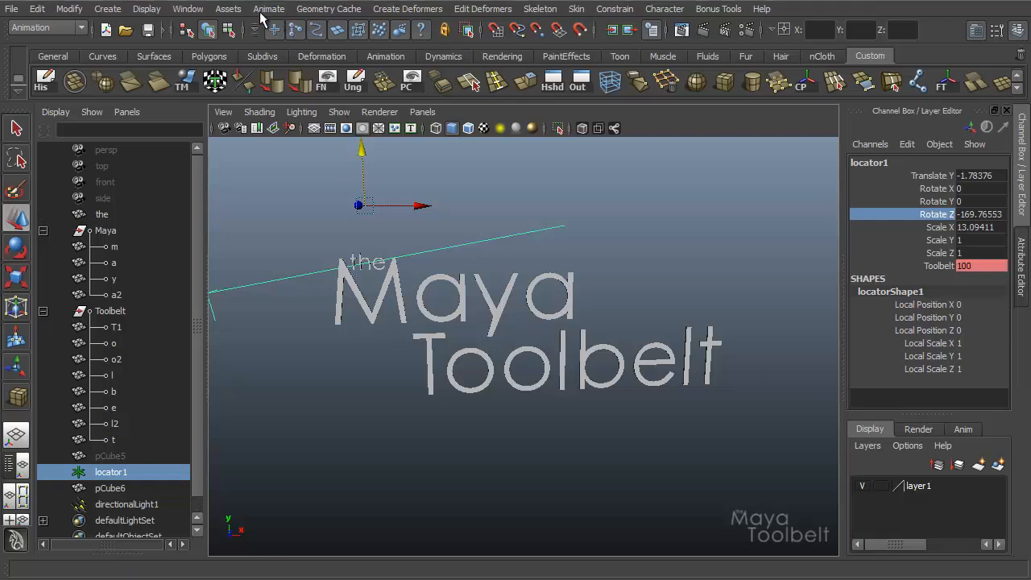
# Step: Open Set Driven Key, browse its Load and Select menus, and keep locator1 as driver
pyautogui.click(269, 9)
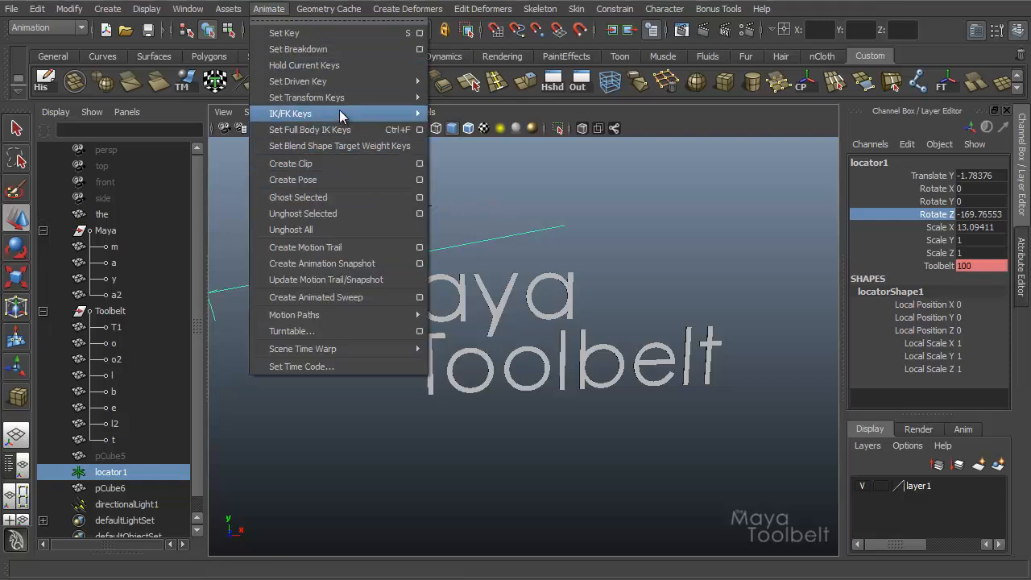
pyautogui.moveTo(298, 81)
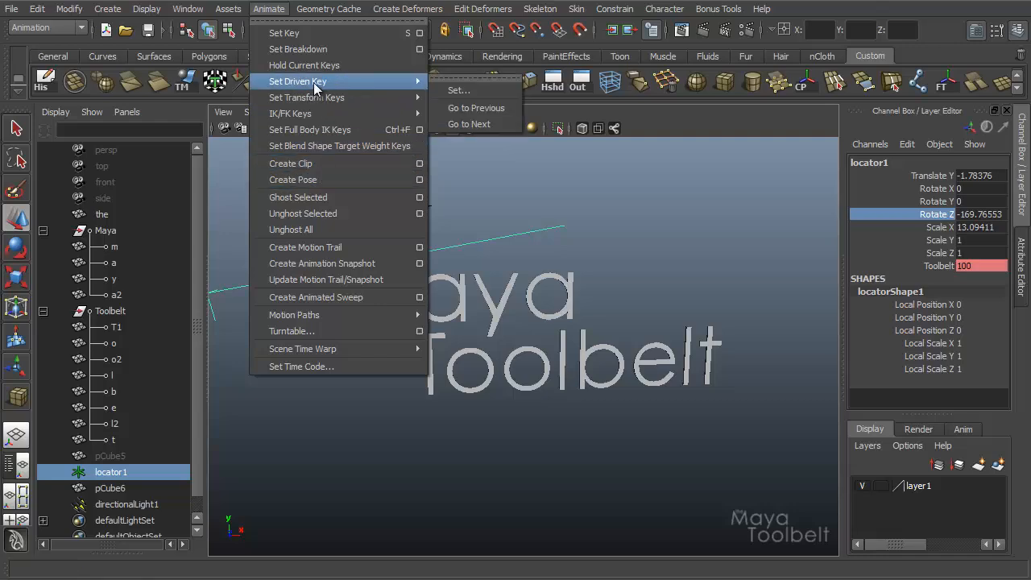
pyautogui.click(459, 89)
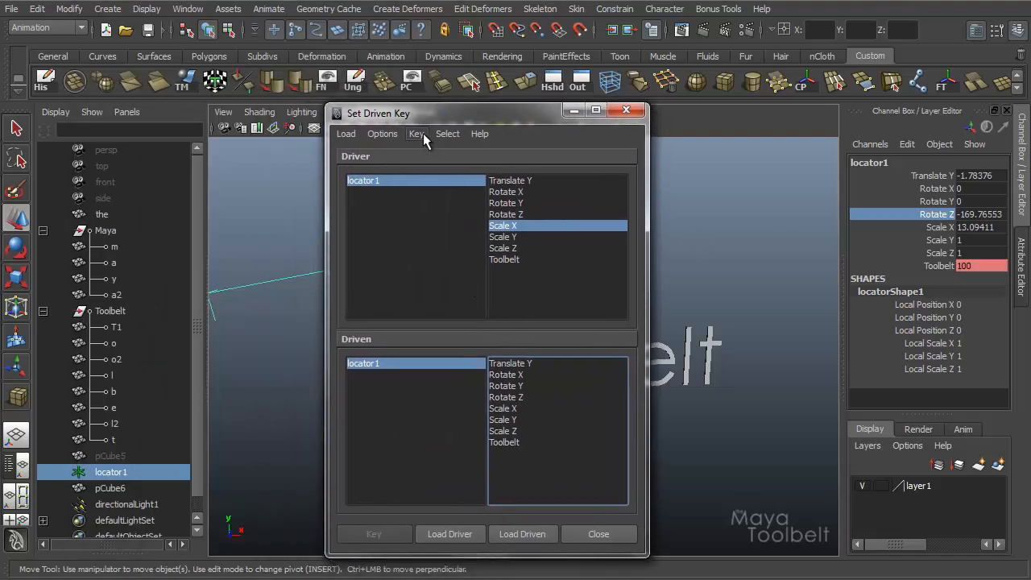
pyautogui.click(345, 134)
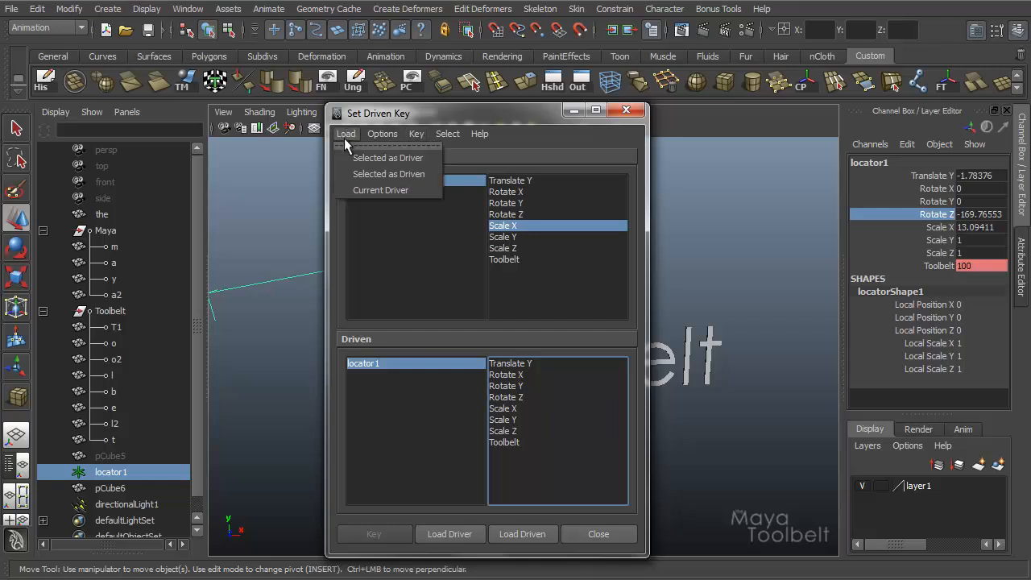
pyautogui.click(447, 134)
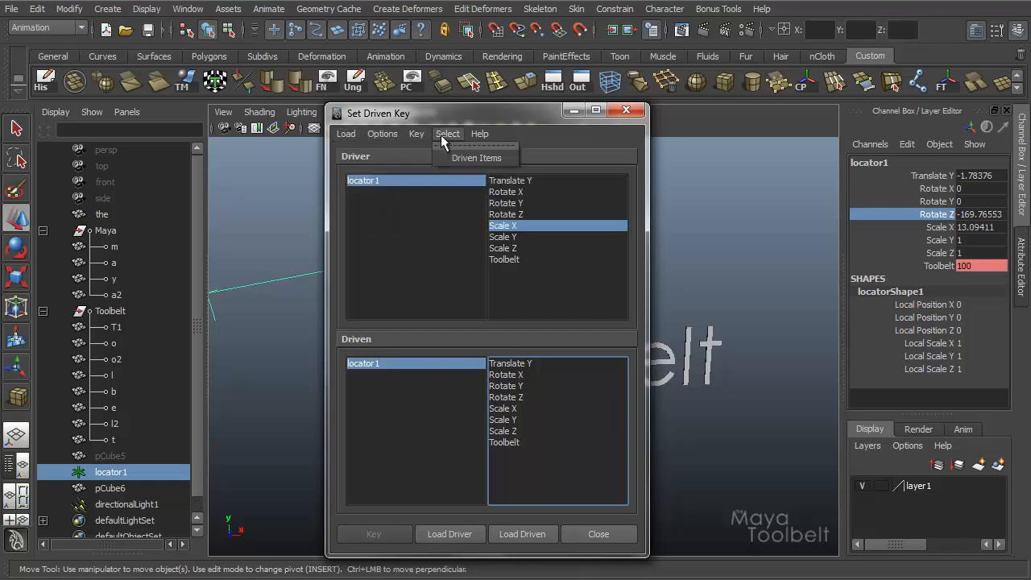
pyautogui.click(479, 133)
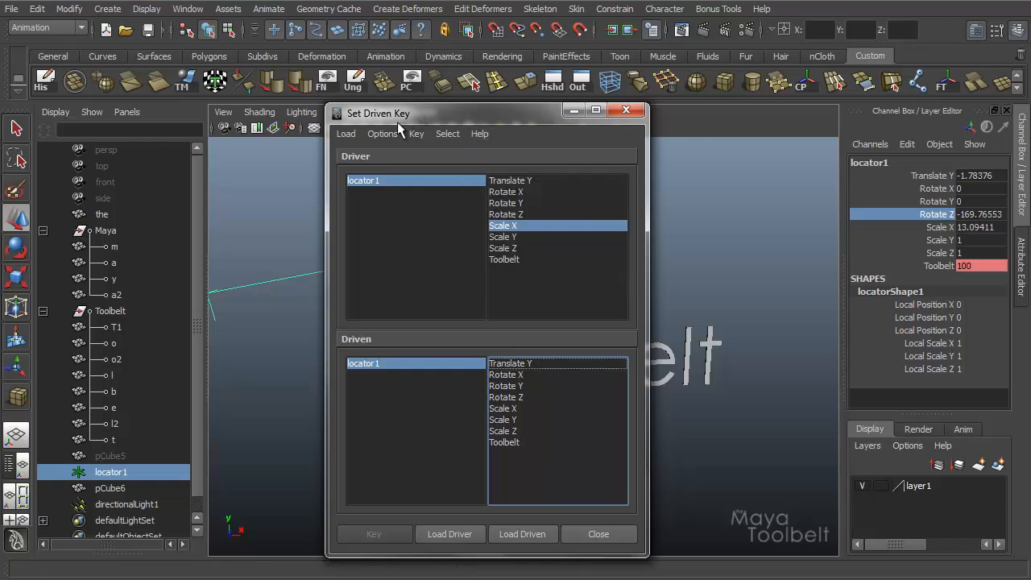
pyautogui.click(345, 134)
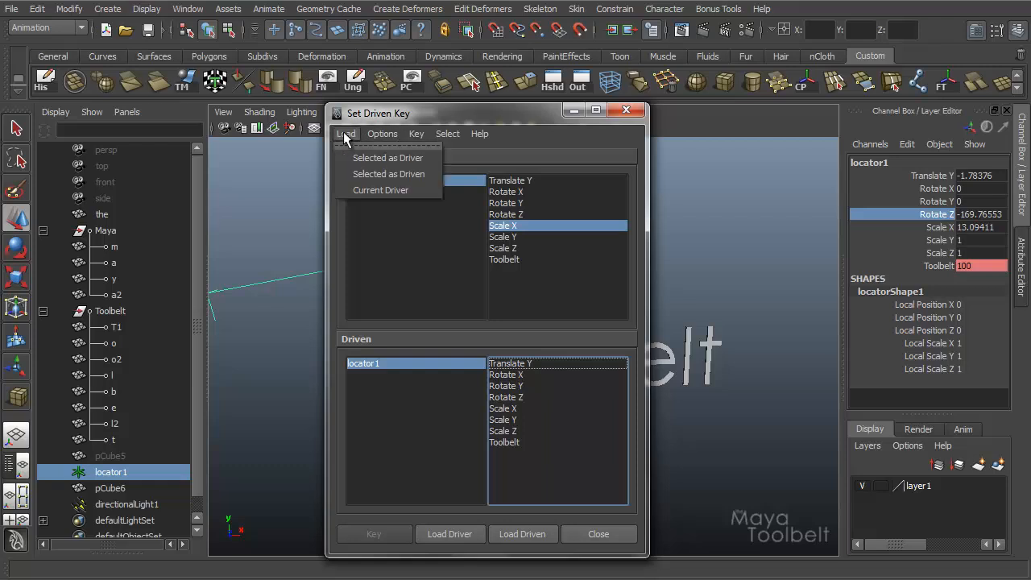
pyautogui.moveTo(379, 158)
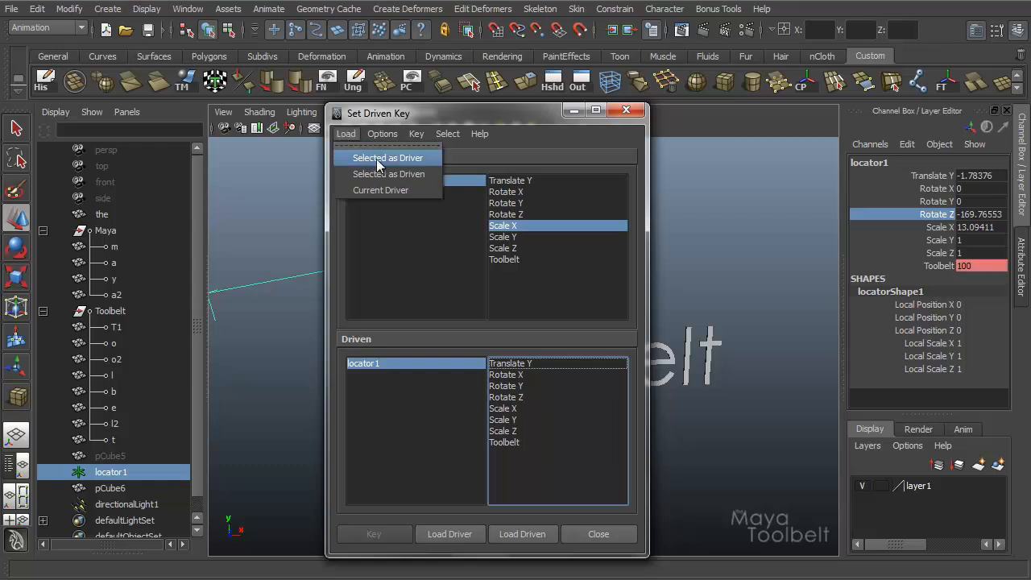
pyautogui.moveTo(389, 189)
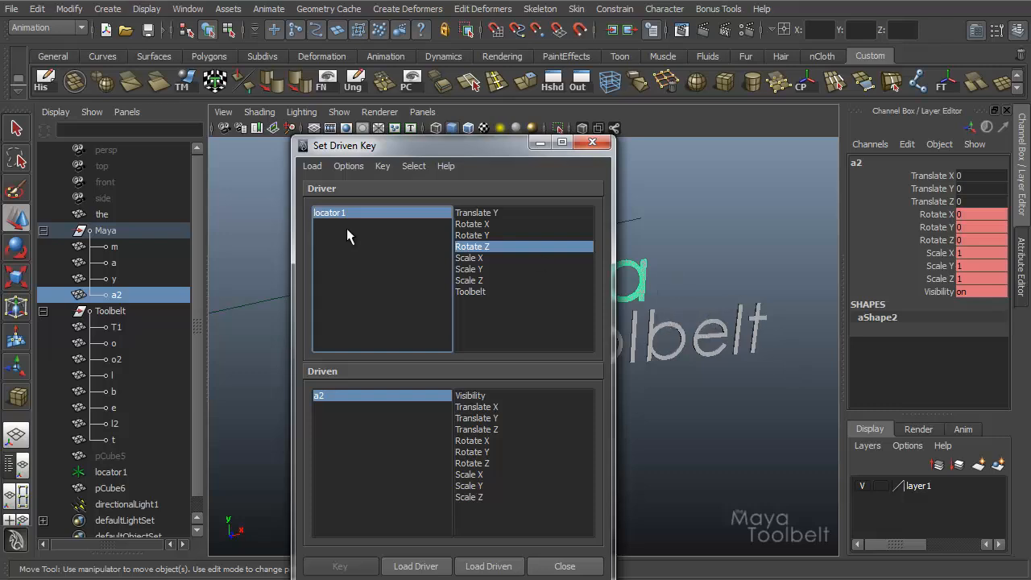
pyautogui.moveTo(449, 390)
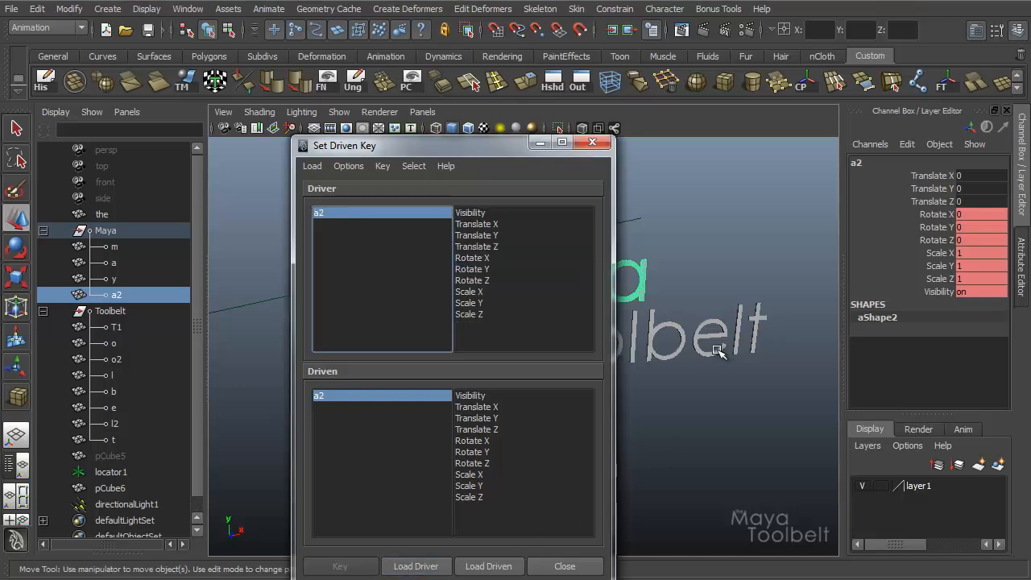
pyautogui.click(113, 407)
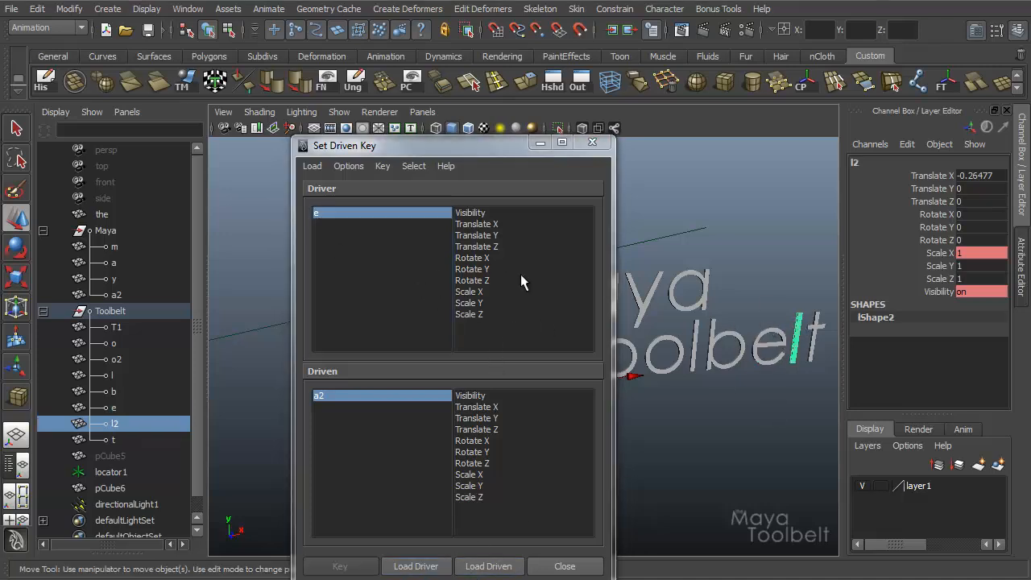
pyautogui.click(312, 166)
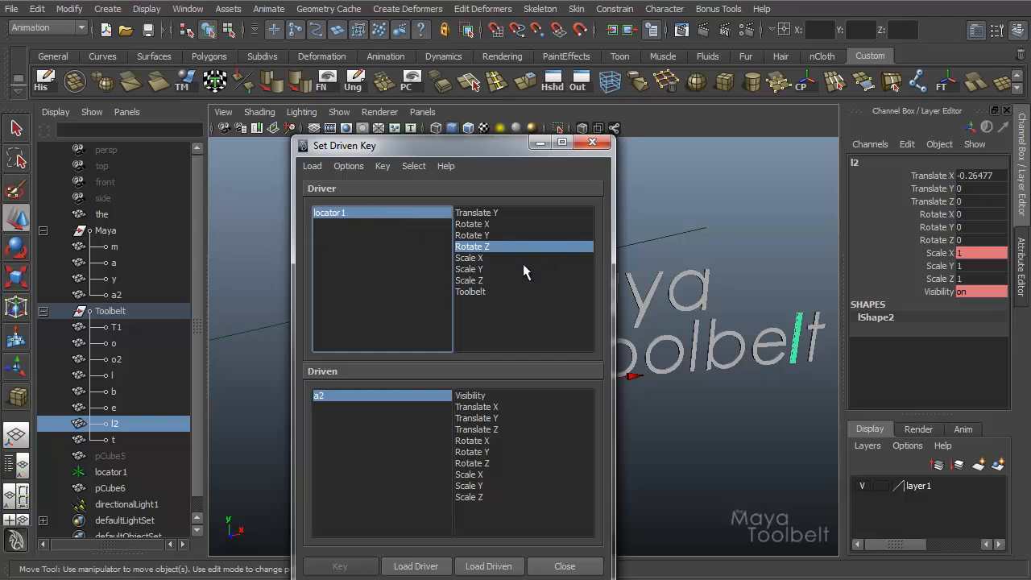
pyautogui.moveTo(352, 181)
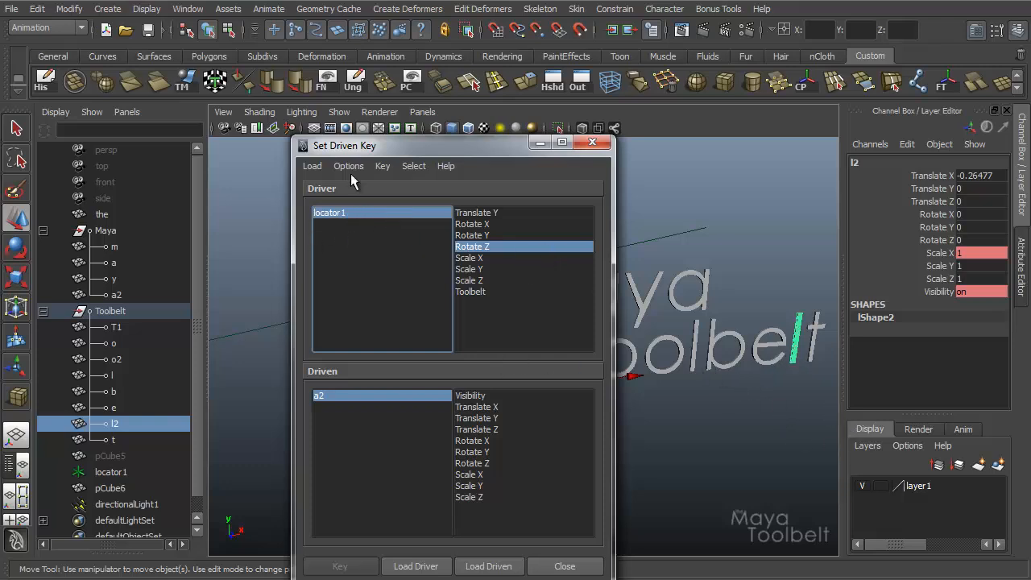
pyautogui.click(349, 166)
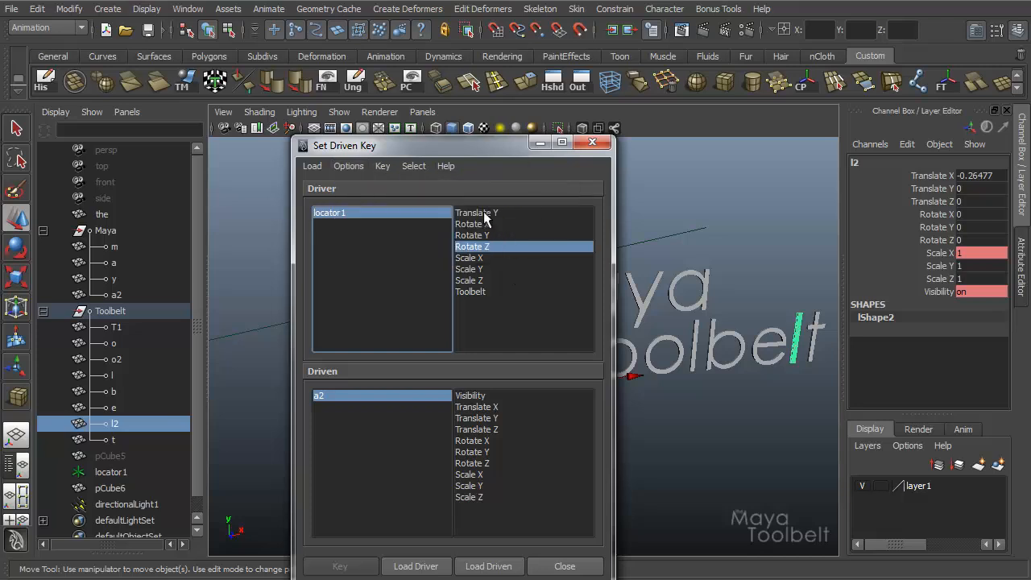
pyautogui.click(469, 268)
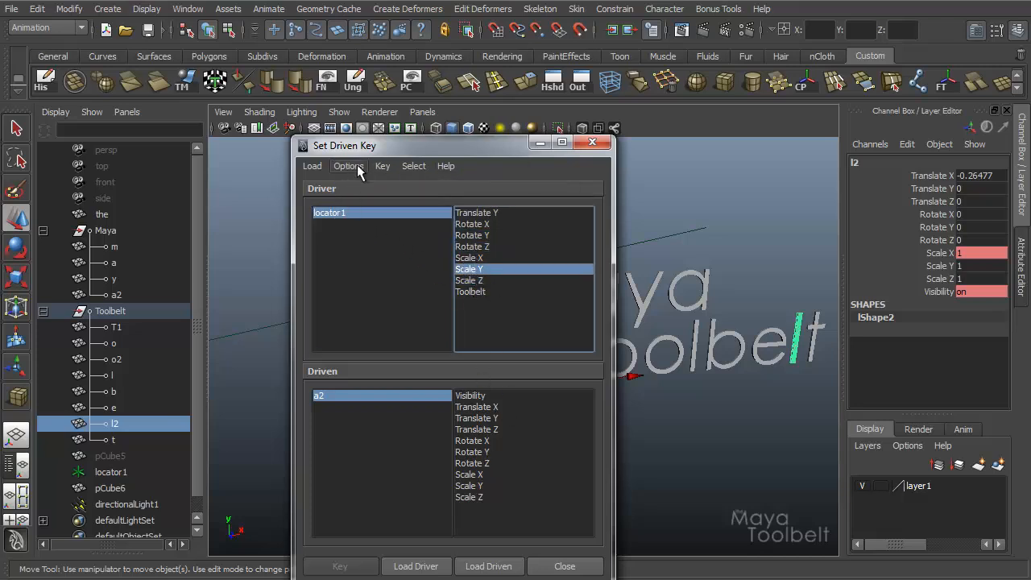
pyautogui.click(349, 166)
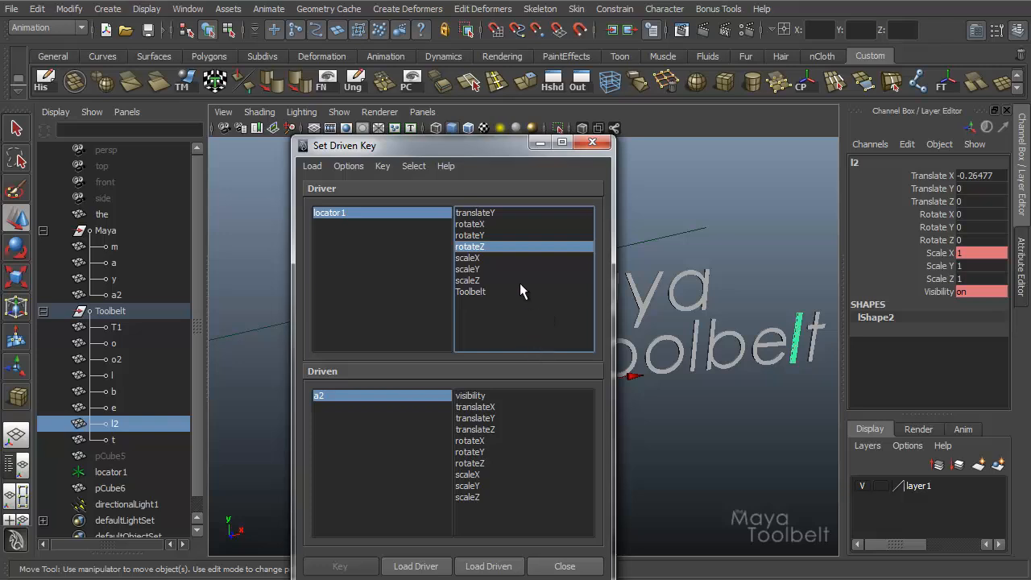
pyautogui.moveTo(486, 421)
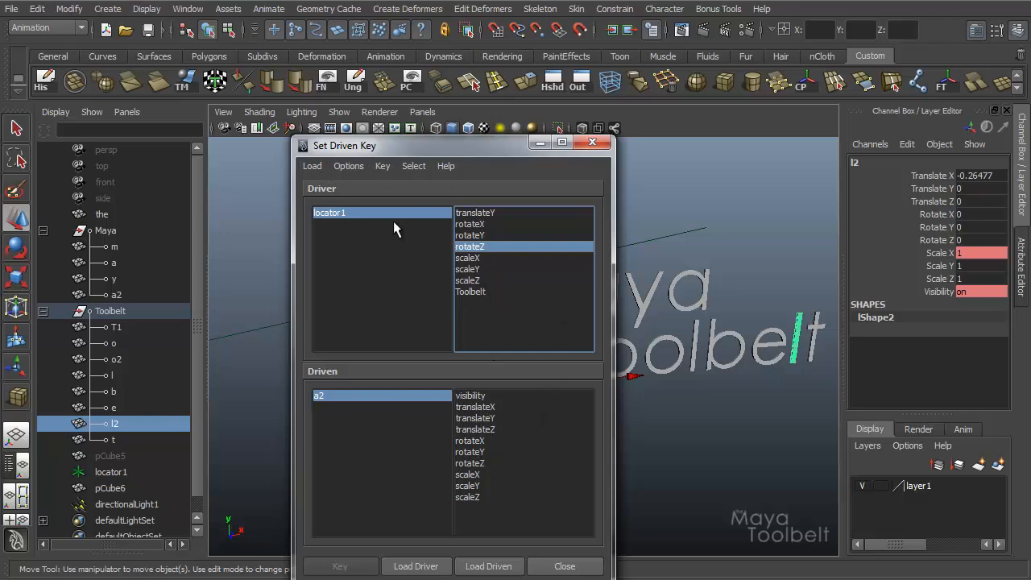
pyautogui.click(348, 165)
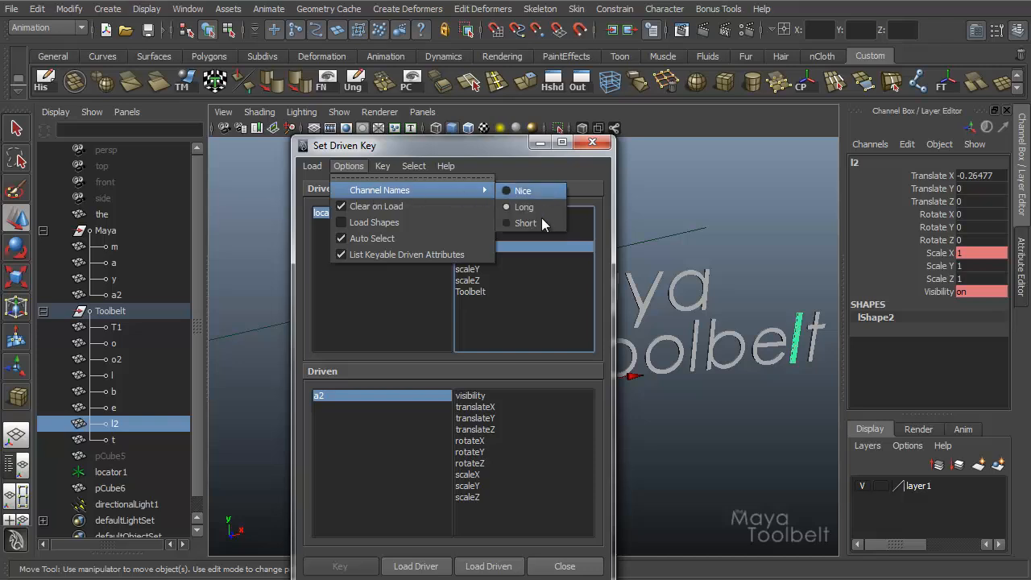
pyautogui.click(525, 223)
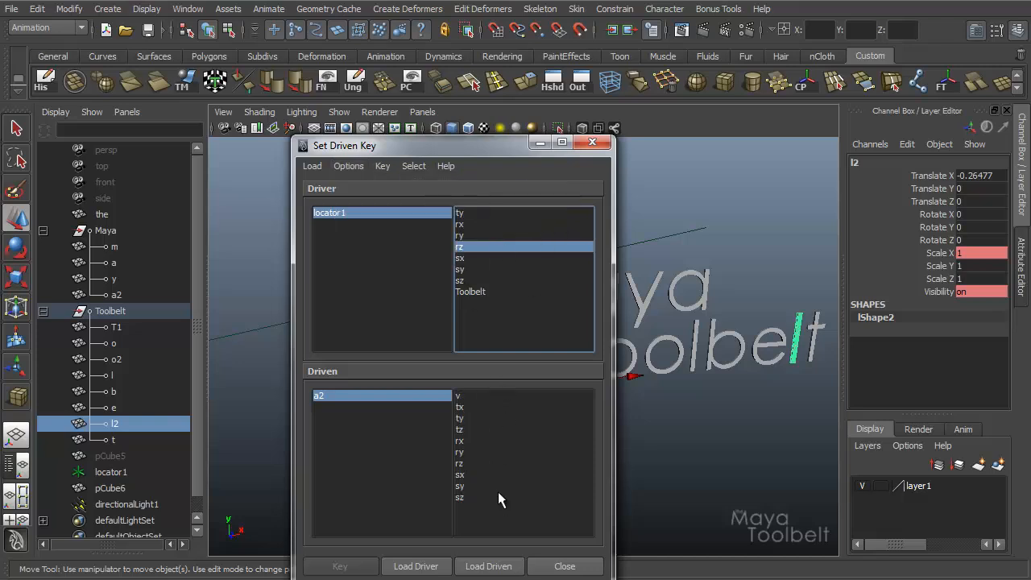
pyautogui.moveTo(504, 436)
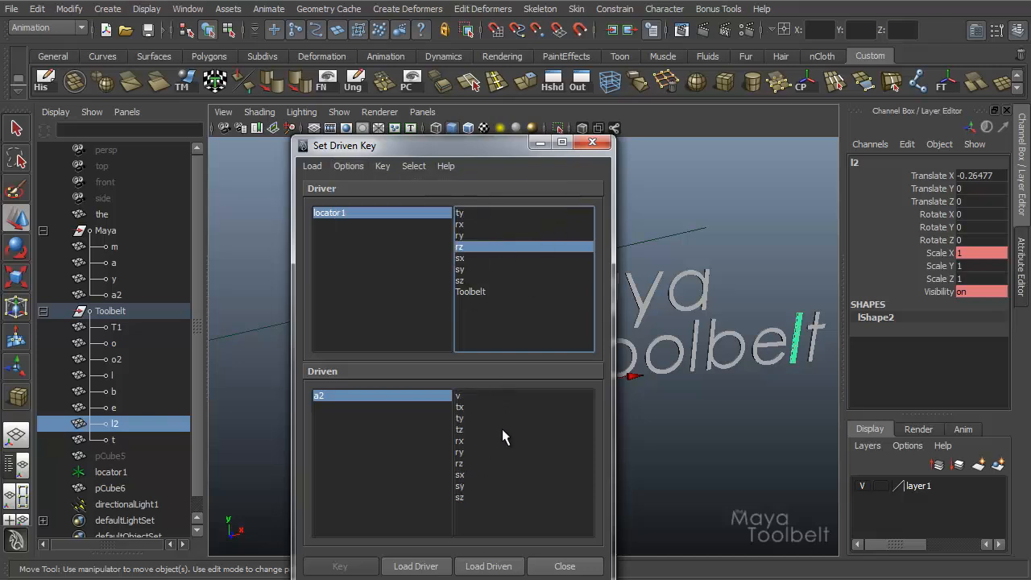
pyautogui.click(471, 291)
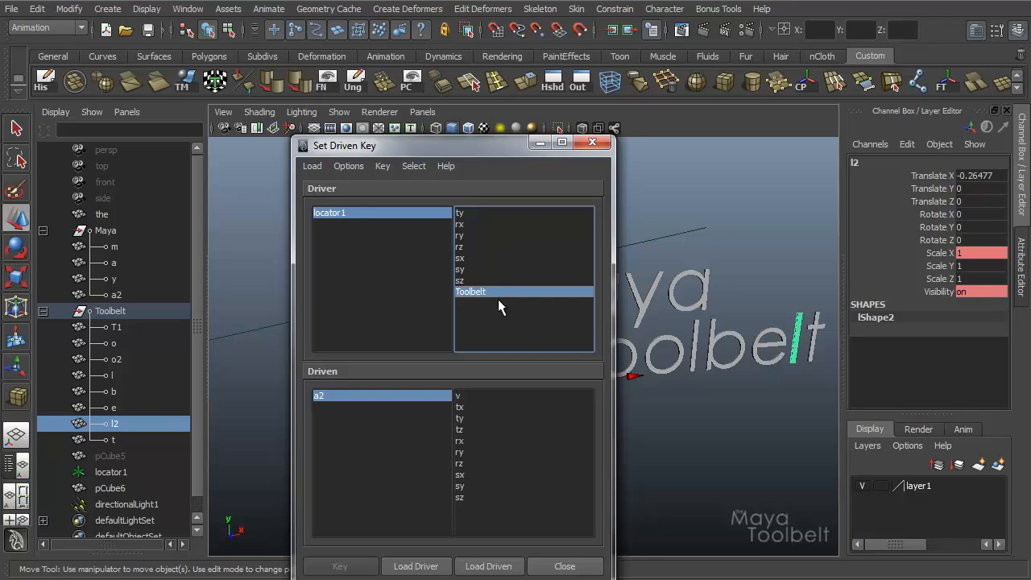
pyautogui.click(475, 235)
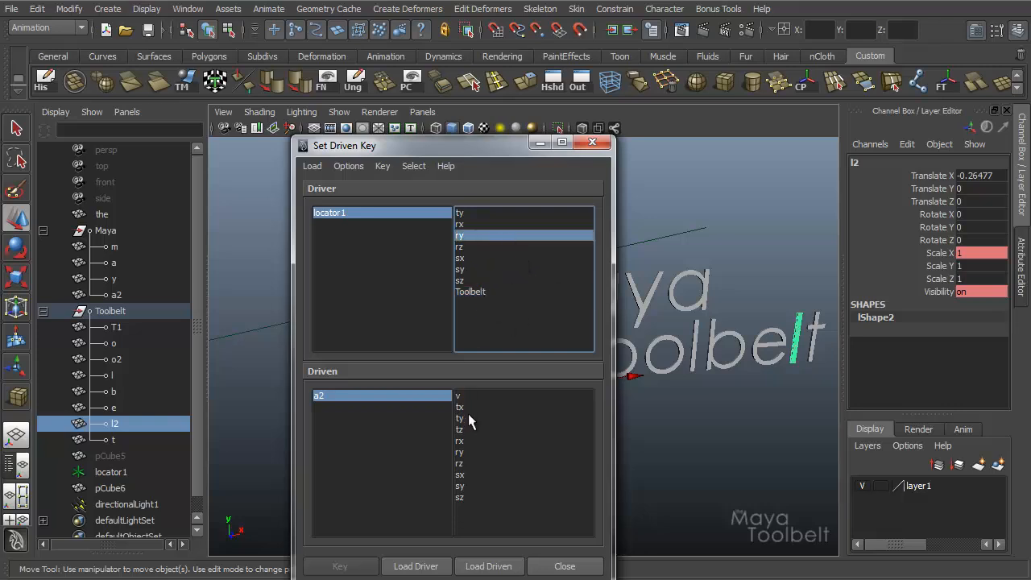
pyautogui.click(460, 407)
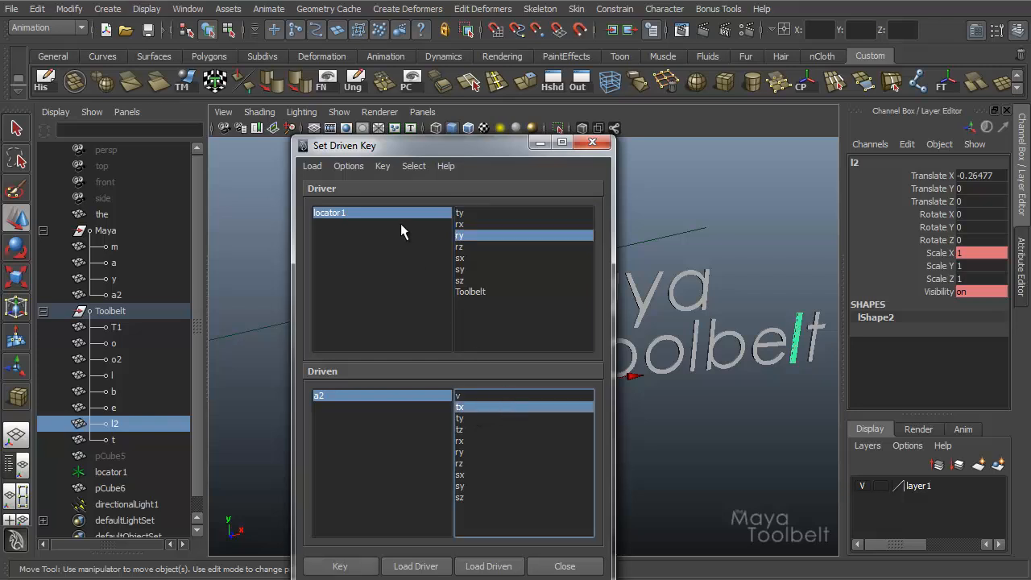
pyautogui.click(349, 166)
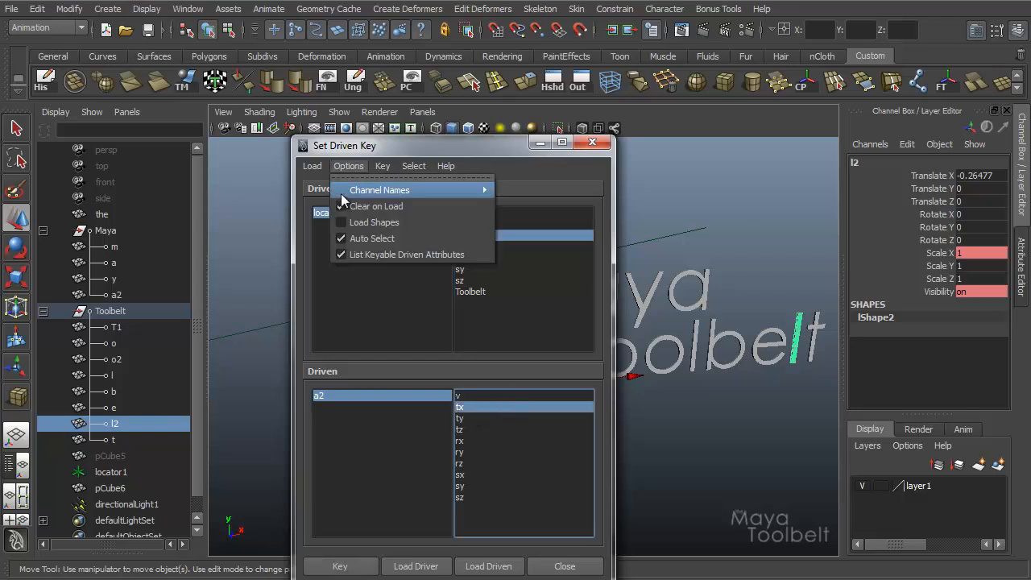
pyautogui.moveTo(379, 190)
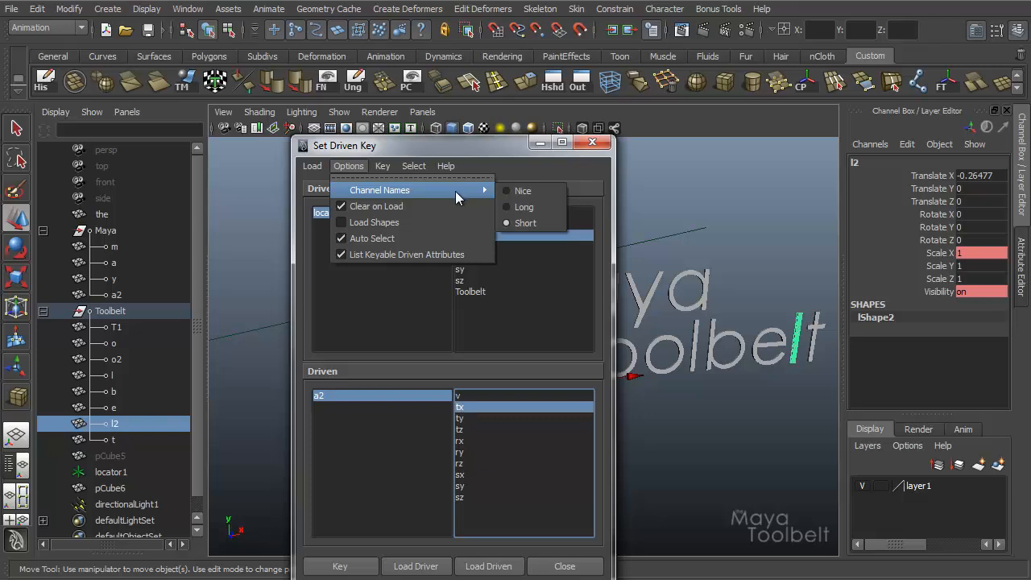
pyautogui.moveTo(522, 191)
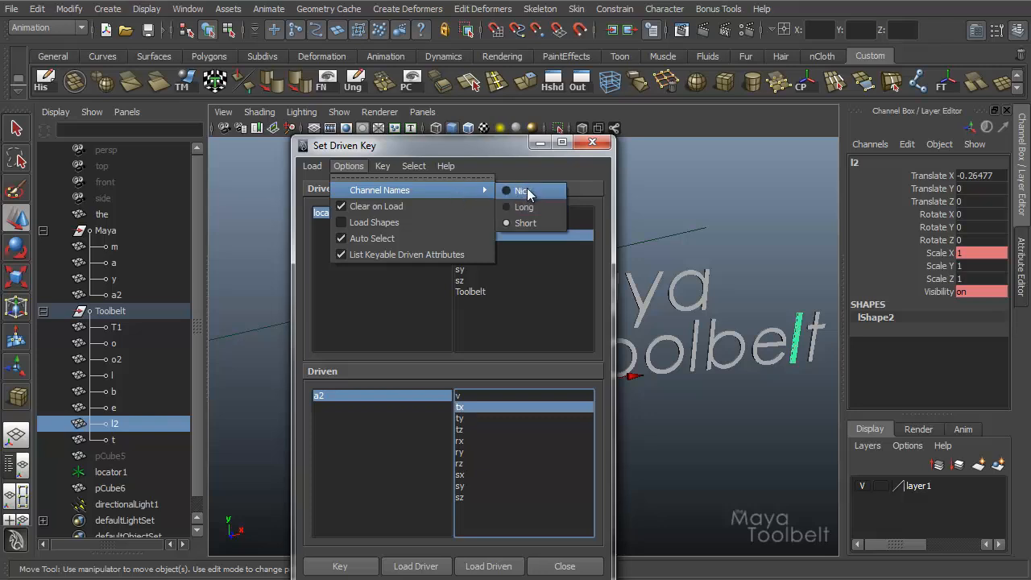
pyautogui.click(522, 190)
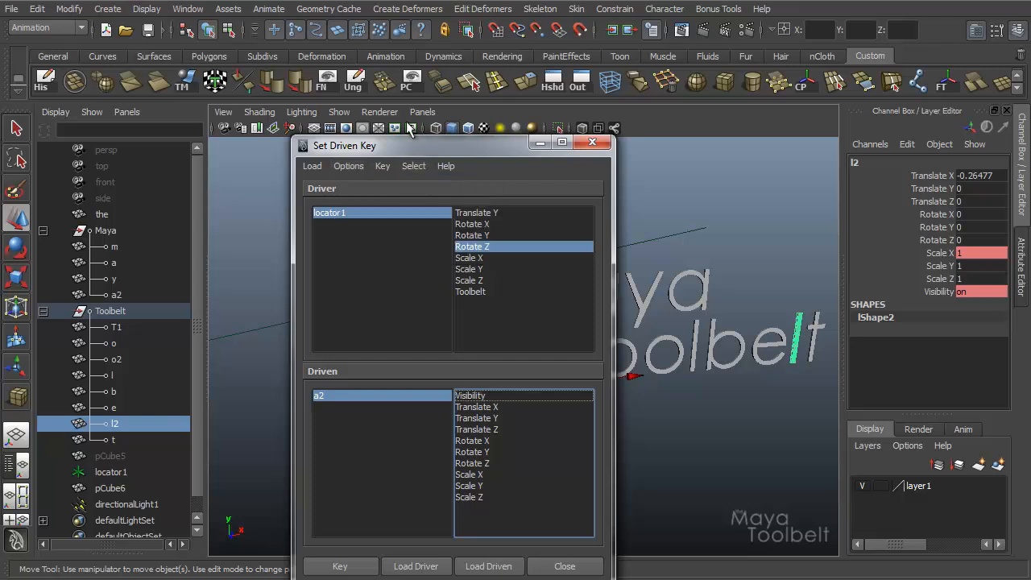
# Step: Load letters b, l, e and t into the driven list
pyautogui.click(349, 165)
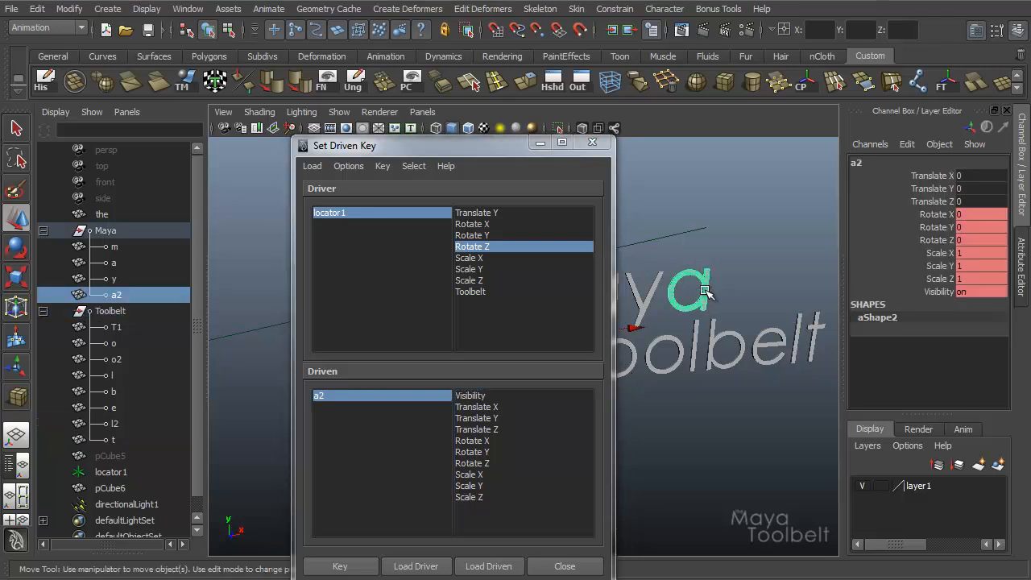
pyautogui.click(489, 566)
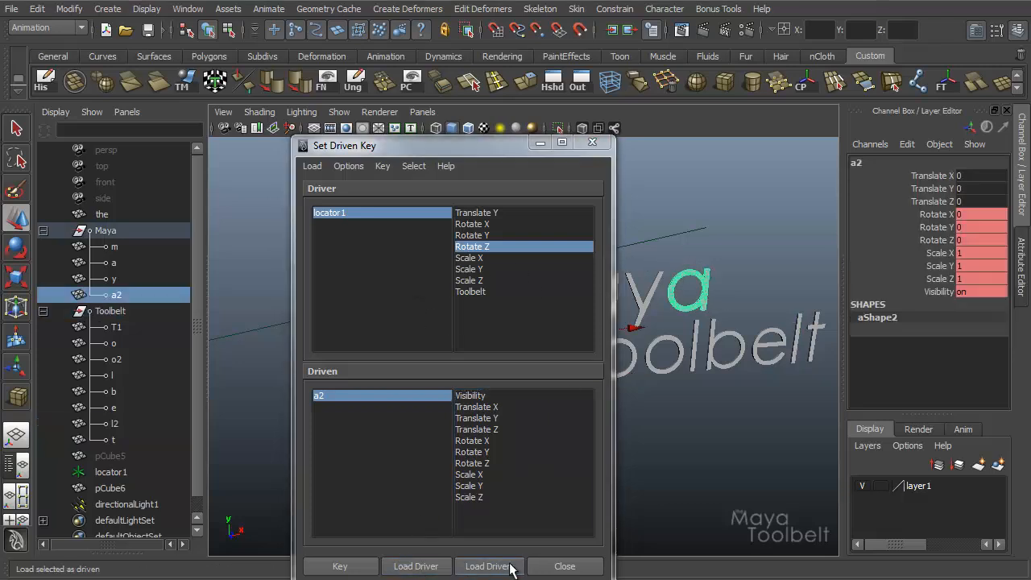
pyautogui.click(489, 566)
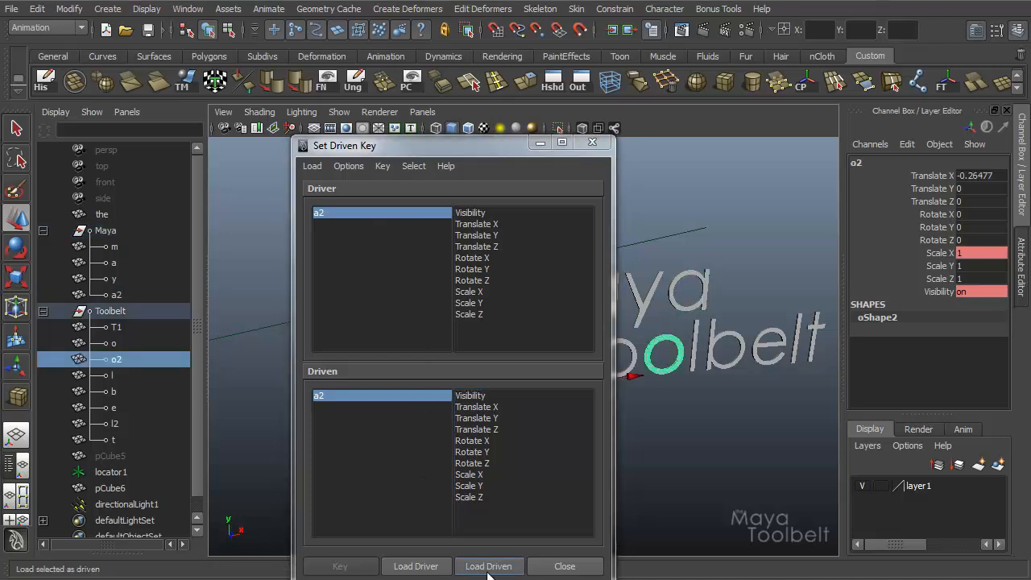
pyautogui.click(488, 565)
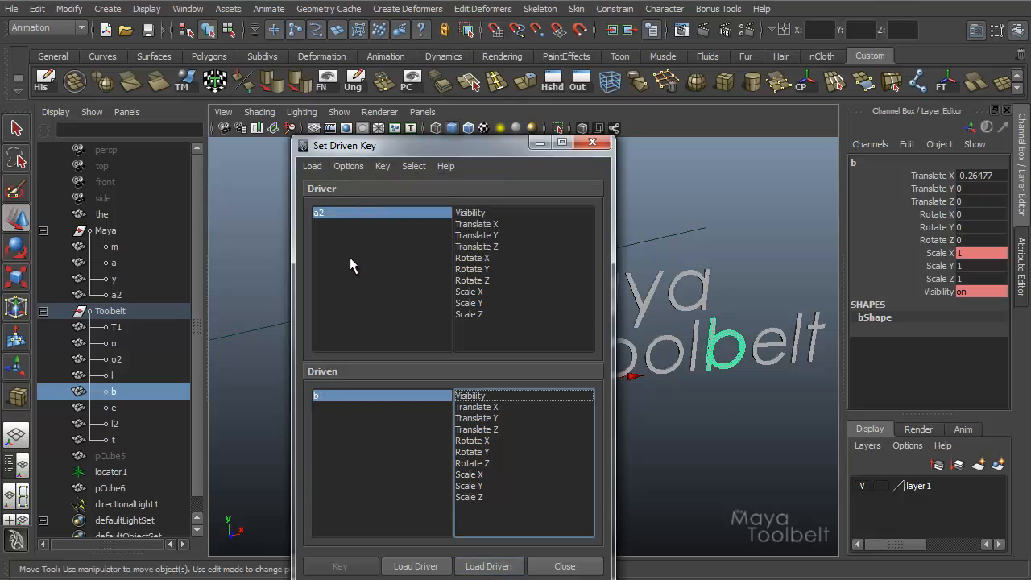
pyautogui.click(488, 566)
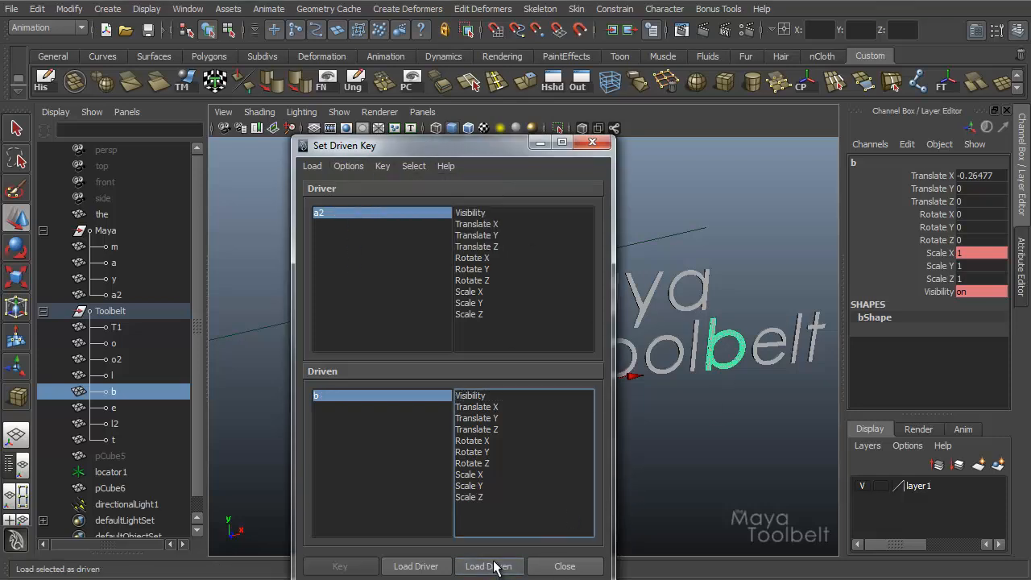
pyautogui.click(112, 375)
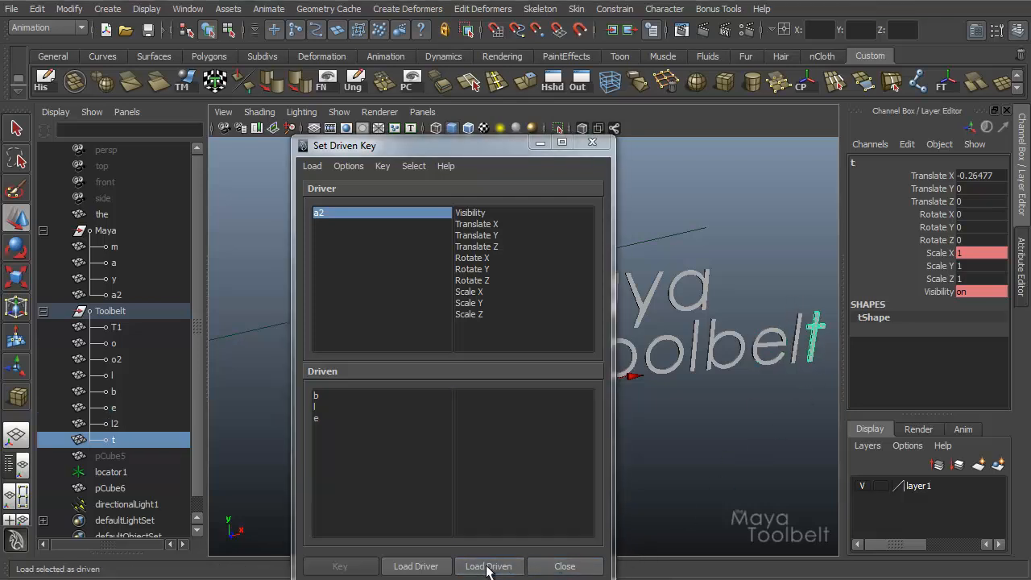
pyautogui.click(114, 391)
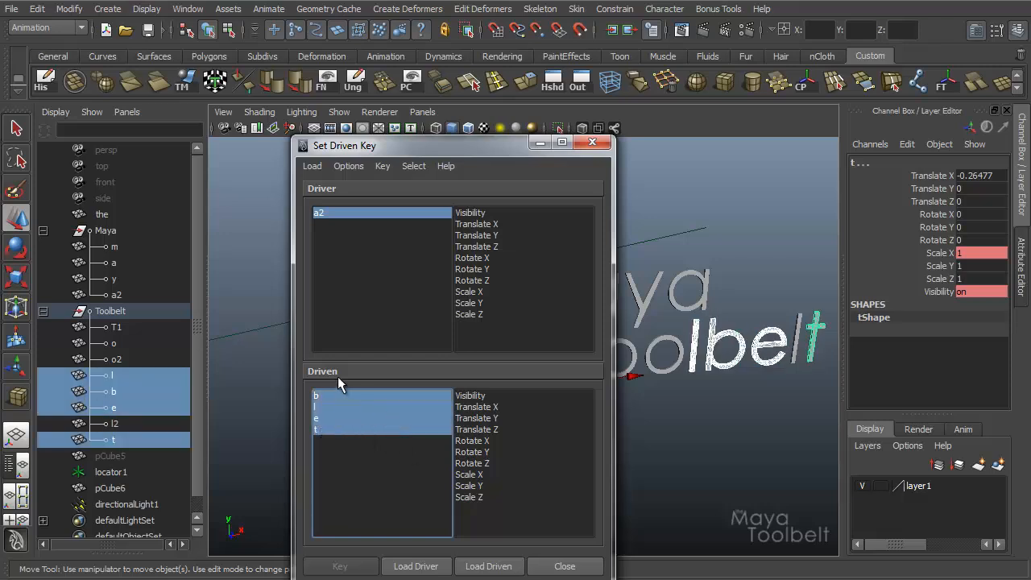
# Step: Pick Translate Y for the driven letters and load t as a driver
pyautogui.click(477, 407)
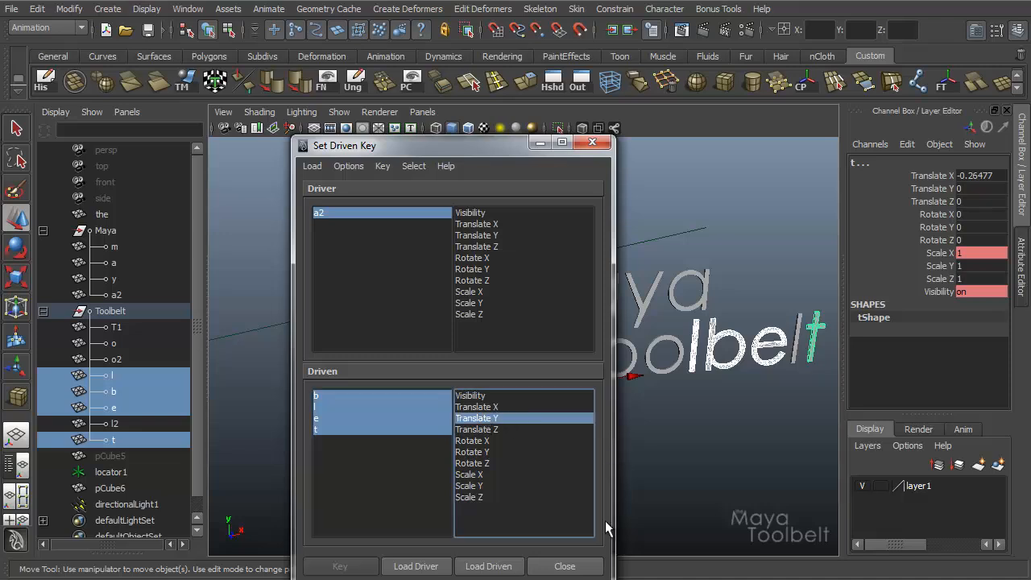
pyautogui.moveTo(503, 470)
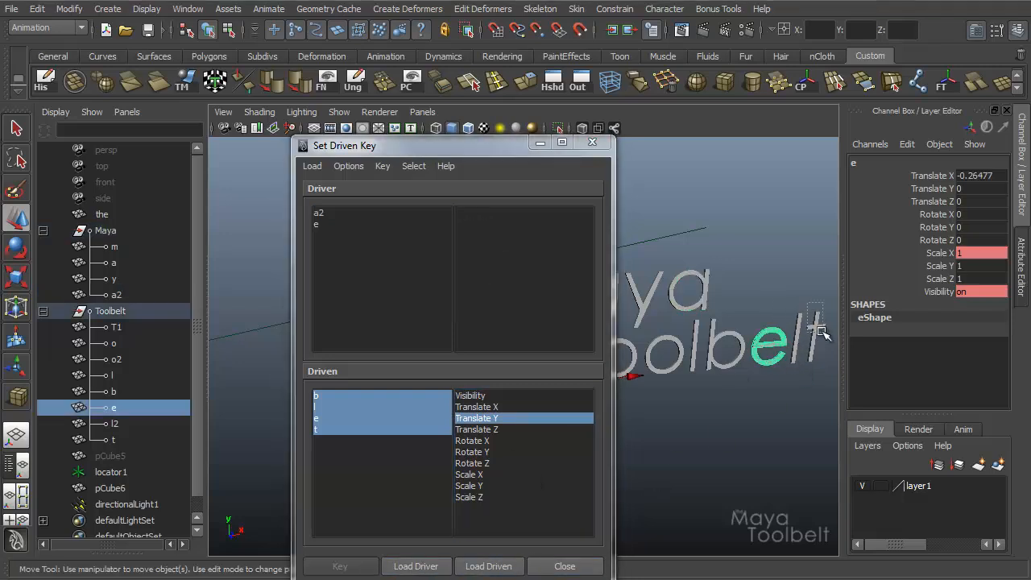
pyautogui.click(113, 439)
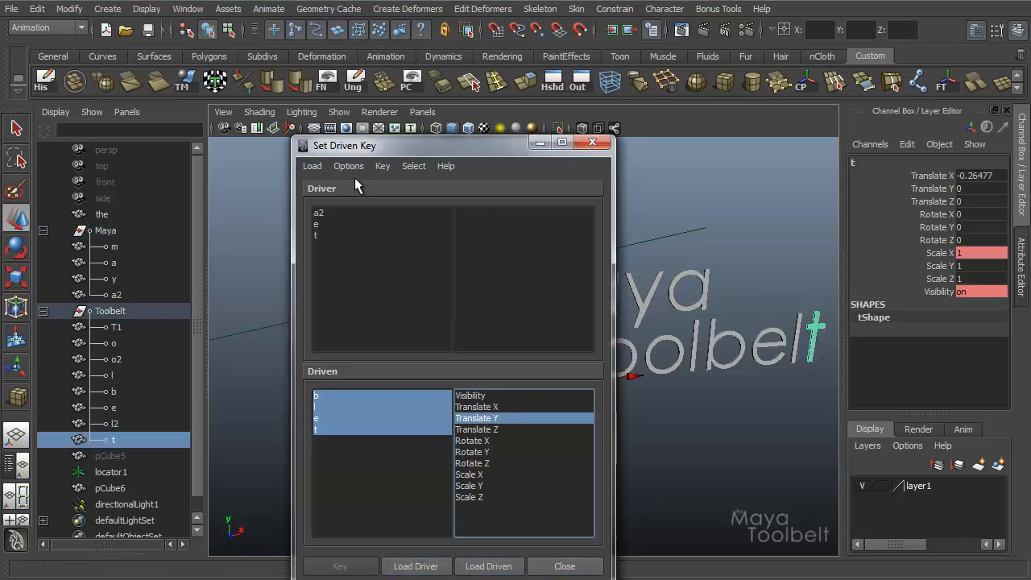
pyautogui.click(348, 166)
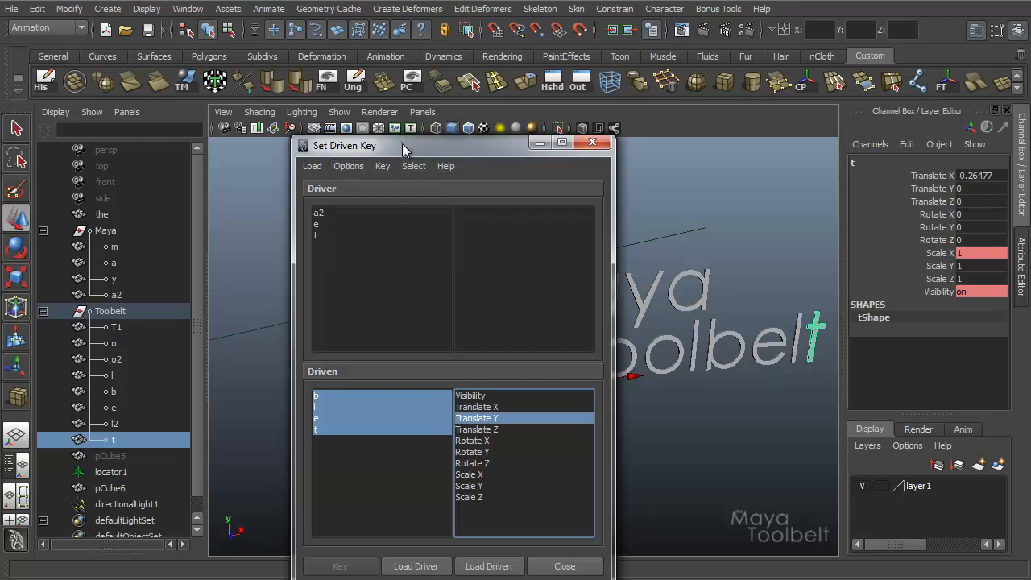
pyautogui.click(348, 166)
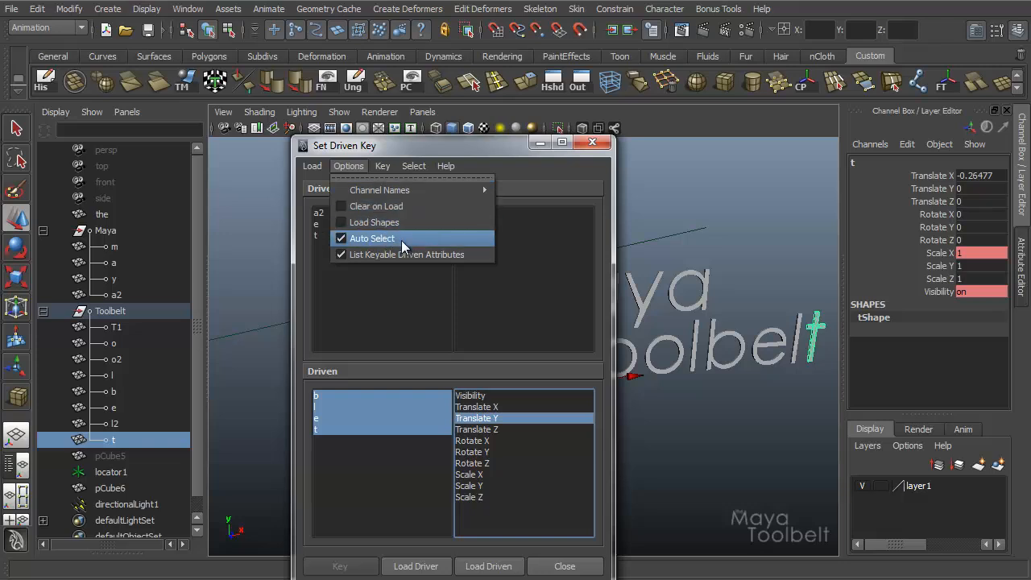
pyautogui.moveTo(413, 239)
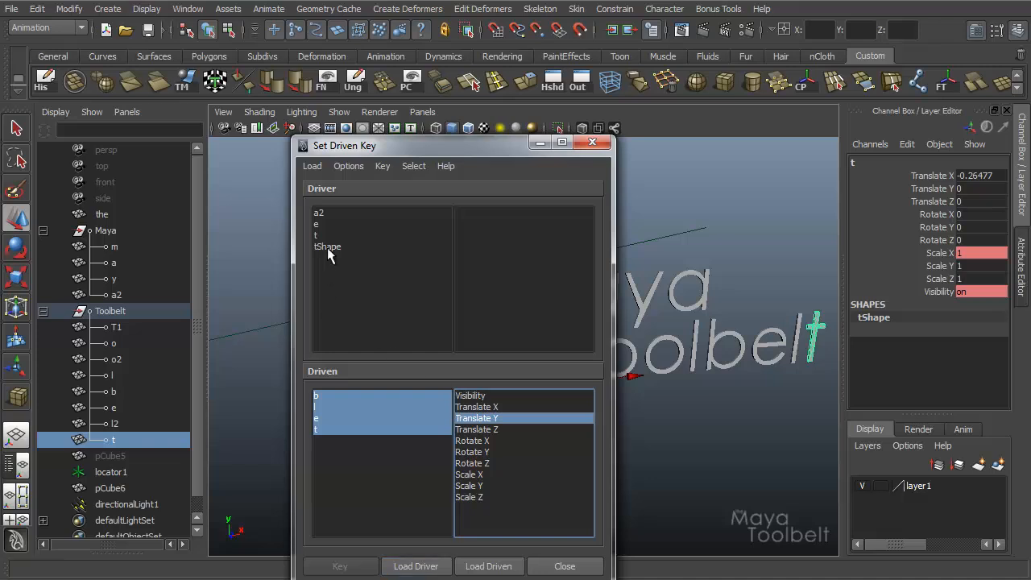
# Step: Switch between the t and tShape drivers and scroll through tShape's shape attributes
pyautogui.click(317, 235)
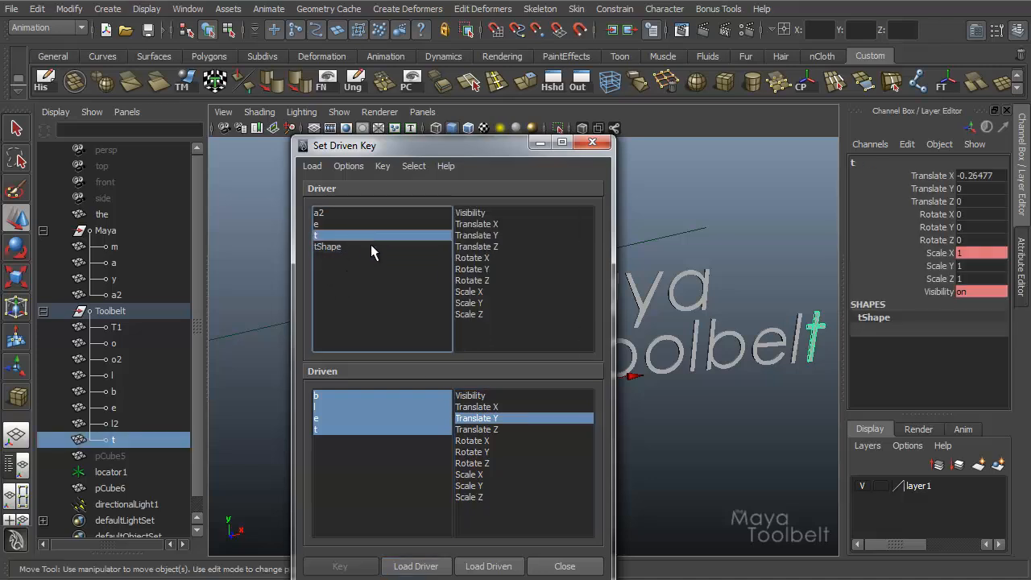
pyautogui.click(328, 246)
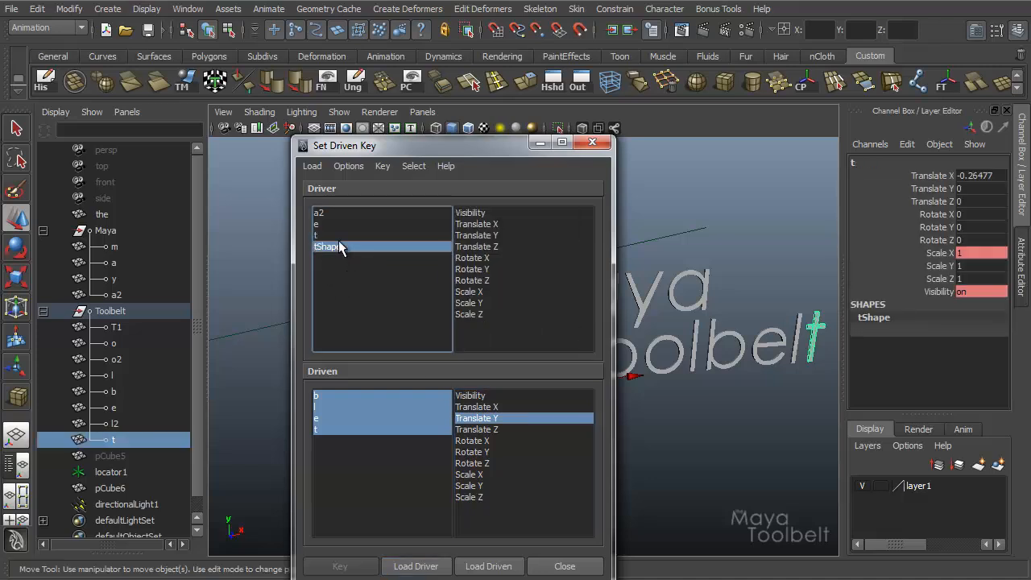
pyautogui.click(328, 247)
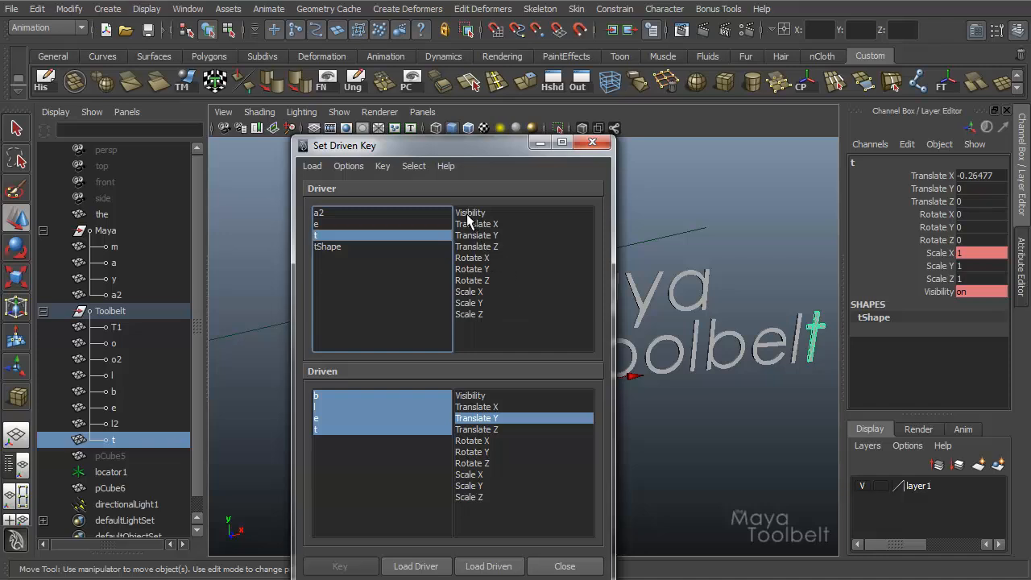
pyautogui.moveTo(395, 264)
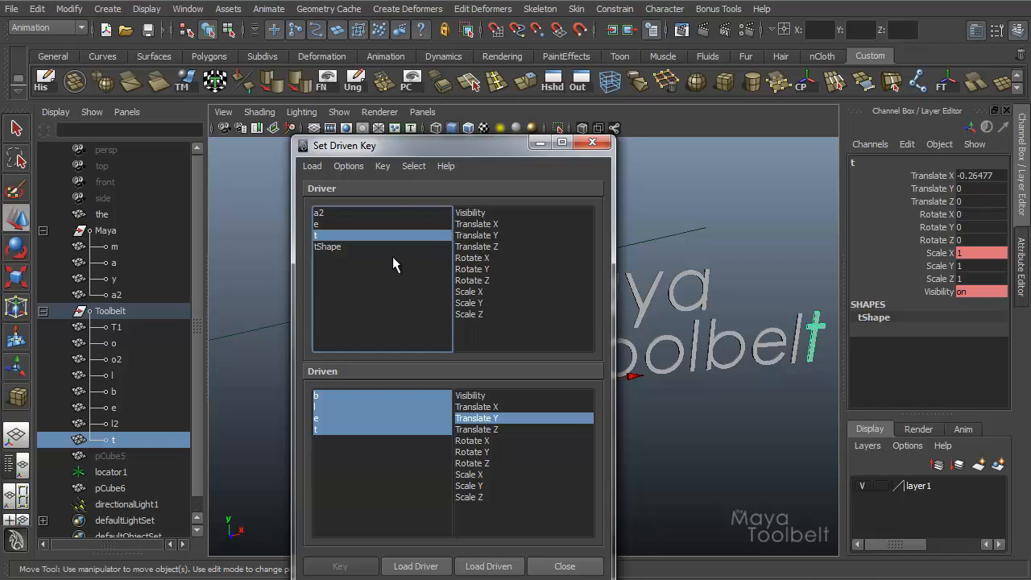
pyautogui.click(328, 246)
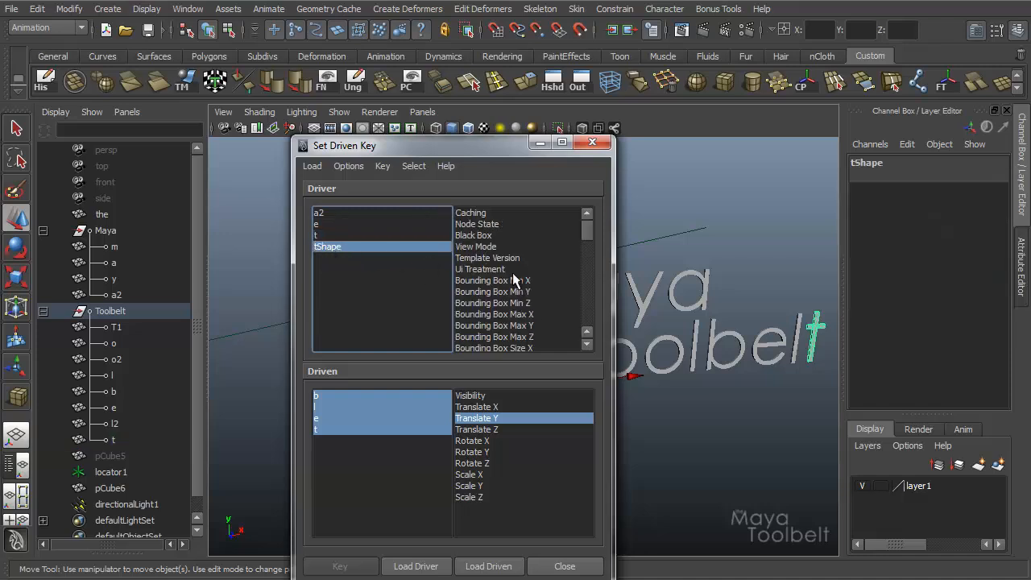
pyautogui.scroll(-3)
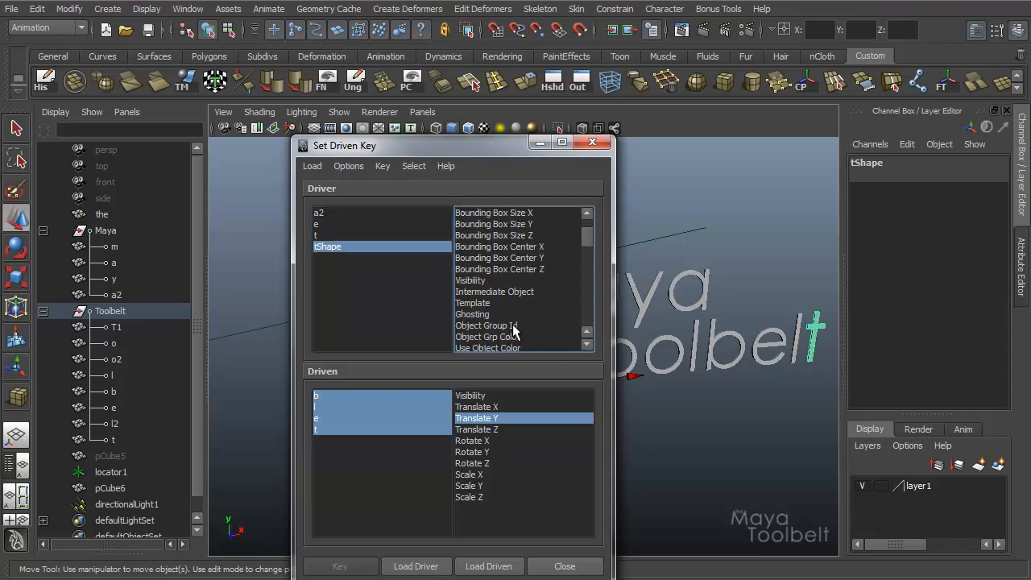
pyautogui.moveTo(484, 290)
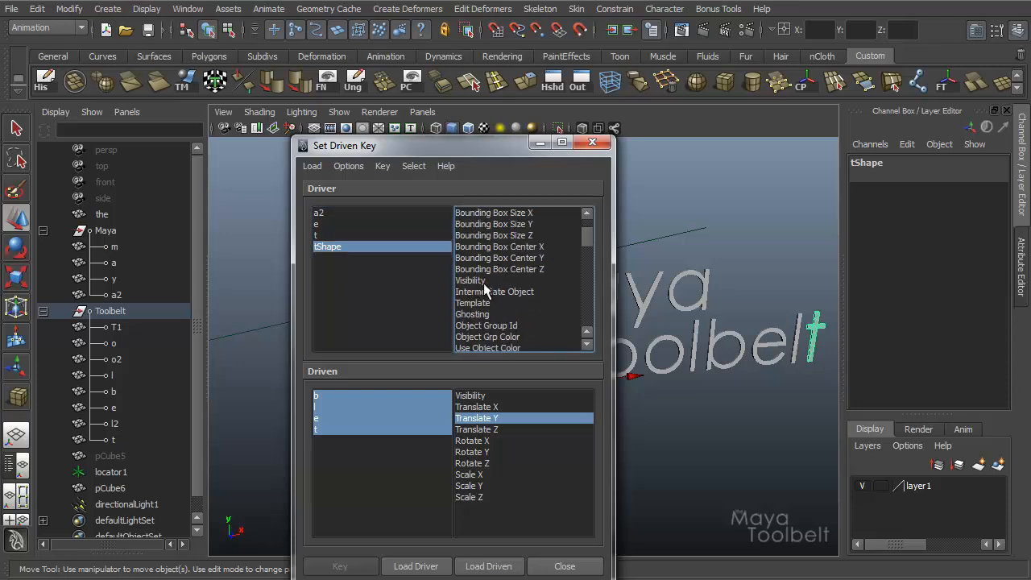
pyautogui.scroll(-3)
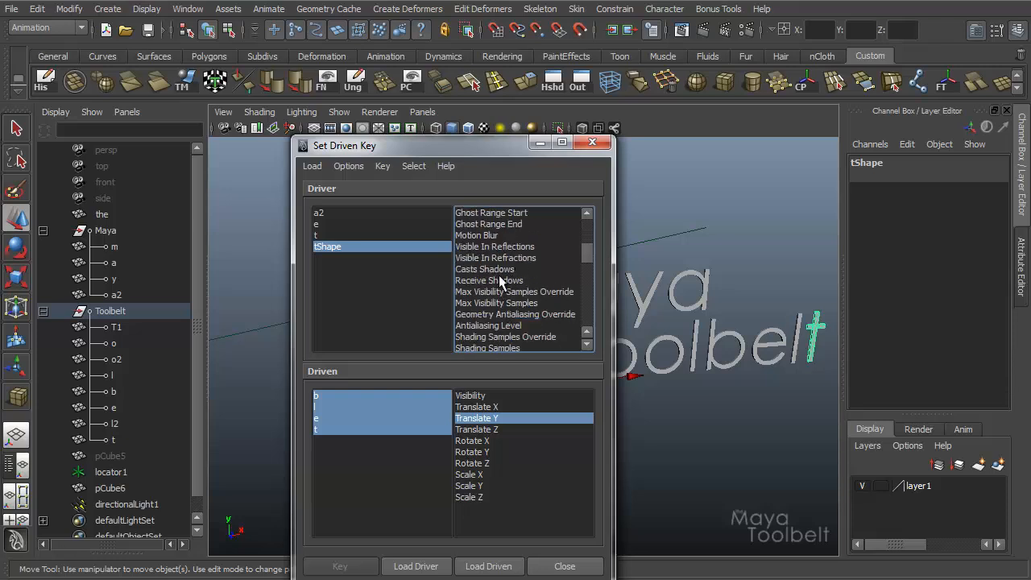
pyautogui.moveTo(507, 305)
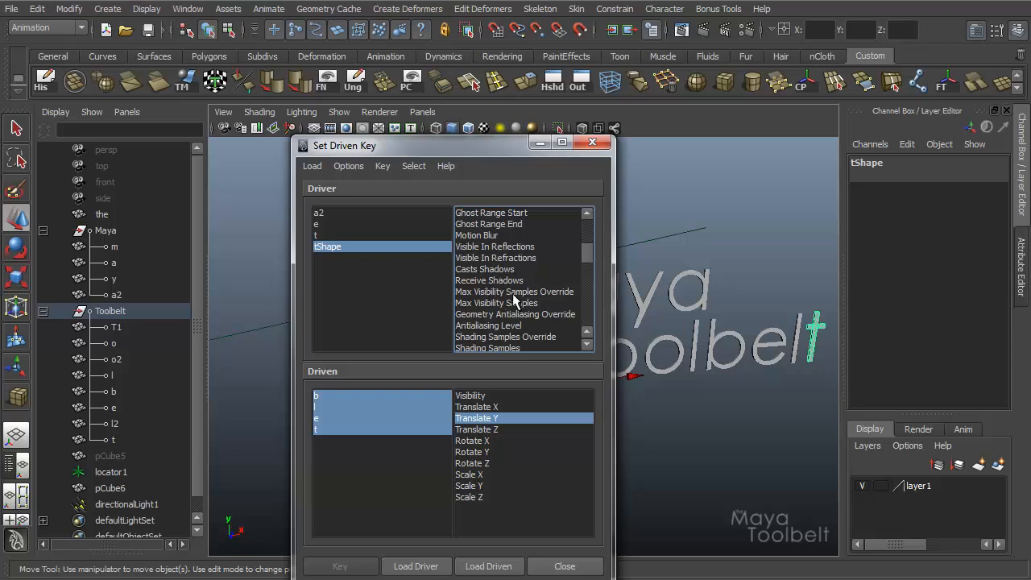
pyautogui.click(348, 166)
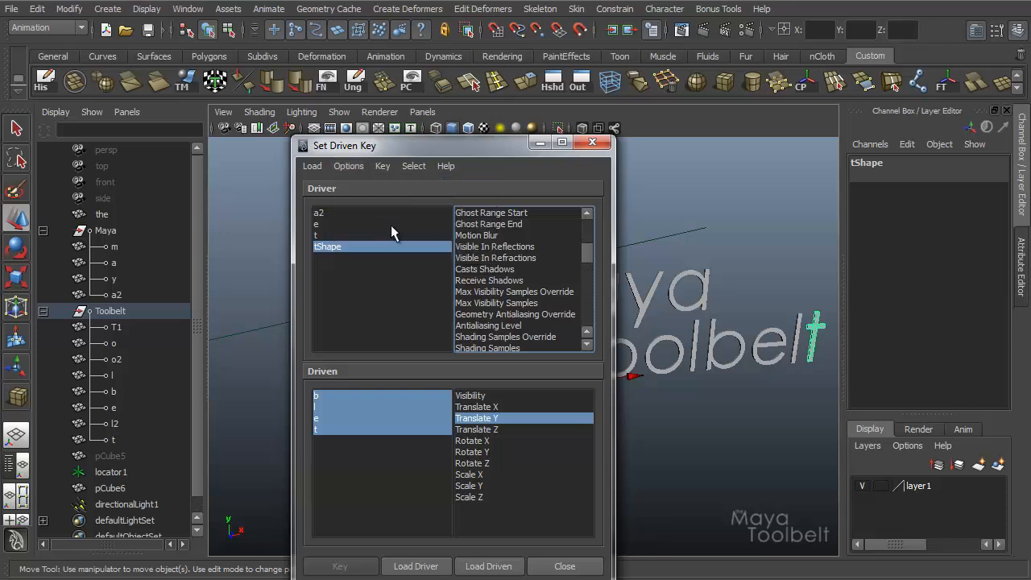
# Step: Enable Clear on Load and Load Shapes, then reload t so only tShape drives
pyautogui.click(316, 234)
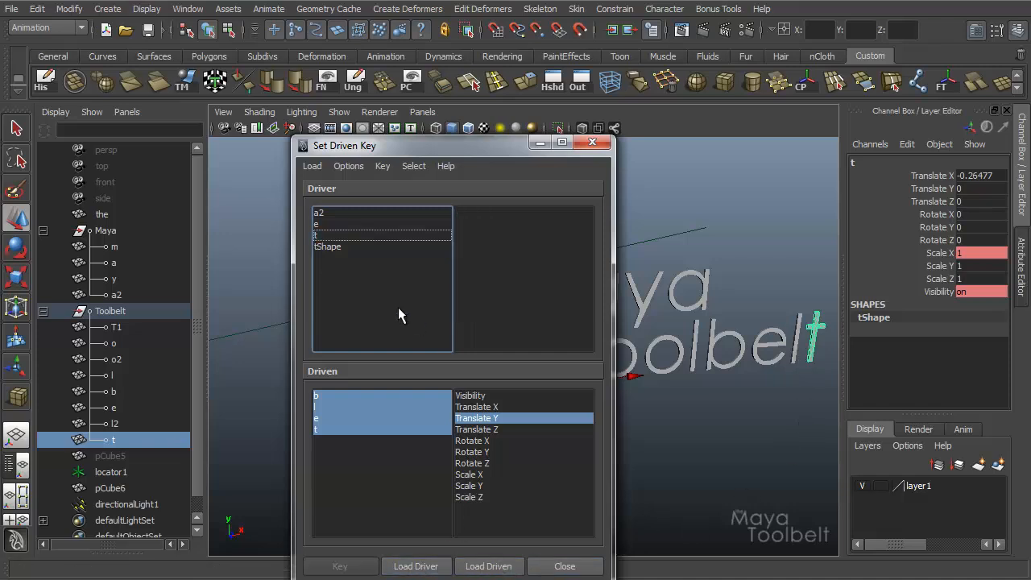
pyautogui.click(349, 166)
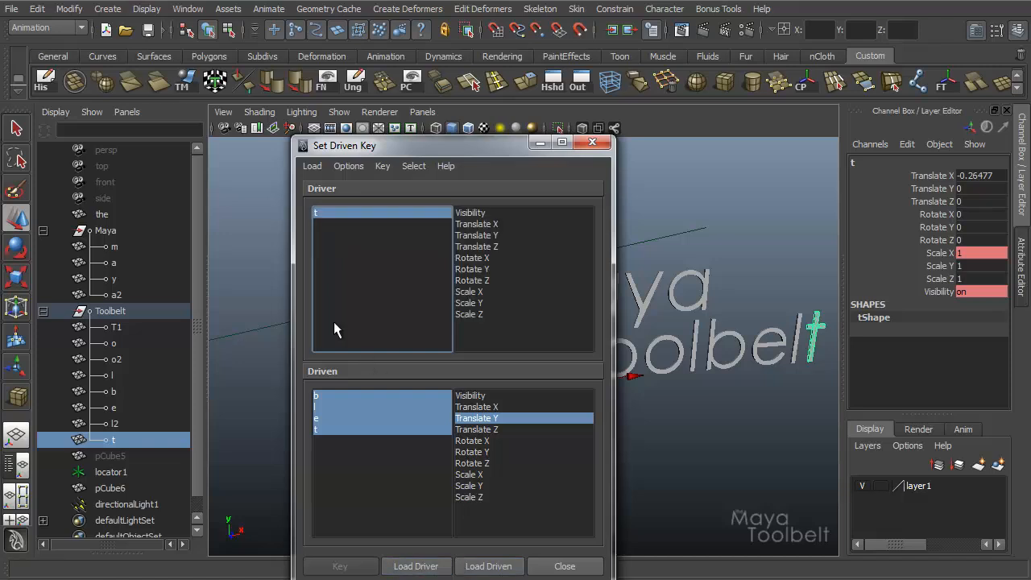
pyautogui.click(348, 165)
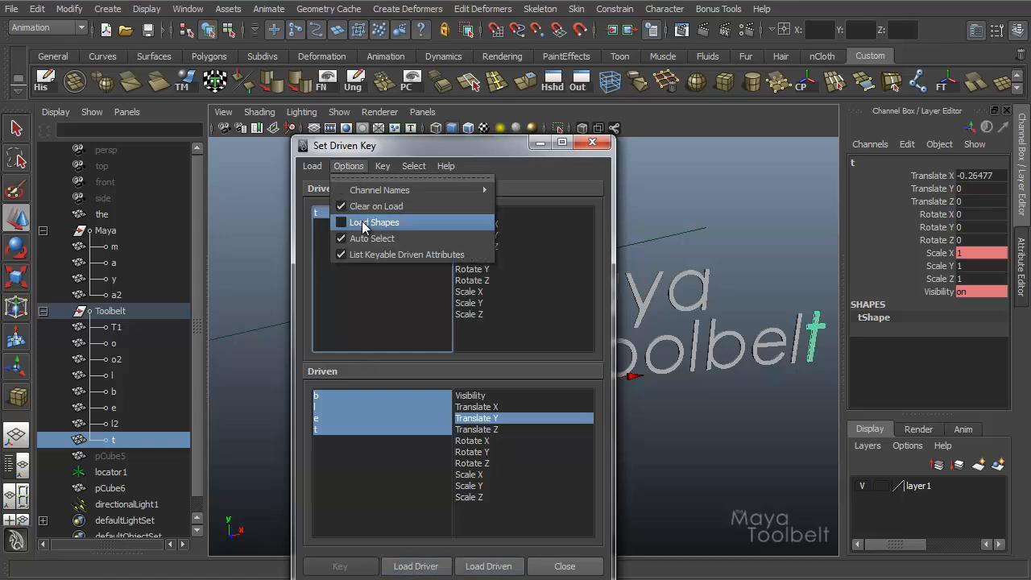
pyautogui.click(374, 222)
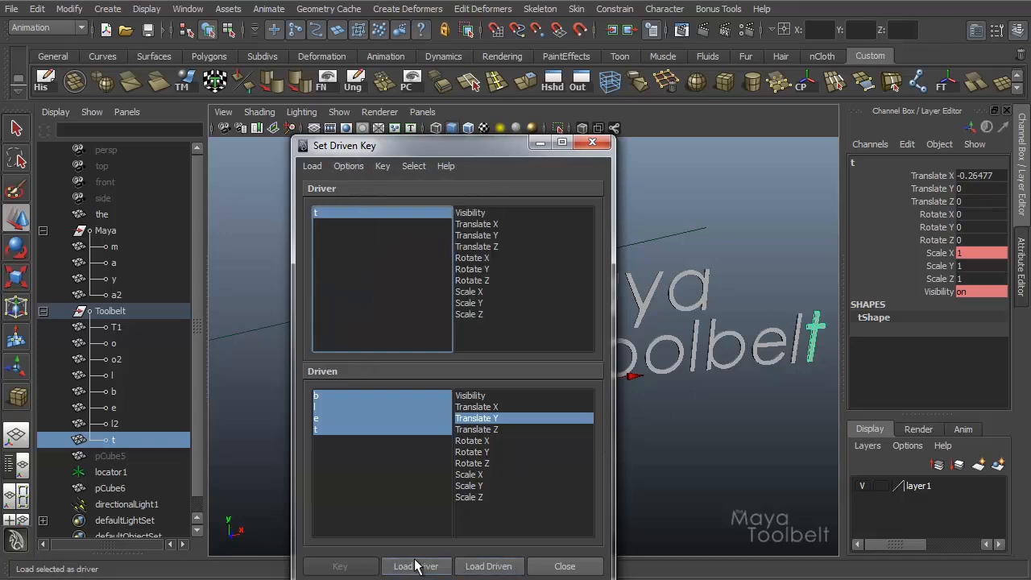
pyautogui.click(416, 566)
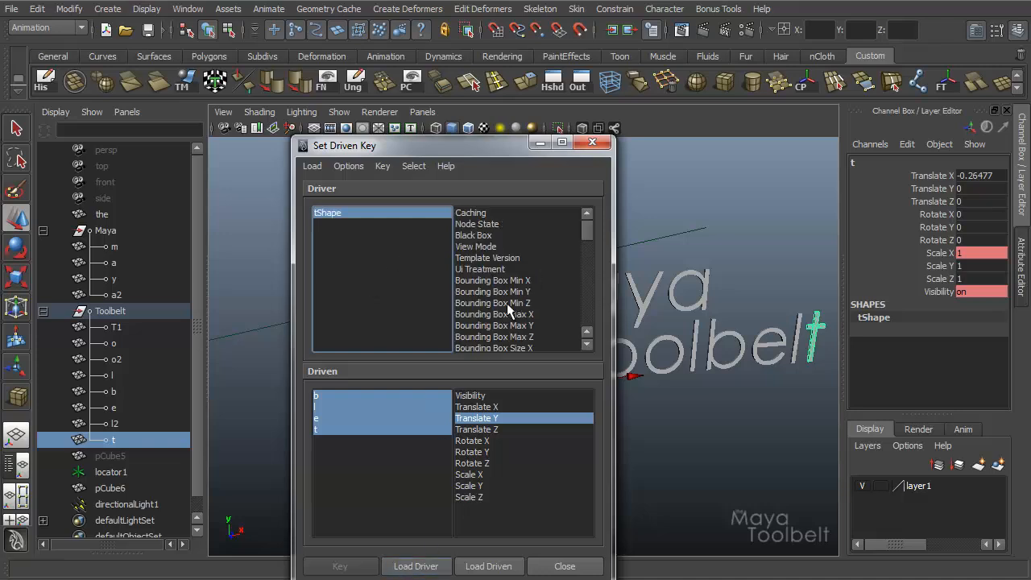
pyautogui.click(348, 166)
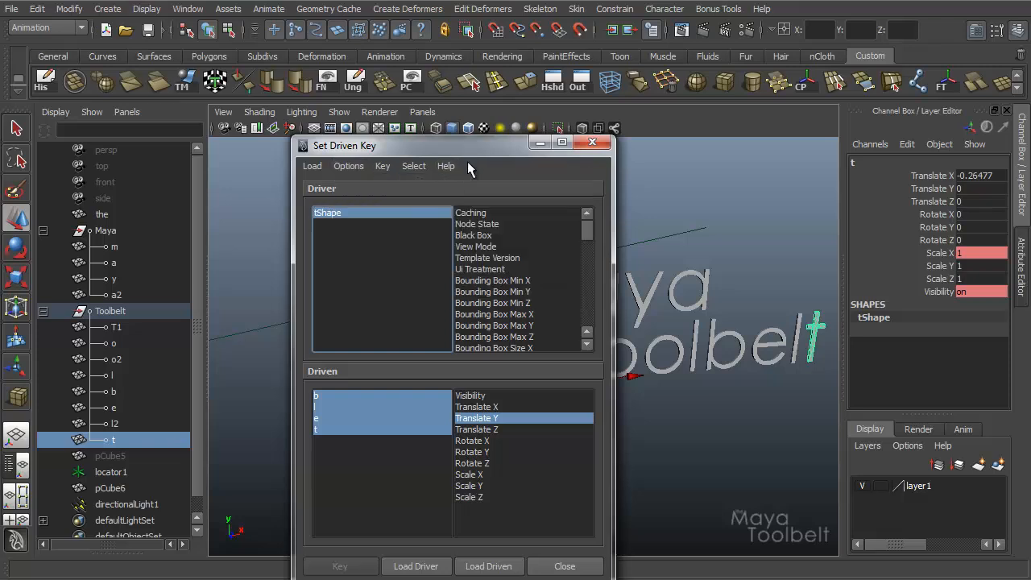
pyautogui.click(112, 375)
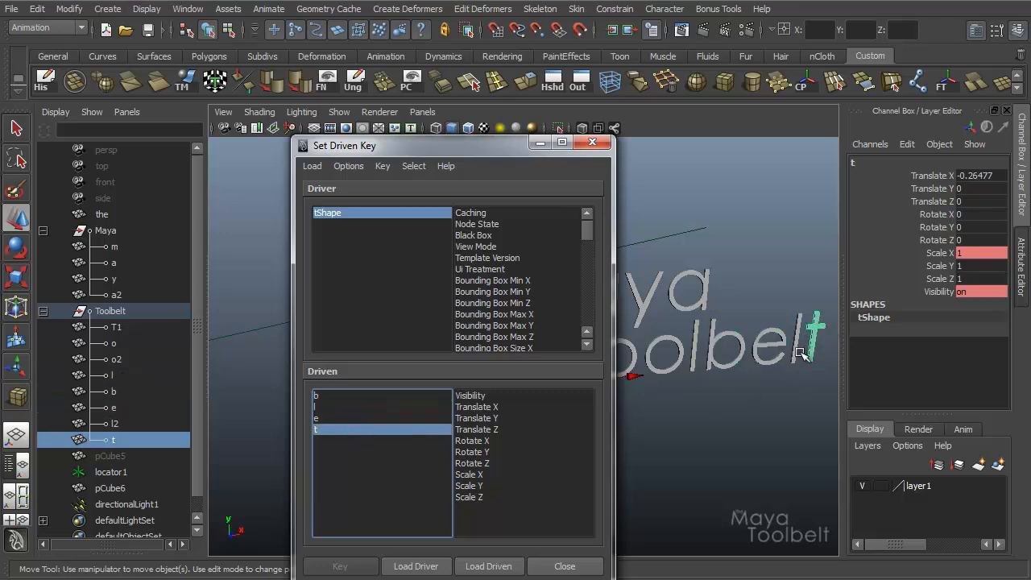
pyautogui.click(114, 391)
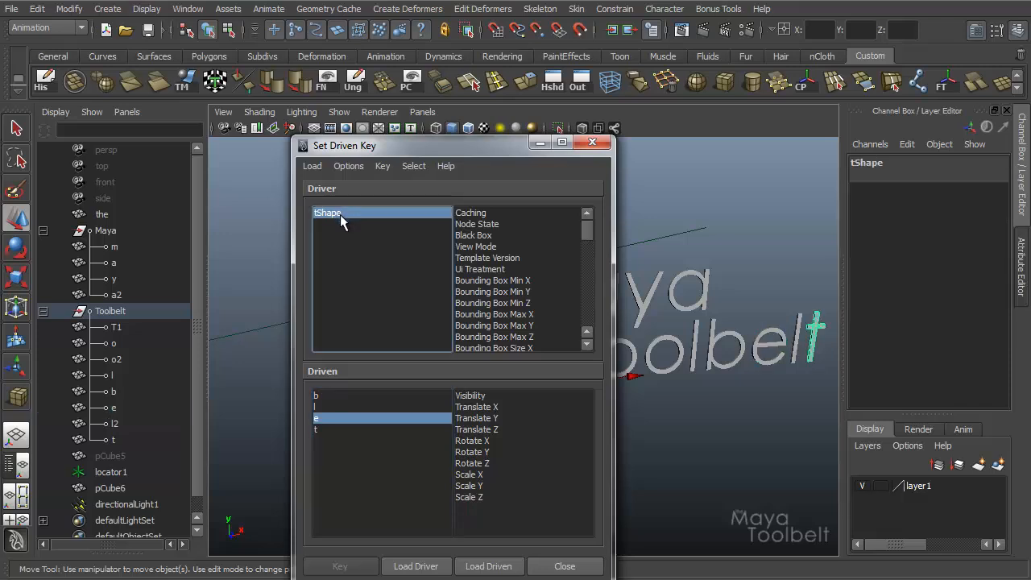
pyautogui.click(348, 165)
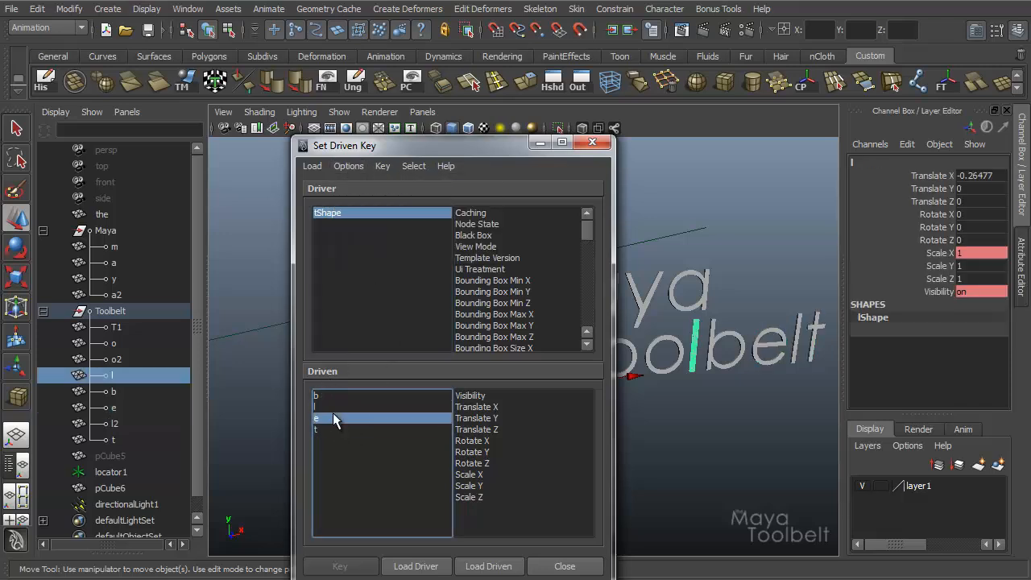
pyautogui.click(316, 429)
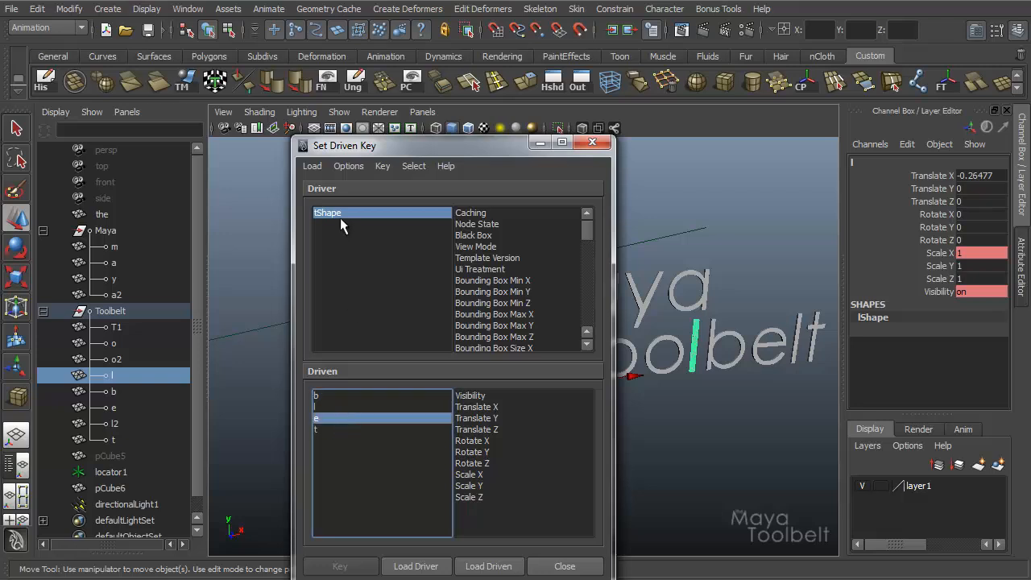
pyautogui.click(349, 166)
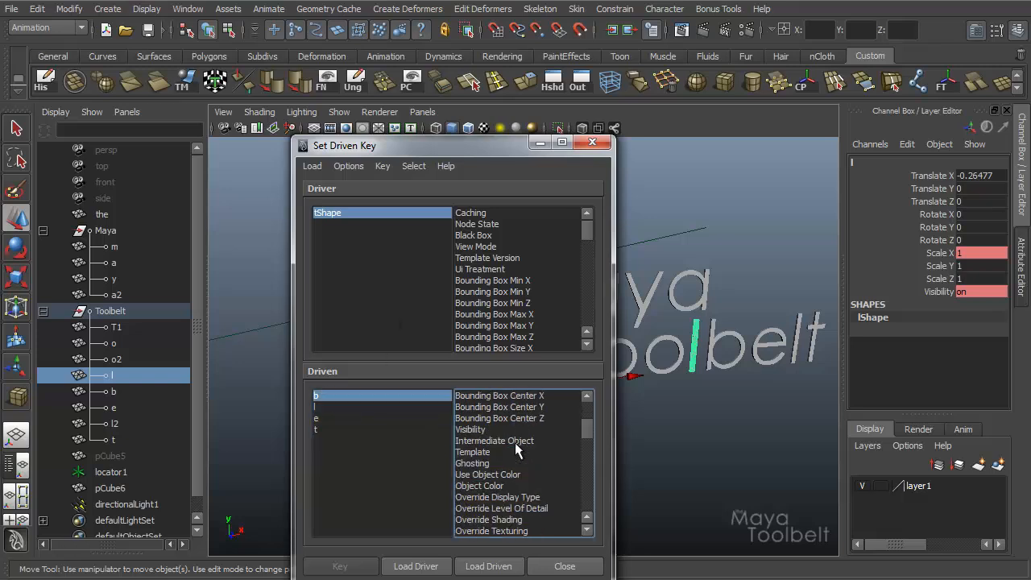
# Step: Scroll letter b's driven attributes, then limit the list to Keyable attributes only
pyautogui.scroll(-3)
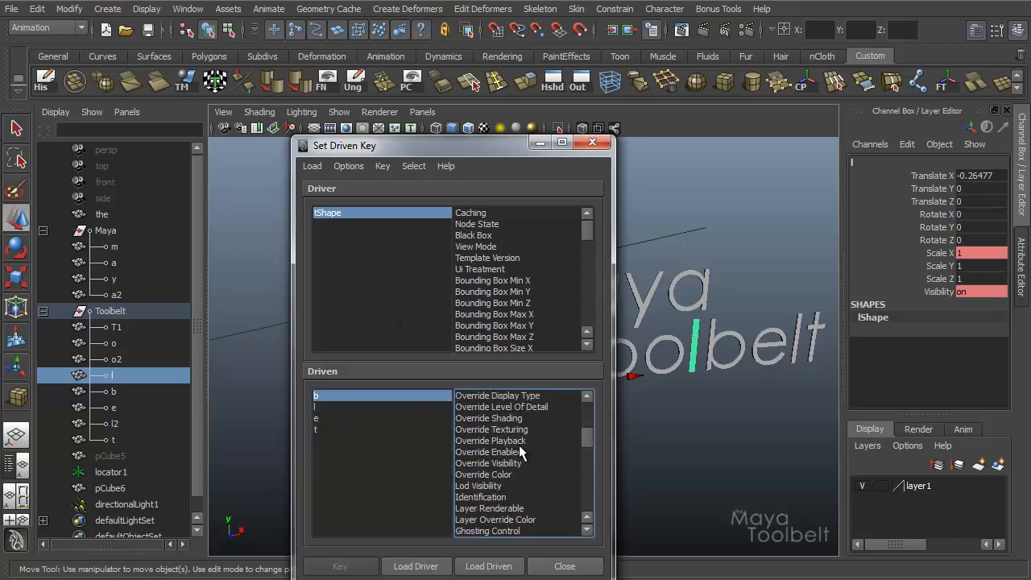
pyautogui.scroll(-3)
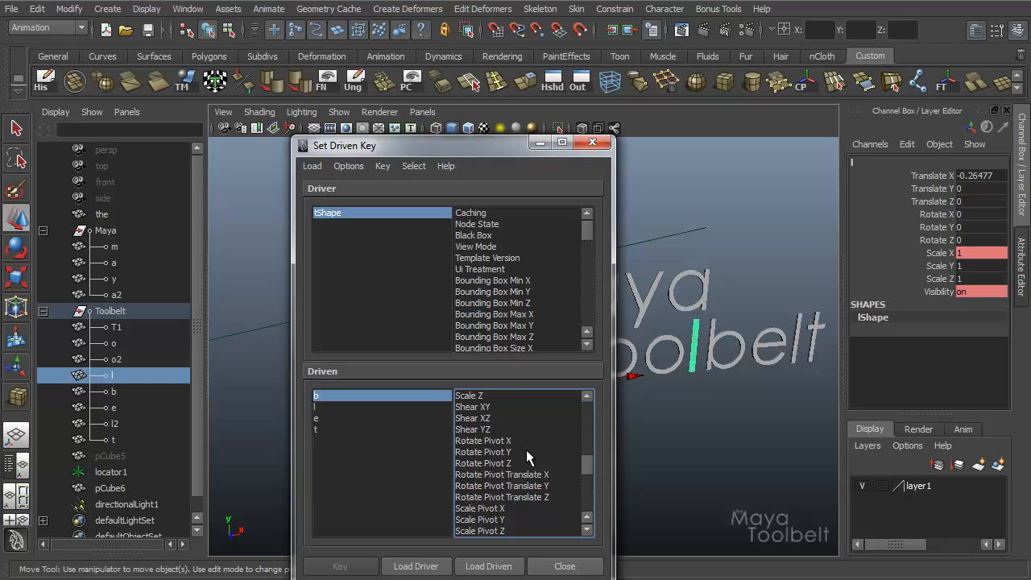
pyautogui.moveTo(527, 479)
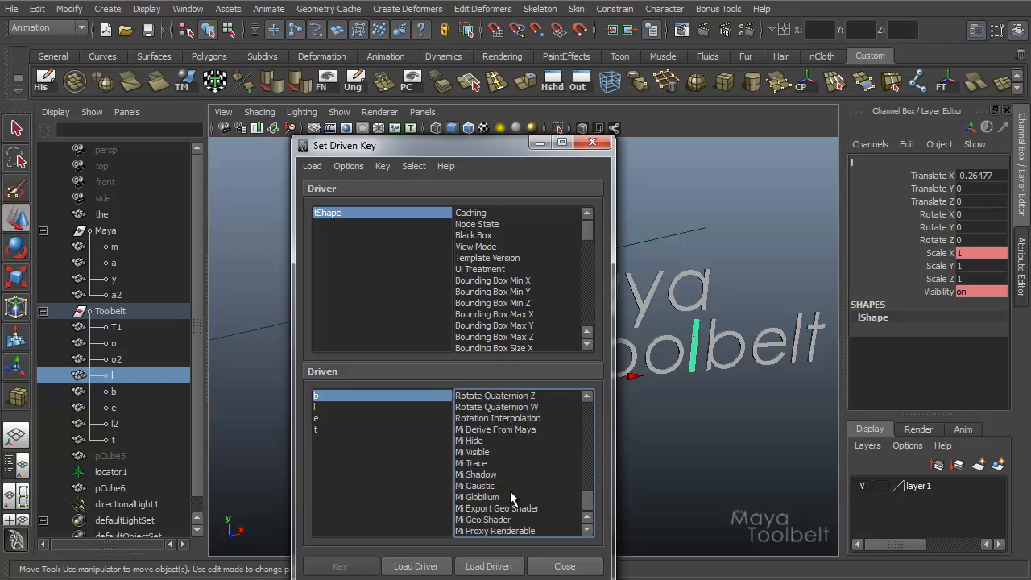
pyautogui.scroll(-3)
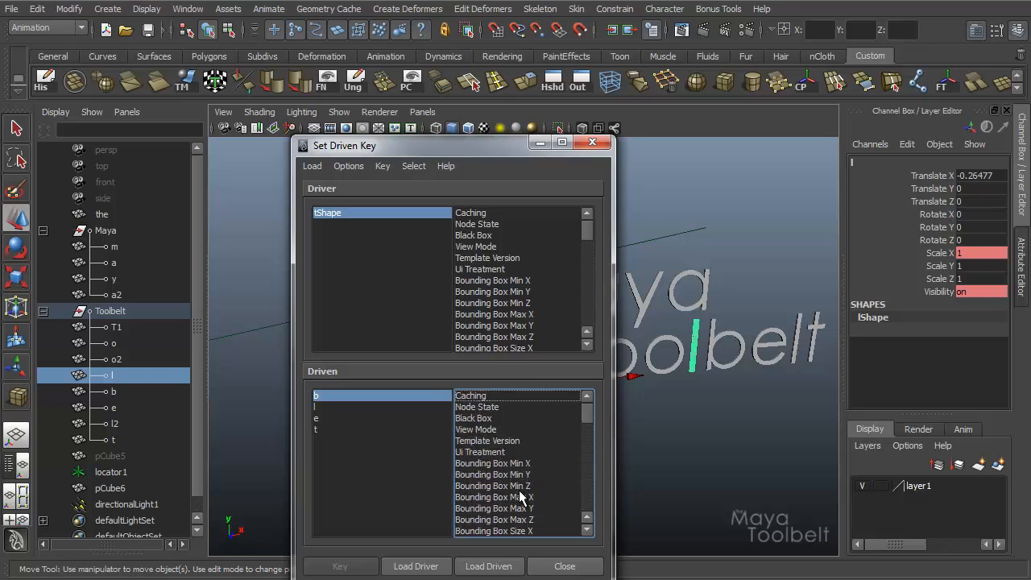
pyautogui.click(348, 166)
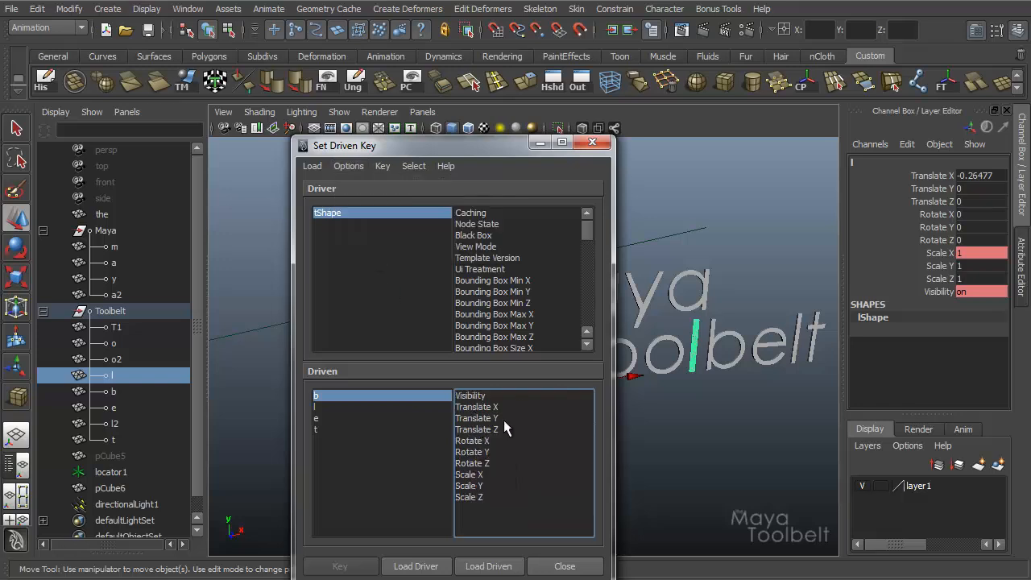
pyautogui.moveTo(514, 499)
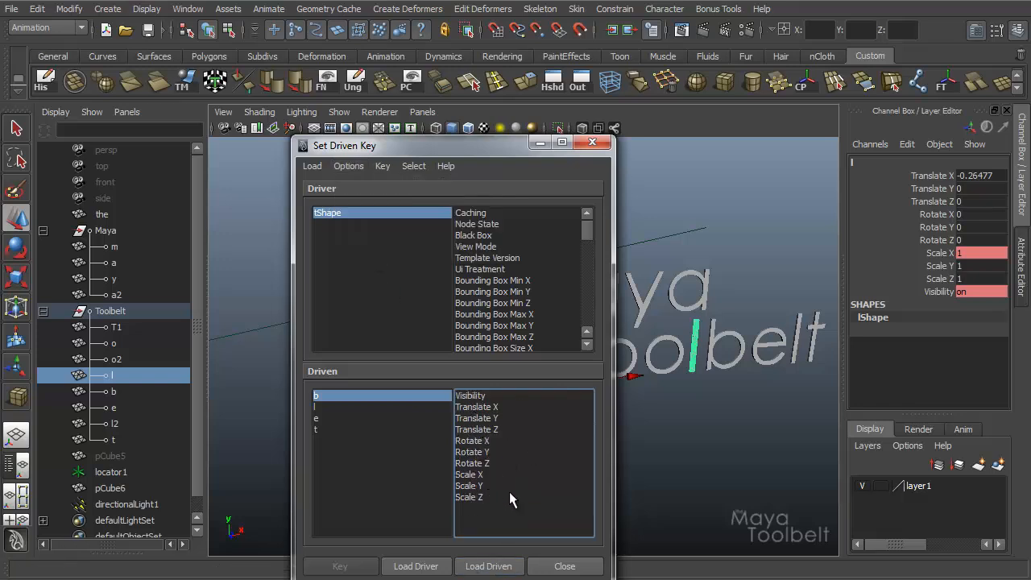
pyautogui.click(382, 166)
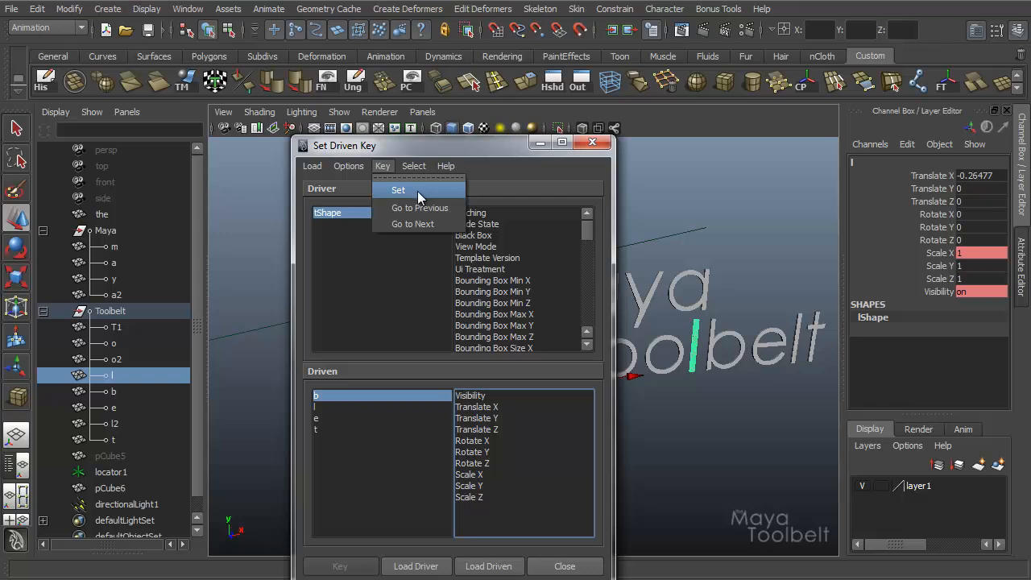
pyautogui.moveTo(420, 208)
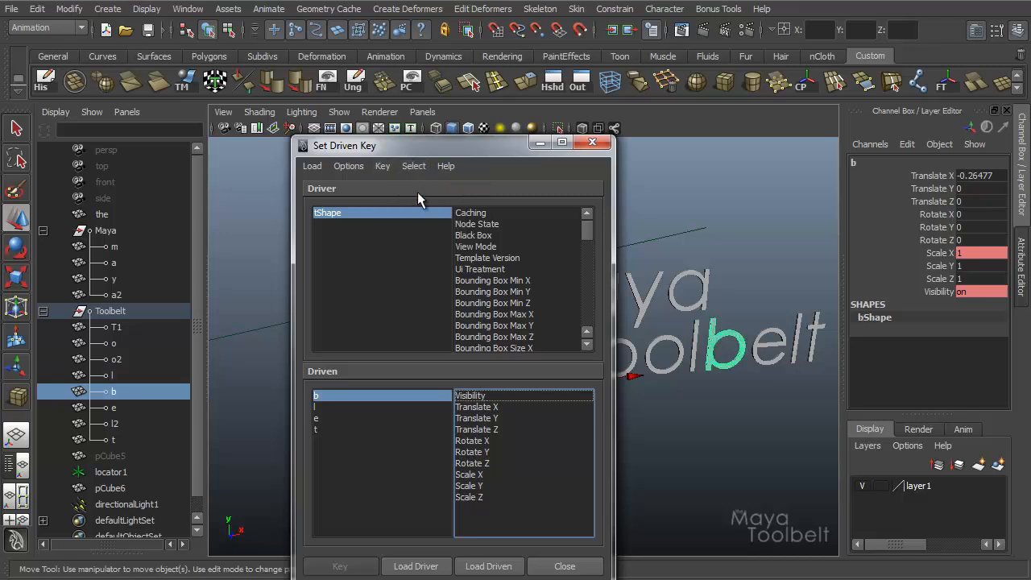
# Step: Pick letter b, then letter e, as the driven object in Set Driven Key
pyautogui.click(317, 418)
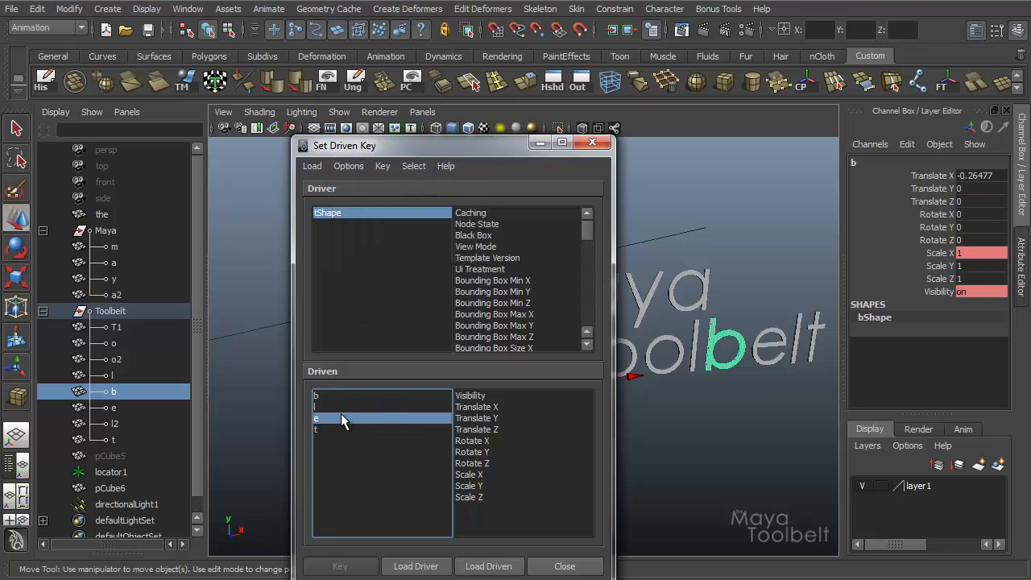
pyautogui.click(413, 166)
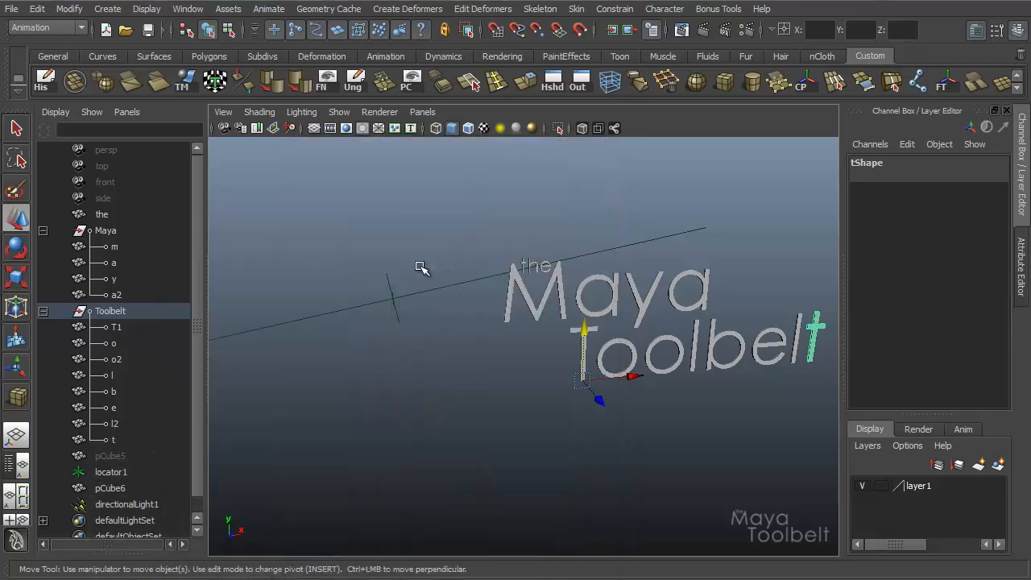
pyautogui.moveTo(447, 298)
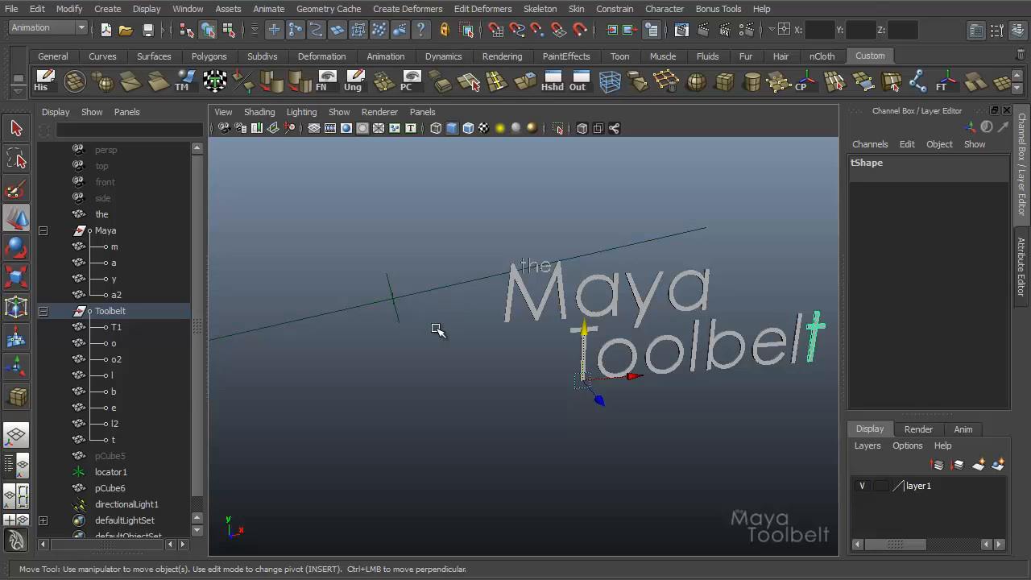
pyautogui.moveTo(395, 365)
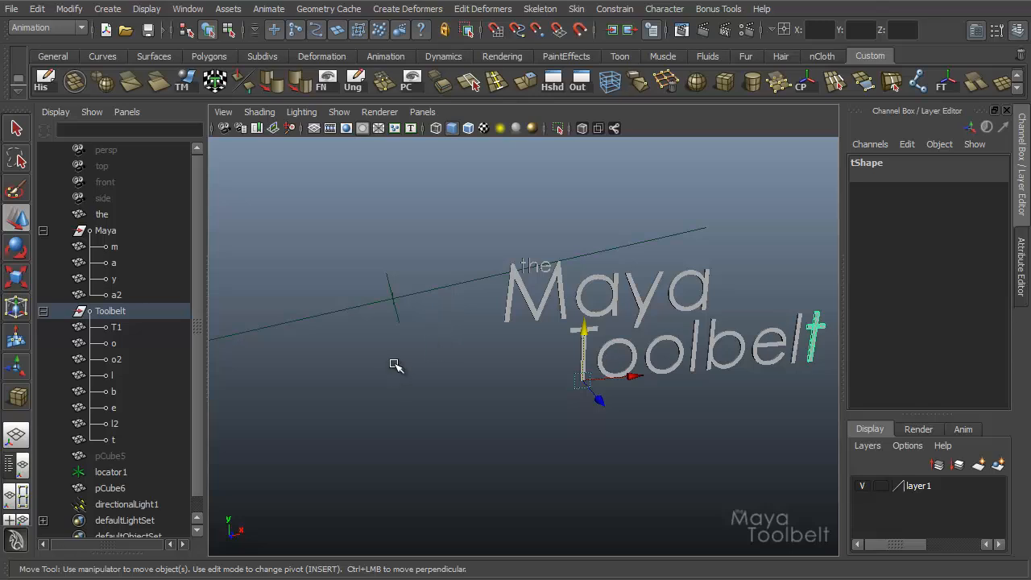
pyautogui.moveTo(399, 394)
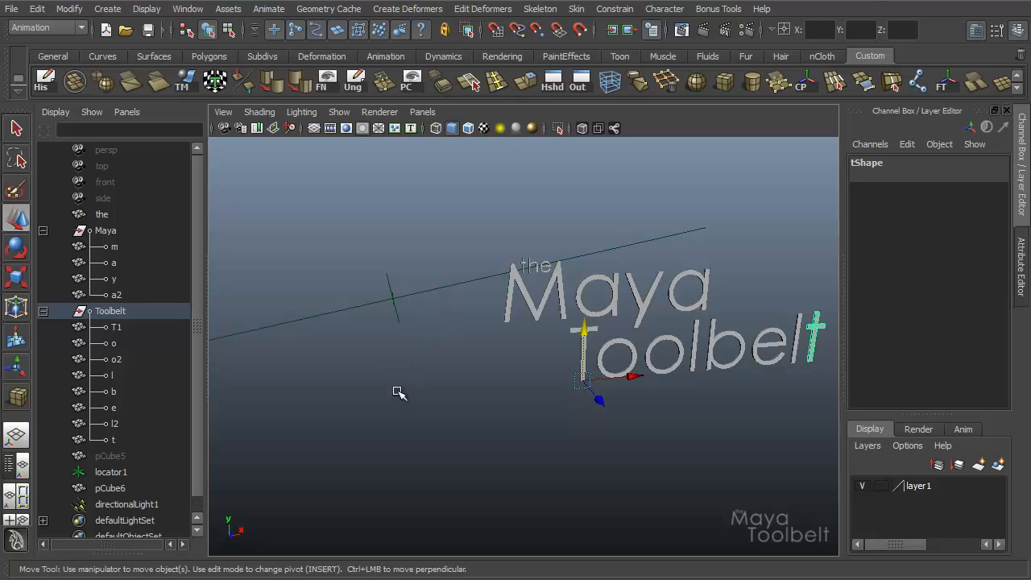
pyautogui.moveTo(406, 394)
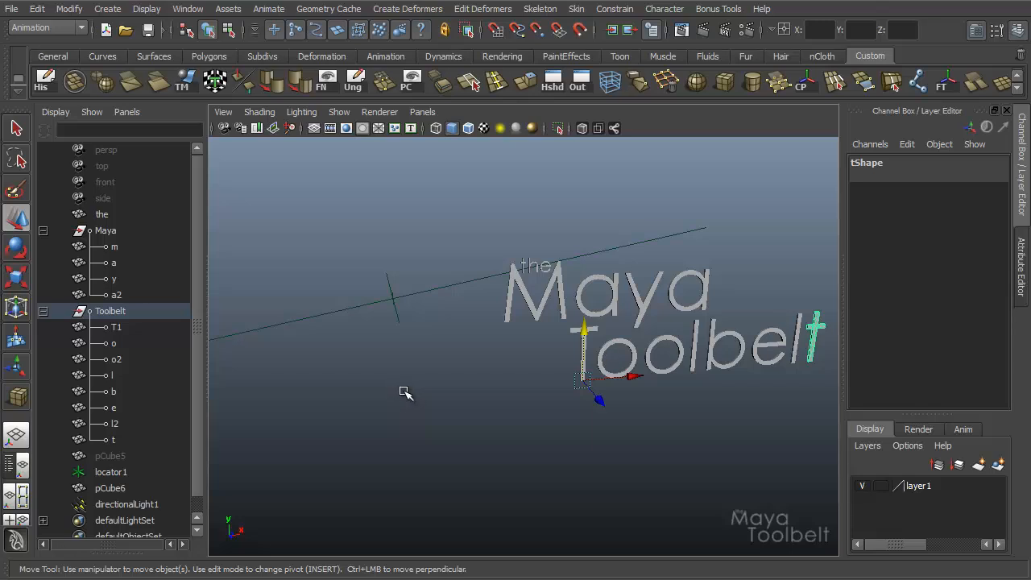
pyautogui.moveTo(411, 436)
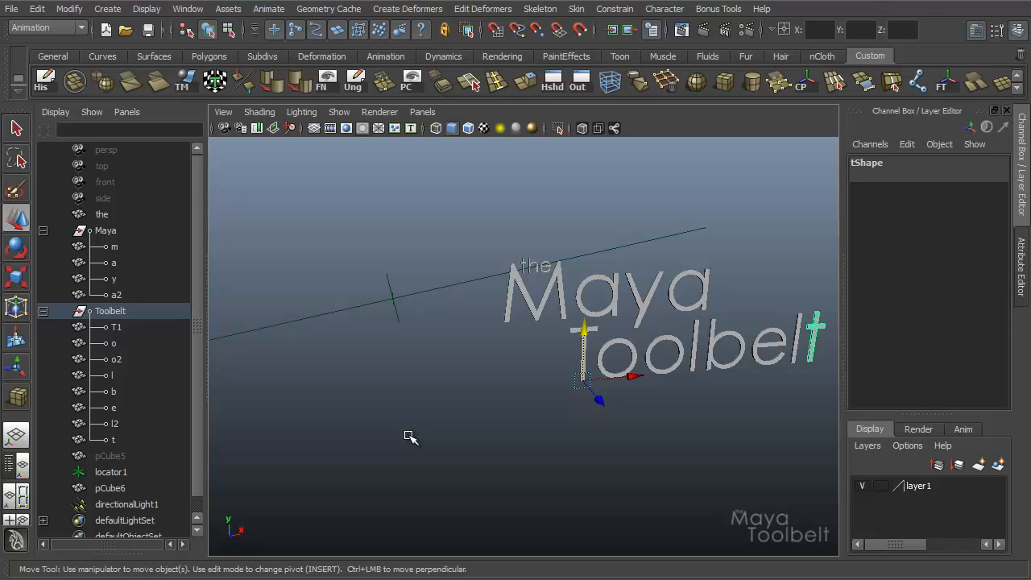
pyautogui.moveTo(412, 439)
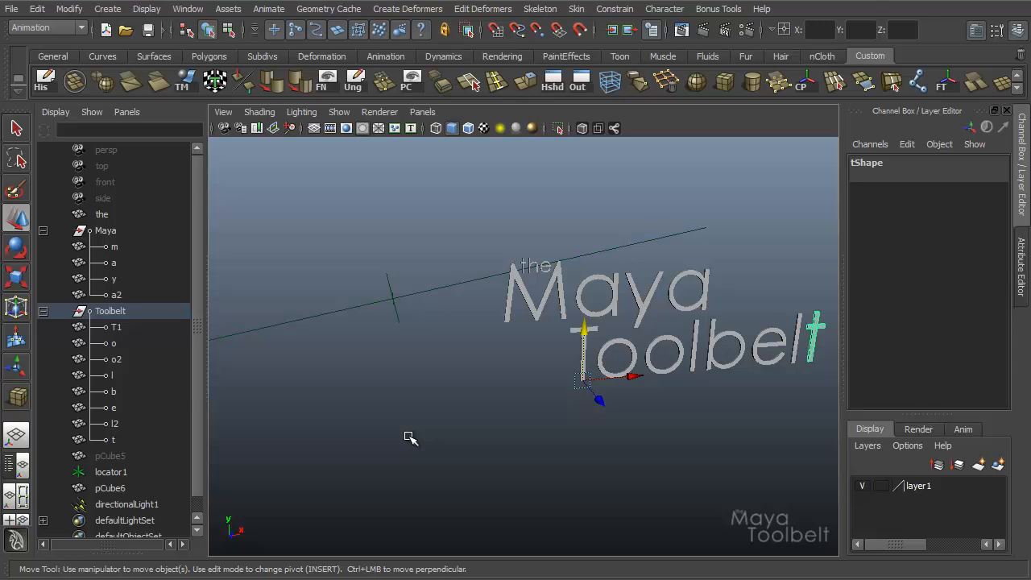
pyautogui.moveTo(401, 463)
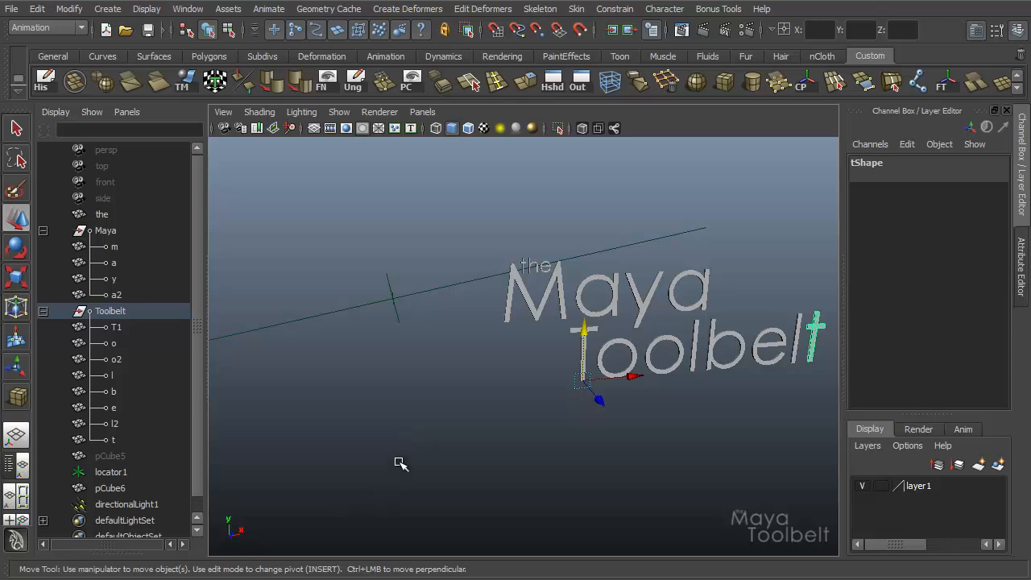
pyautogui.moveTo(441, 417)
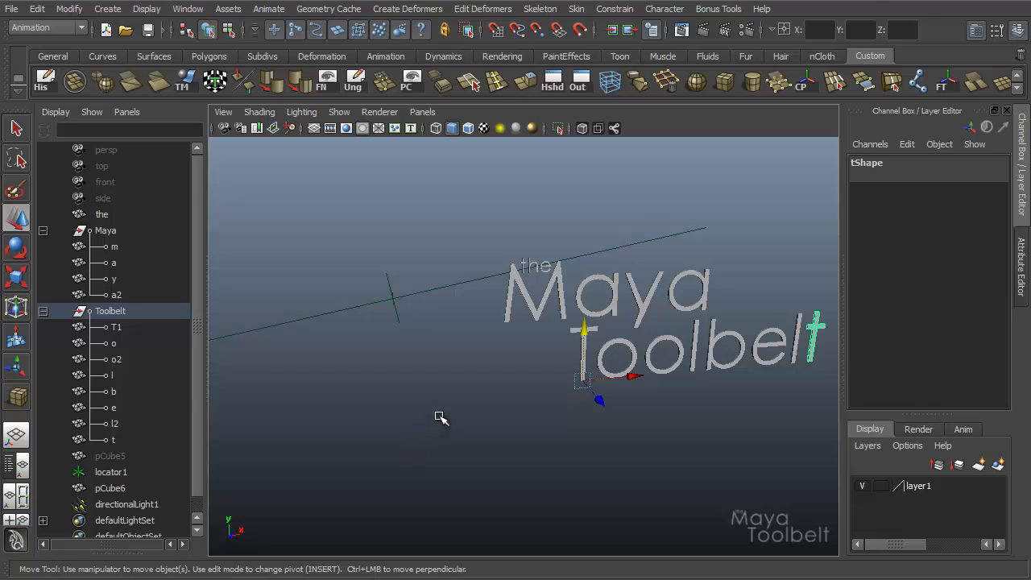
pyautogui.moveTo(441, 415)
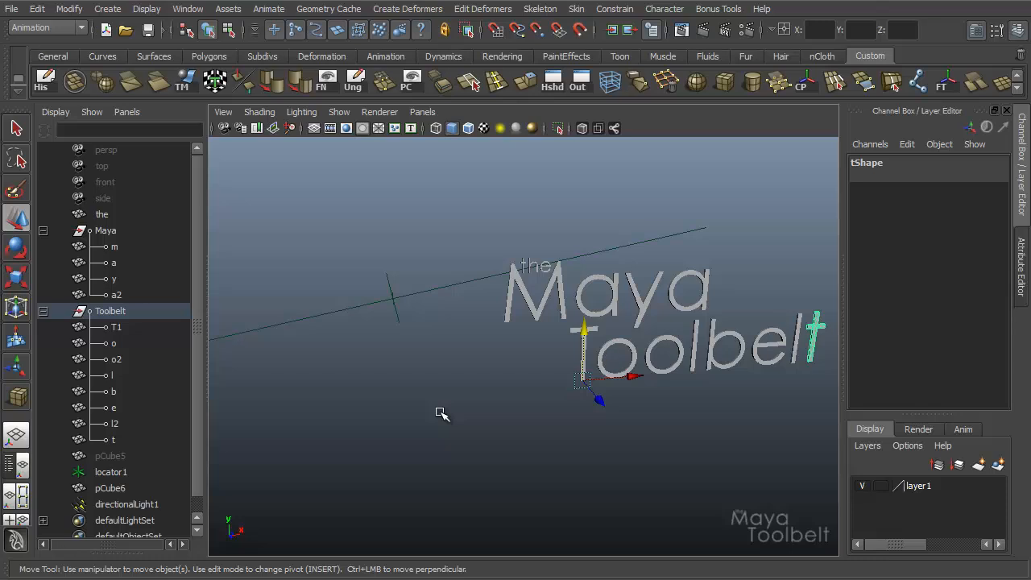
pyautogui.moveTo(677, 363)
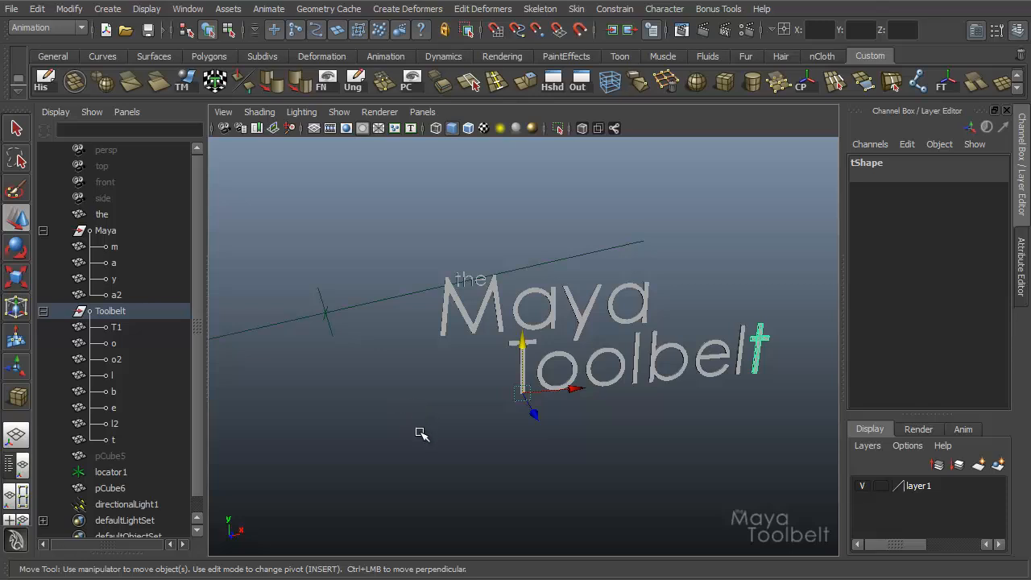
pyautogui.moveTo(419, 417)
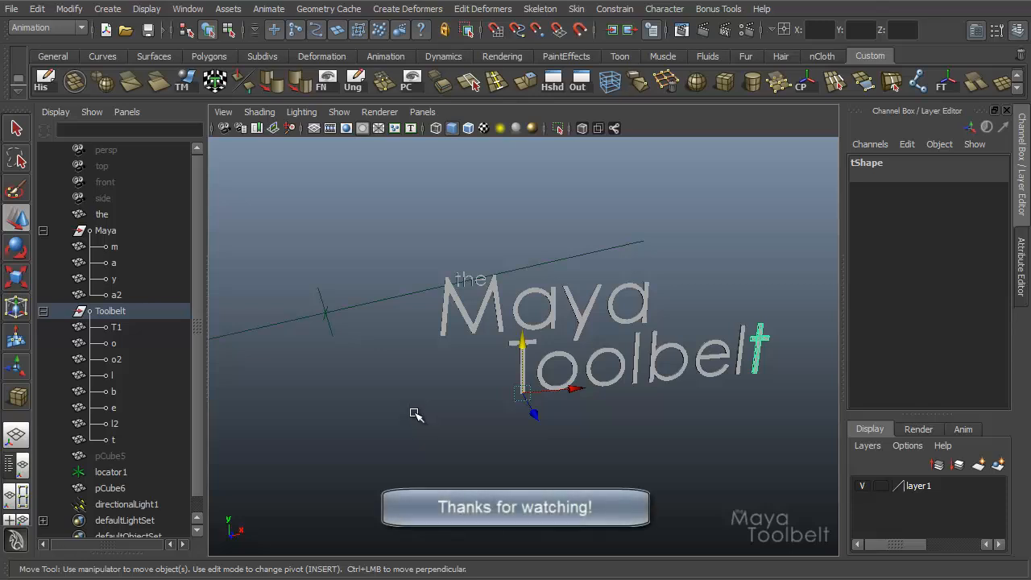
pyautogui.moveTo(411, 421)
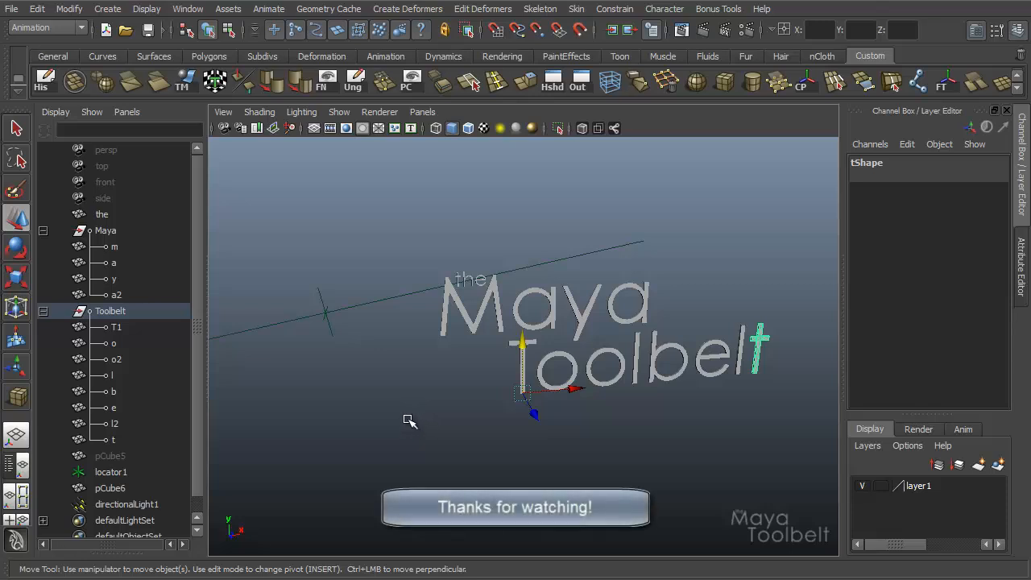
pyautogui.moveTo(403, 429)
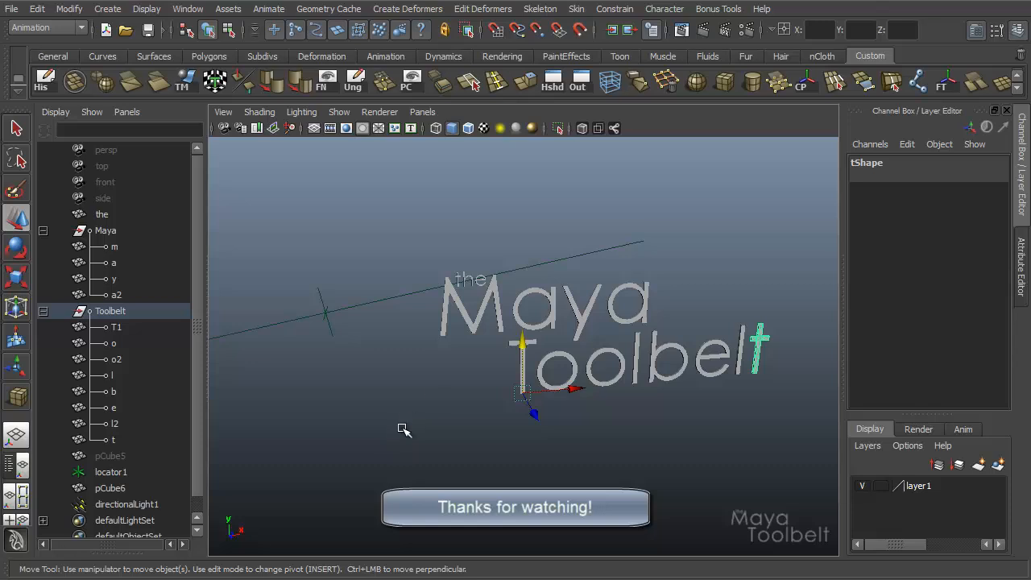
pyautogui.moveTo(383, 449)
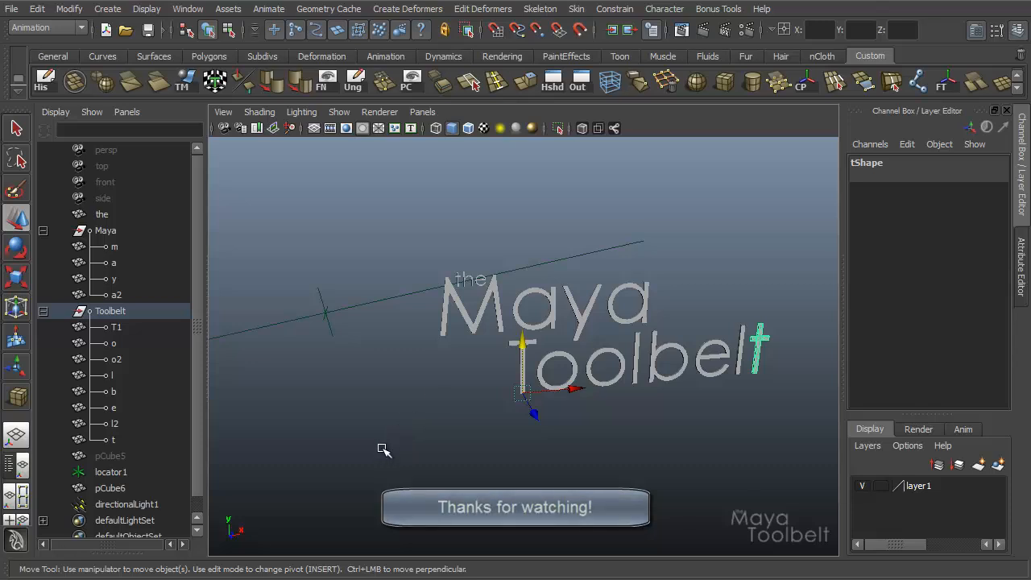